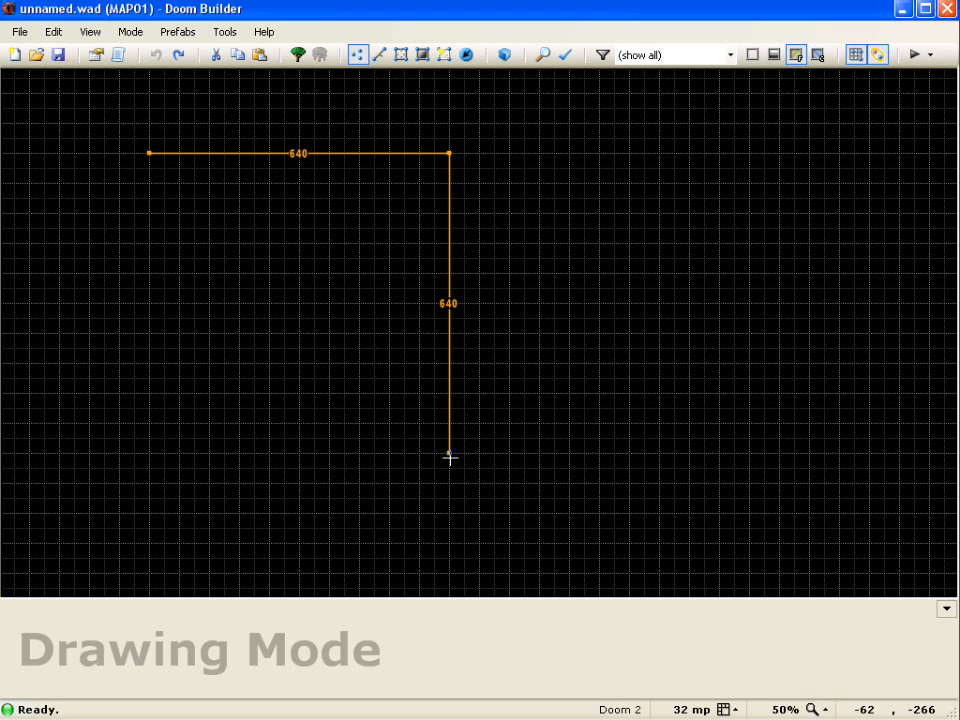
- Close the 640-unit square outline by clicking back on its starting vertex
{"action": "left_click", "coordinate": [149, 153]}
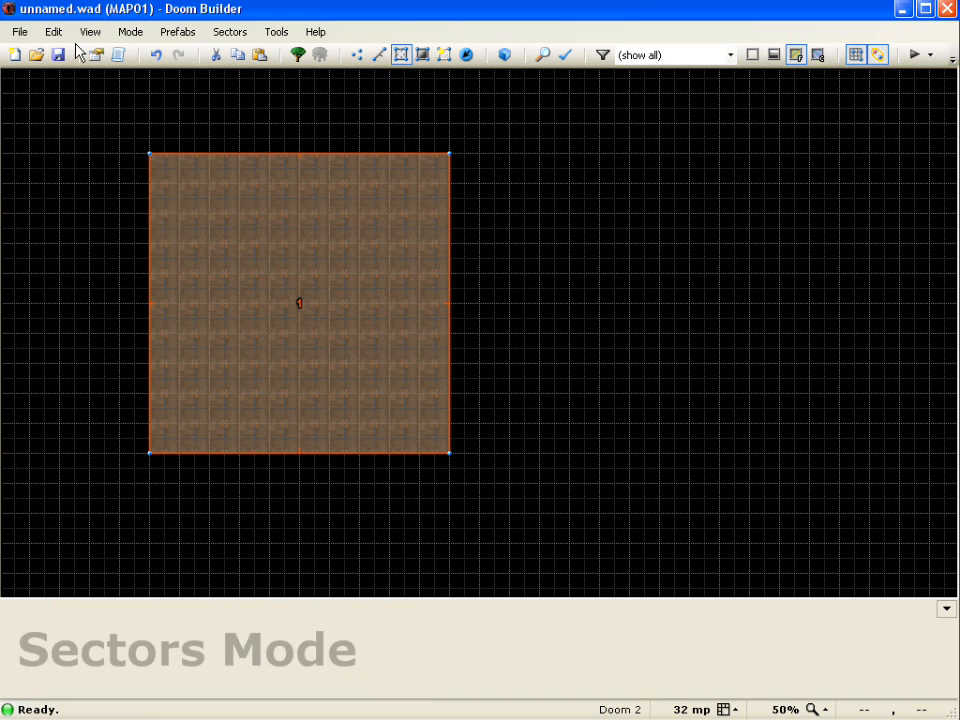
- Paste a duplicate of the square room using Edit > Paste
{"action": "left_click", "coordinate": [53, 31]}
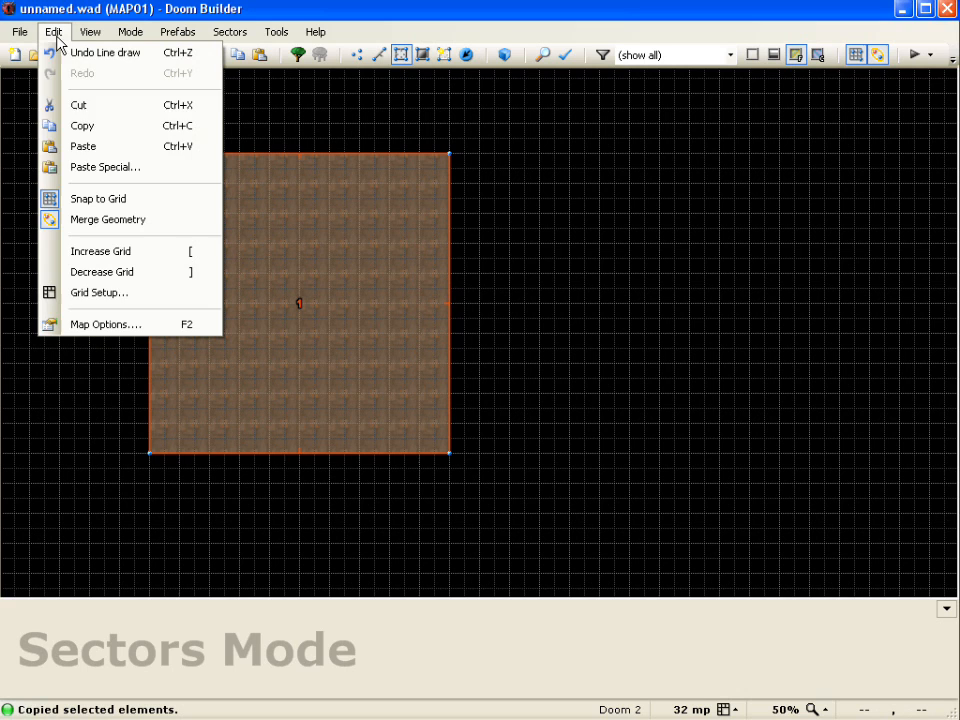
{"action": "left_click", "coordinate": [83, 146]}
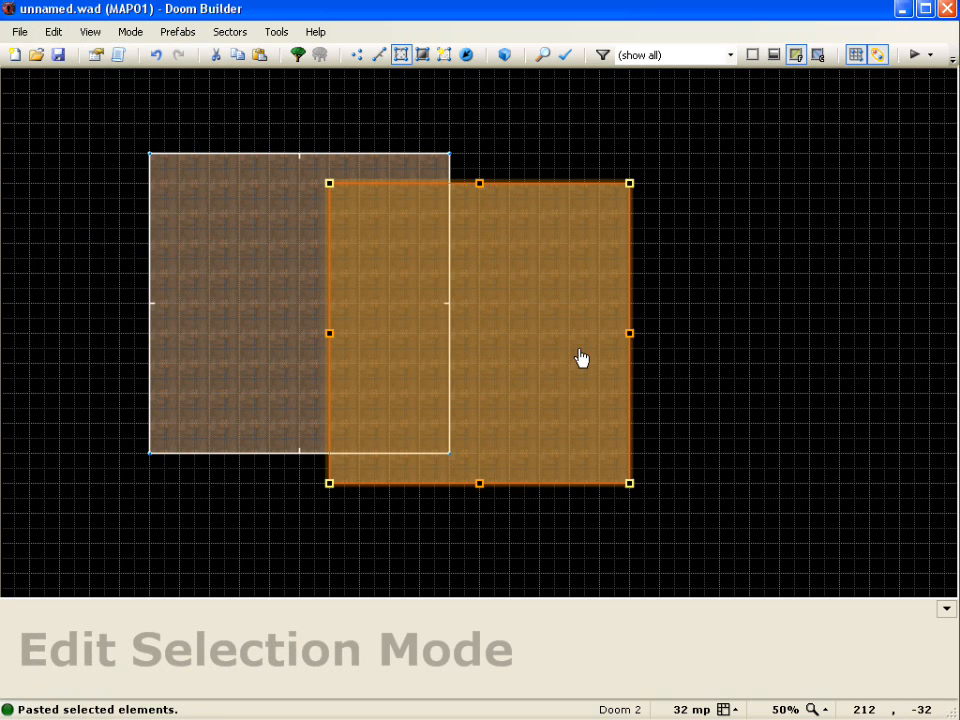
{"action": "mouse_move", "coordinate": [406, 197]}
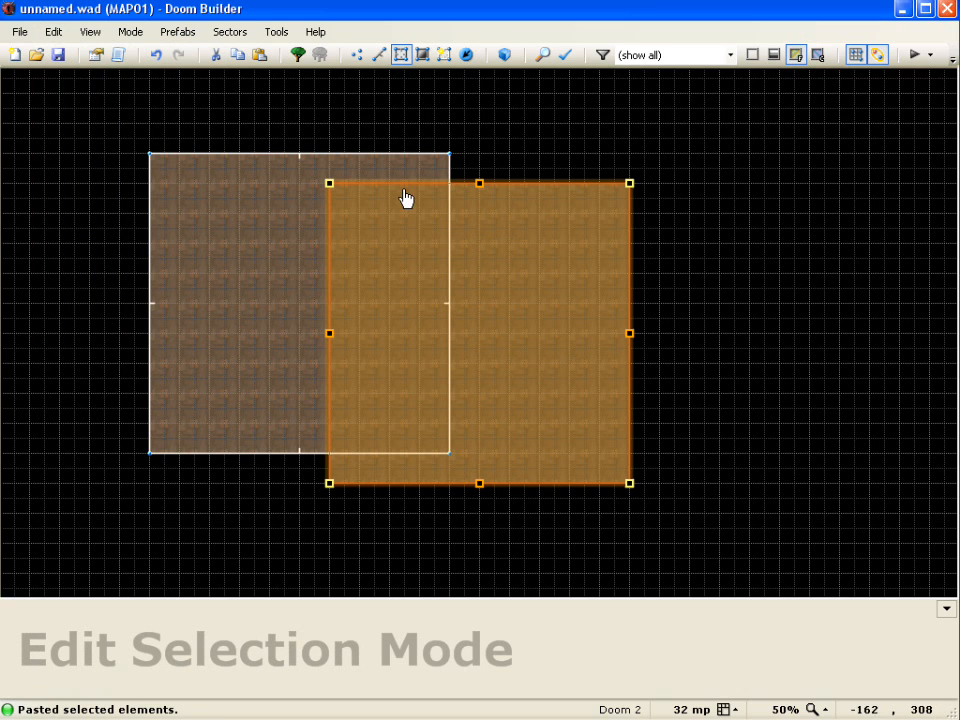
{"action": "mouse_move", "coordinate": [610, 231]}
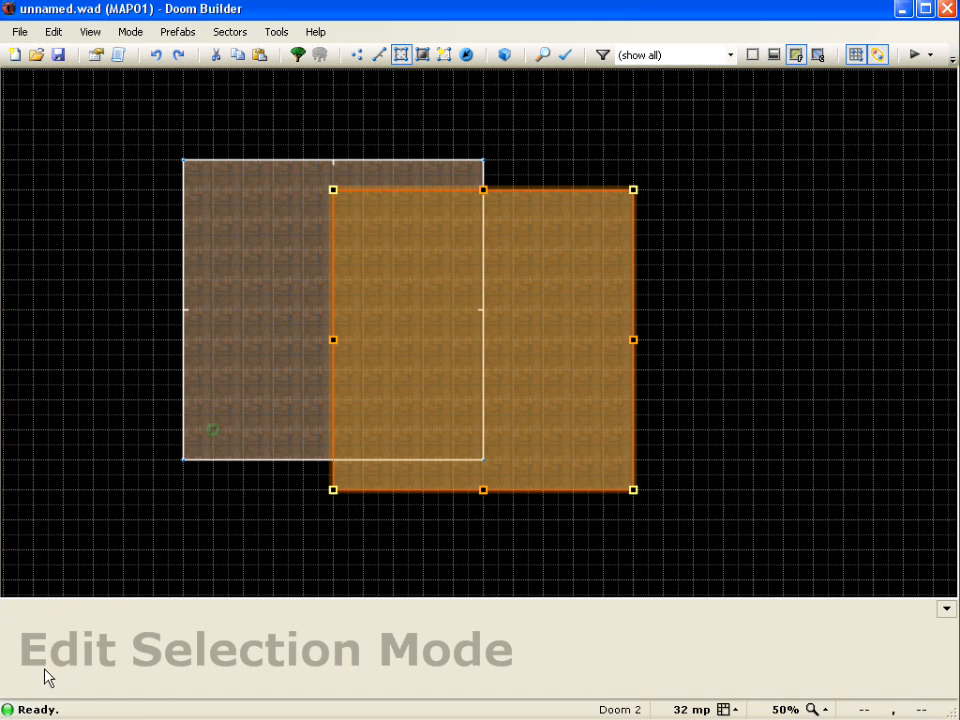
{"action": "mouse_move", "coordinate": [580, 341]}
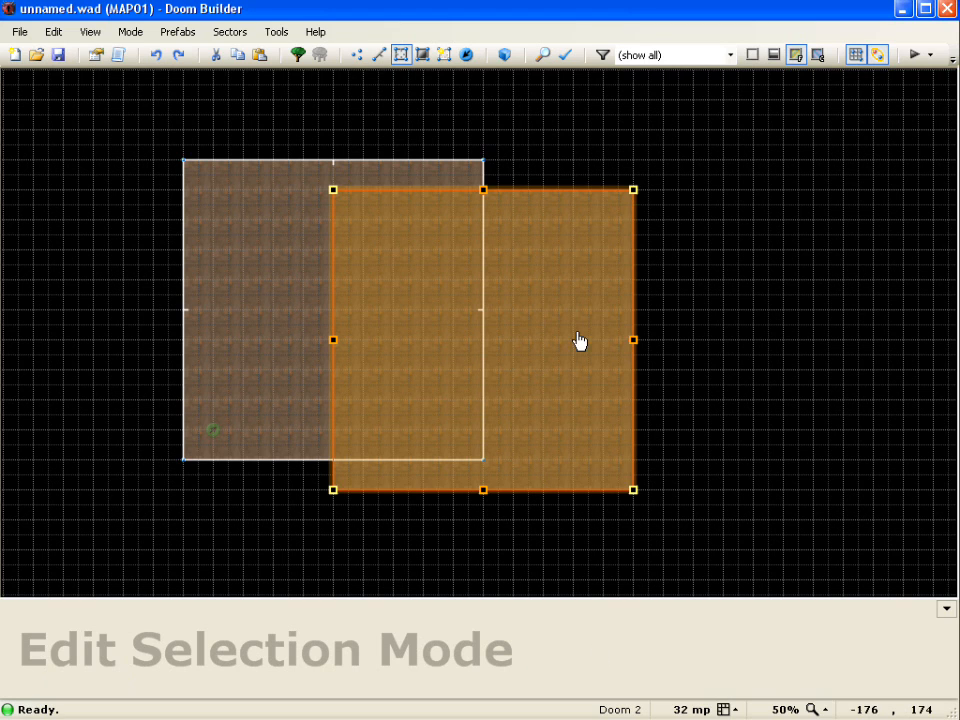
{"action": "mouse_move", "coordinate": [625, 627]}
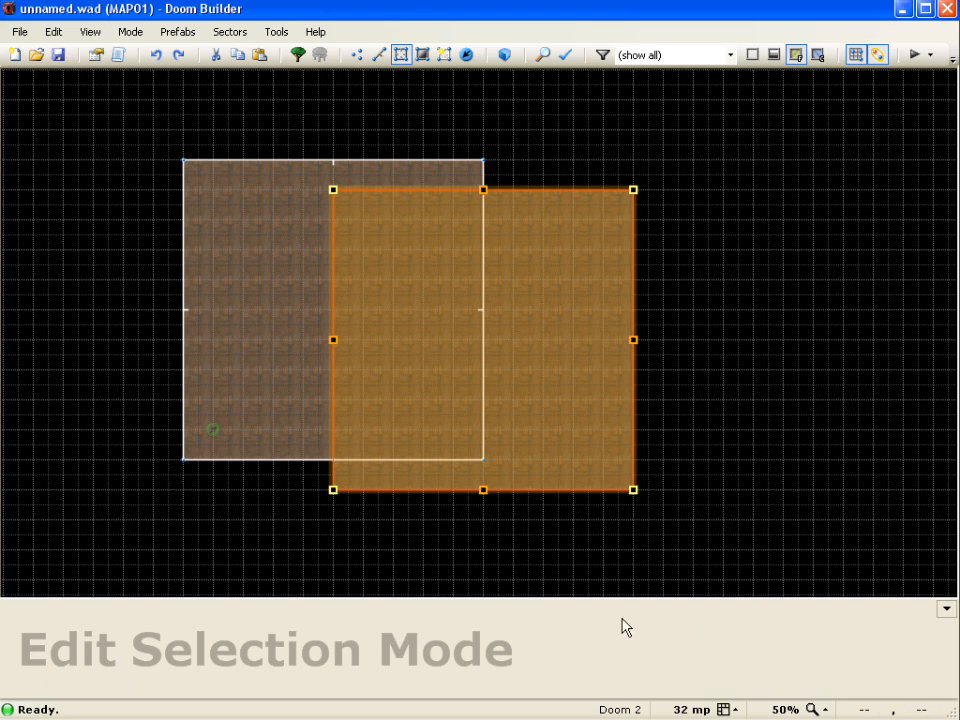
{"action": "mouse_move", "coordinate": [492, 392]}
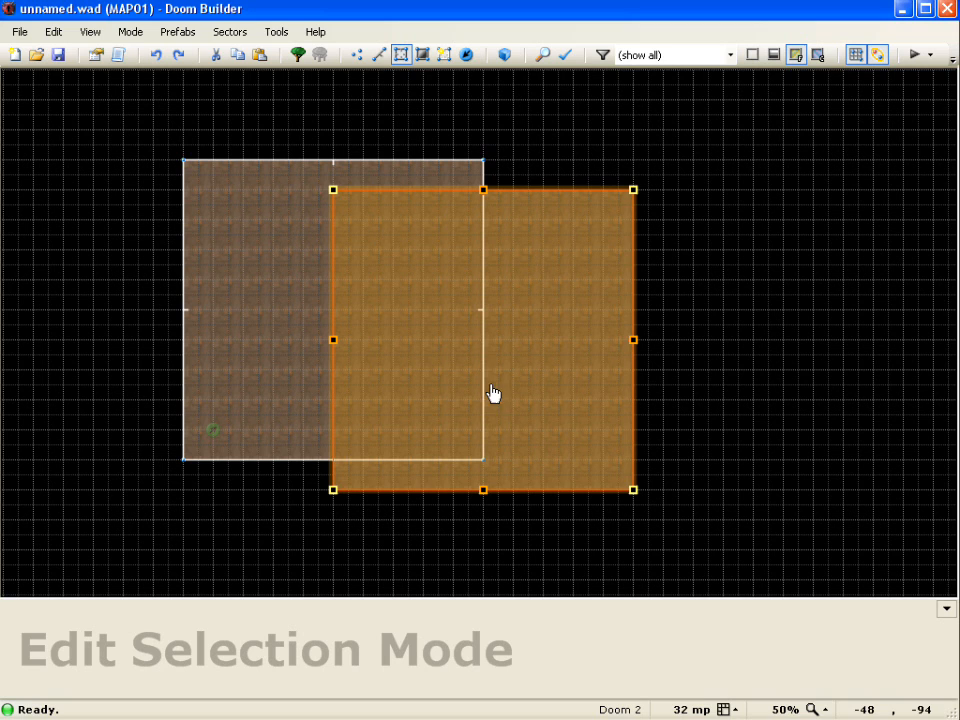
- Drag the pasted room copy over beside the original room's right side
{"action": "left_click_drag", "start_coordinate": [490, 390], "coordinate": [618, 295]}
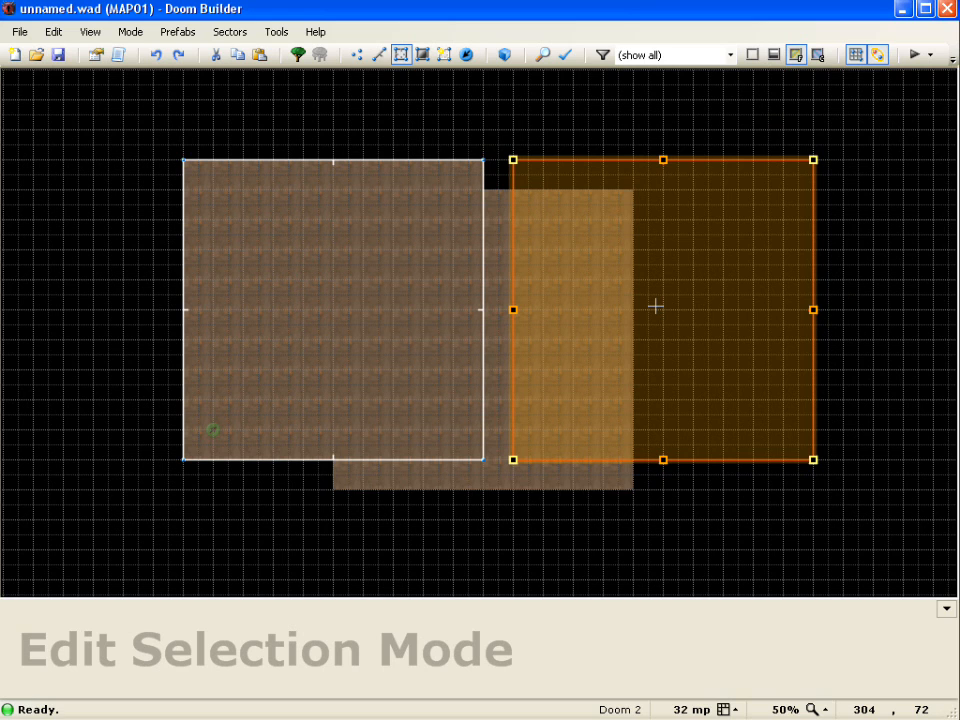
{"action": "left_click_drag", "start_coordinate": [655, 307], "coordinate": [787, 196]}
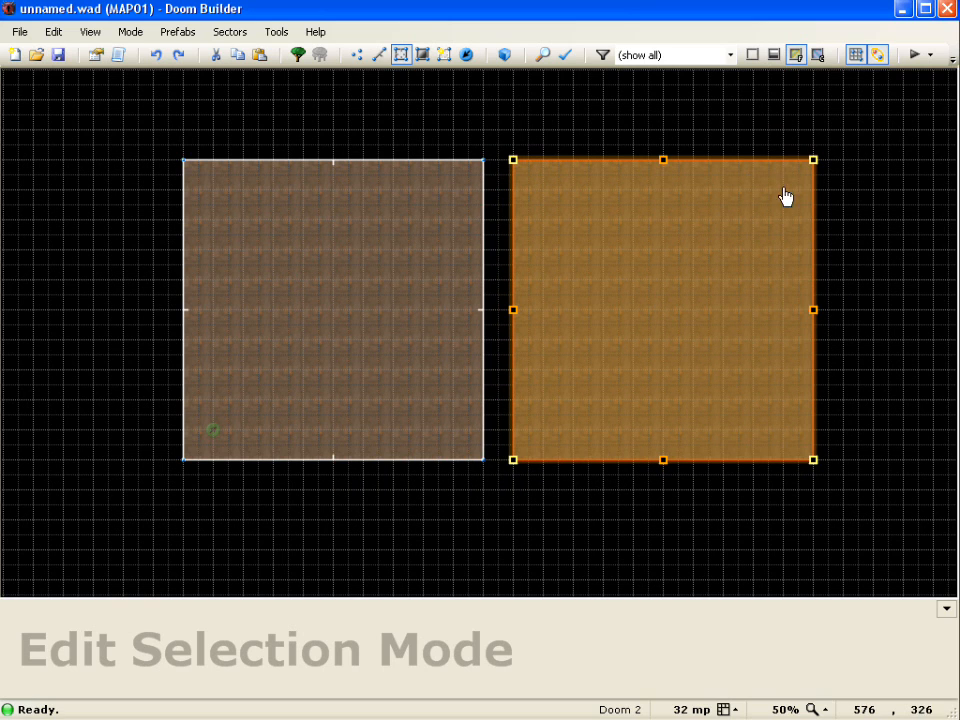
{"action": "mouse_move", "coordinate": [815, 158]}
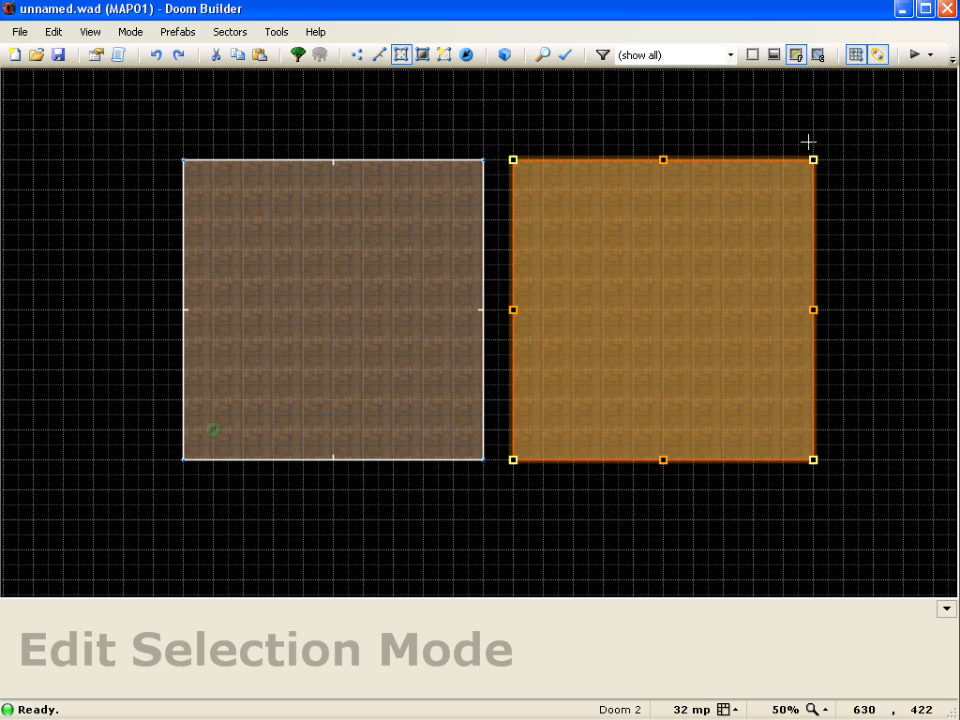
{"action": "left_click_drag", "start_coordinate": [808, 142], "coordinate": [845, 196]}
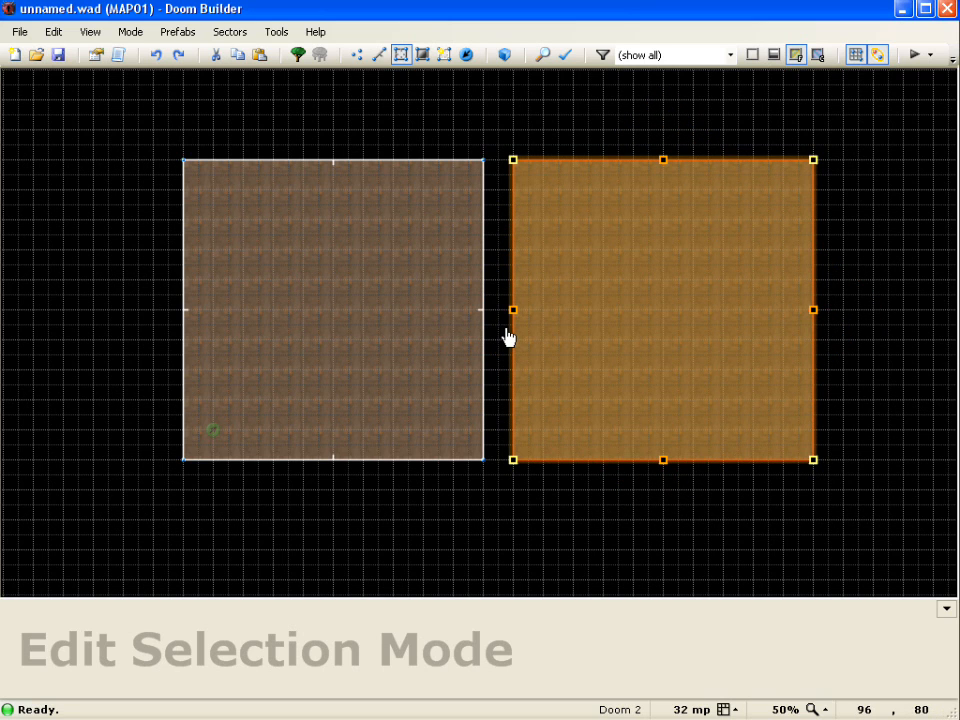
{"action": "mouse_move", "coordinate": [519, 322]}
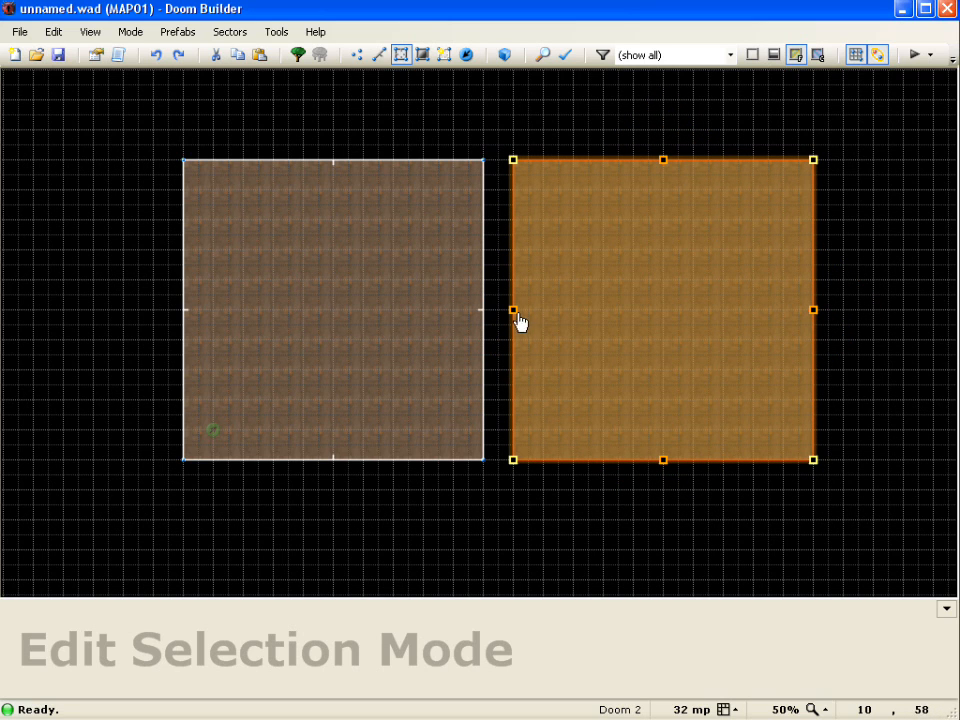
{"action": "mouse_move", "coordinate": [662, 156]}
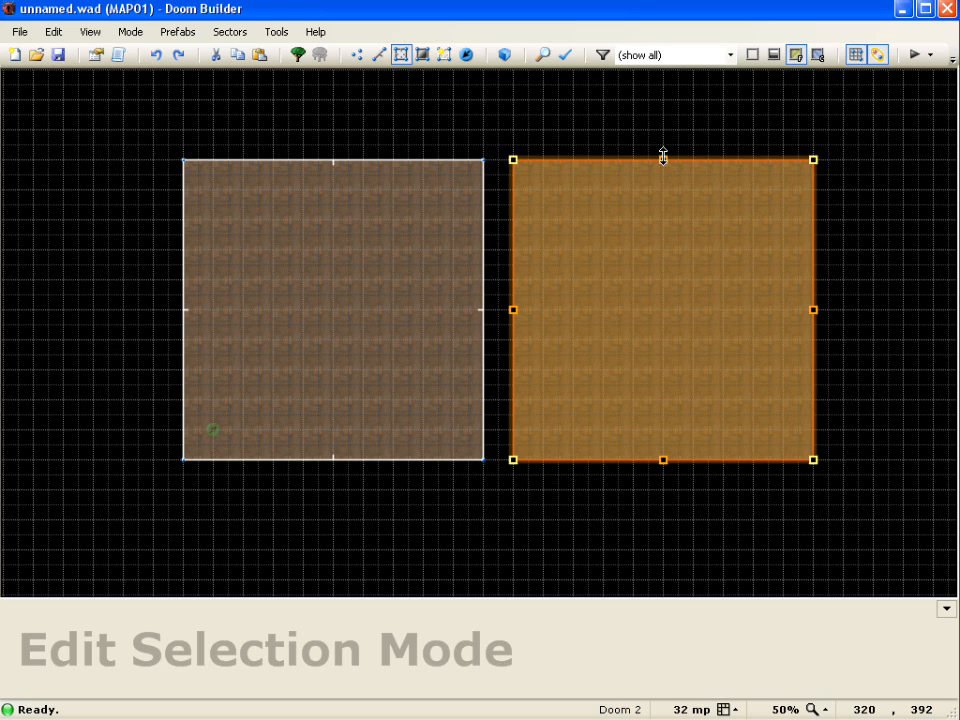
{"action": "mouse_move", "coordinate": [663, 158]}
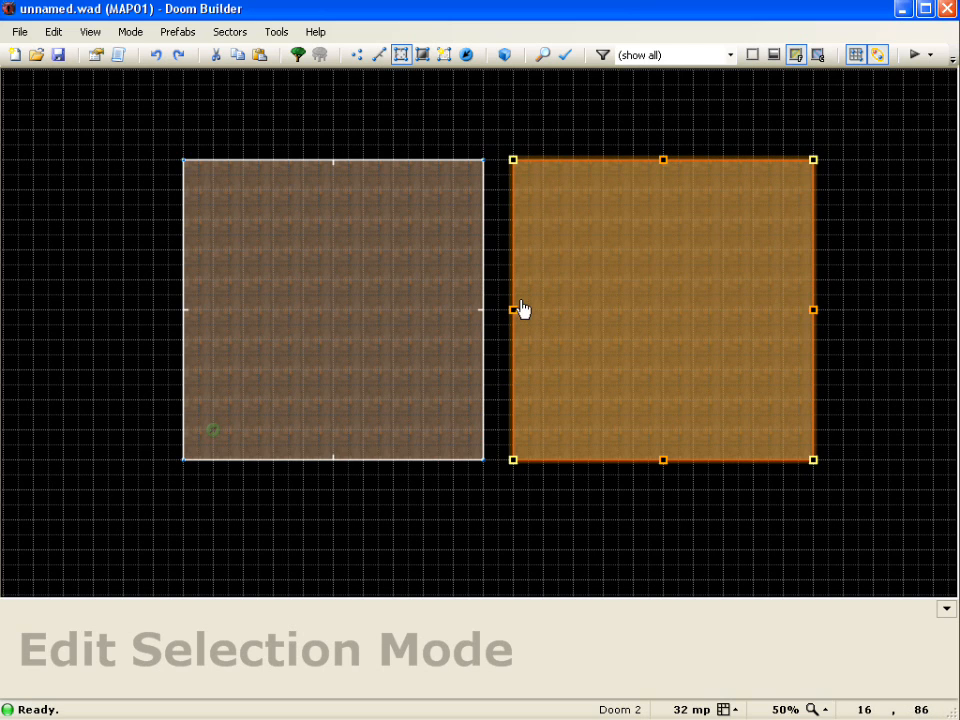
- Narrow the second room by dragging its left-side handle
{"action": "left_click_drag", "start_coordinate": [513, 309], "coordinate": [558, 309]}
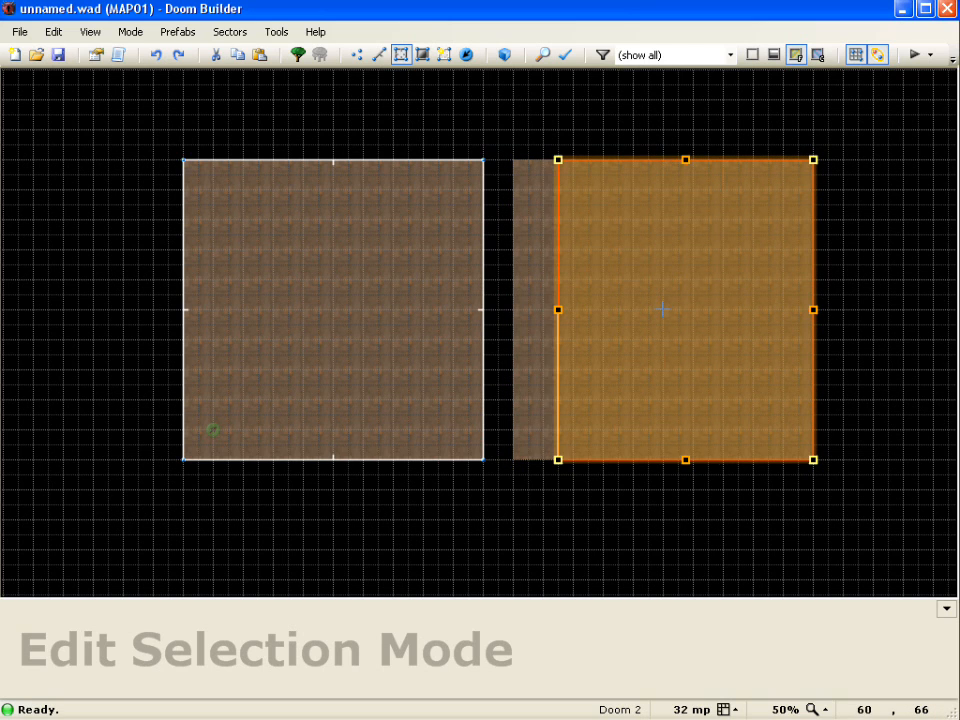
{"action": "mouse_move", "coordinate": [547, 310]}
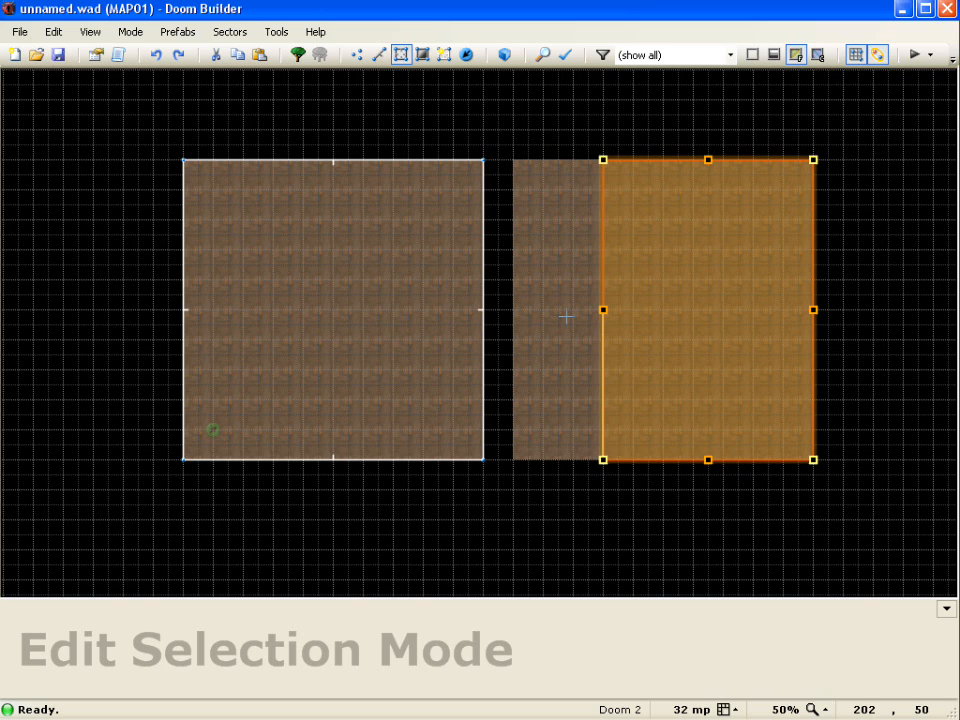
{"action": "left_click_drag", "start_coordinate": [602, 310], "coordinate": [676, 310]}
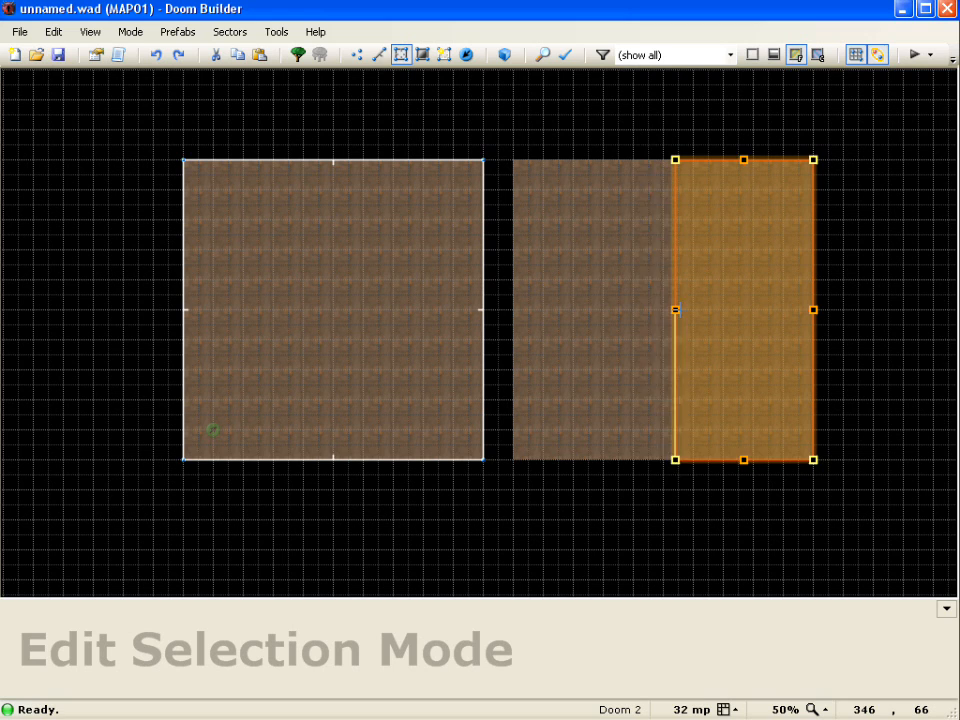
{"action": "left_click_drag", "start_coordinate": [675, 309], "coordinate": [510, 309]}
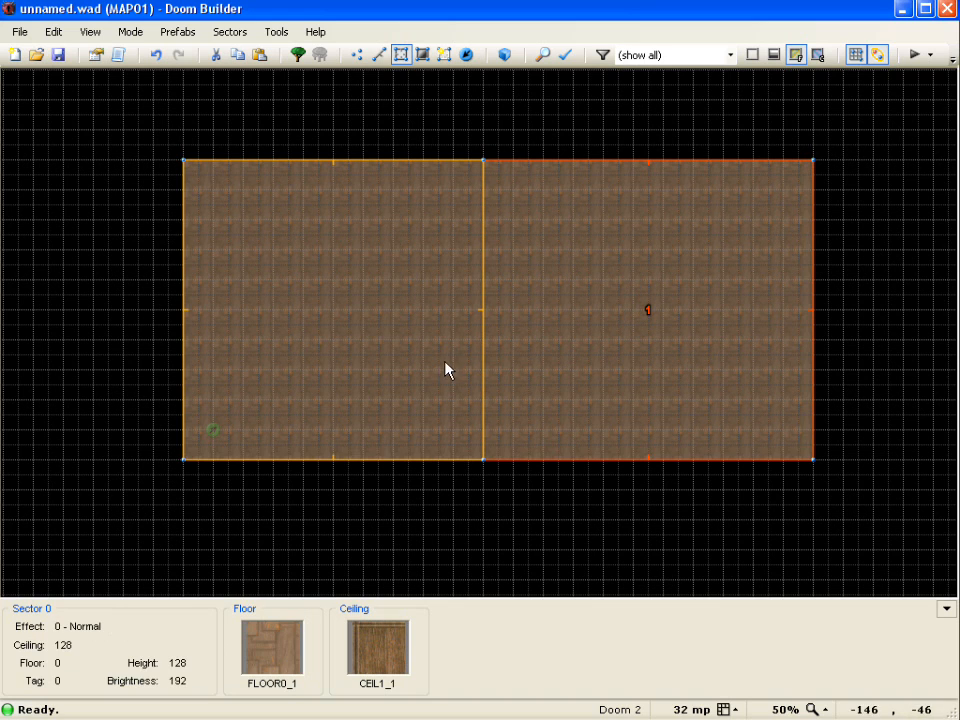
- Select the right room, try stretching its left side, then undo the stretch
{"action": "left_click", "coordinate": [615, 322]}
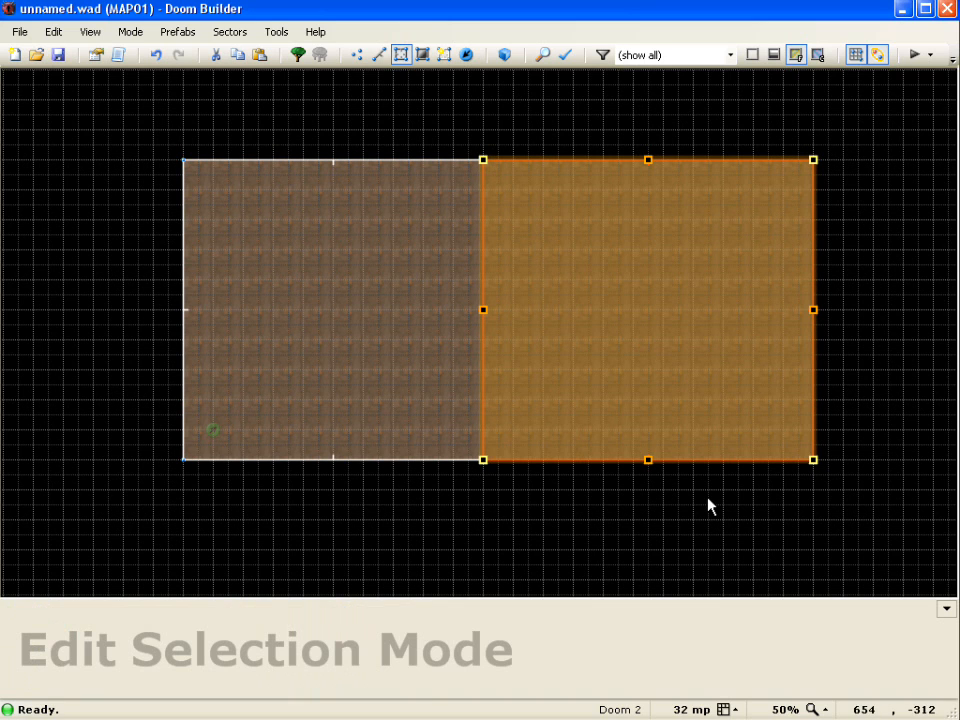
{"action": "mouse_move", "coordinate": [484, 316]}
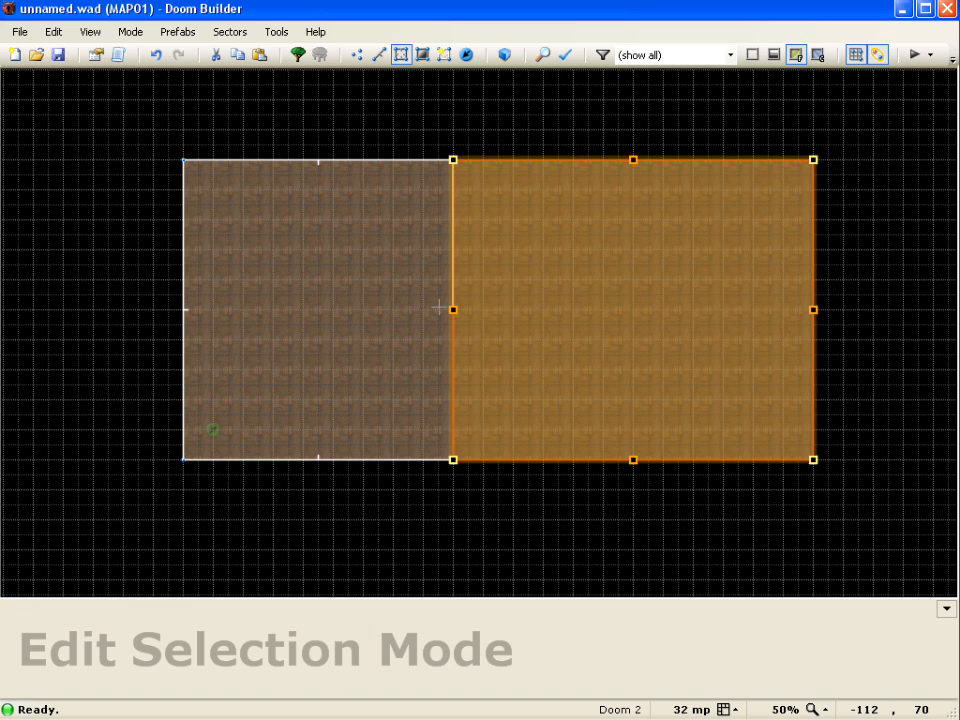
{"action": "left_click_drag", "start_coordinate": [452, 309], "coordinate": [572, 309]}
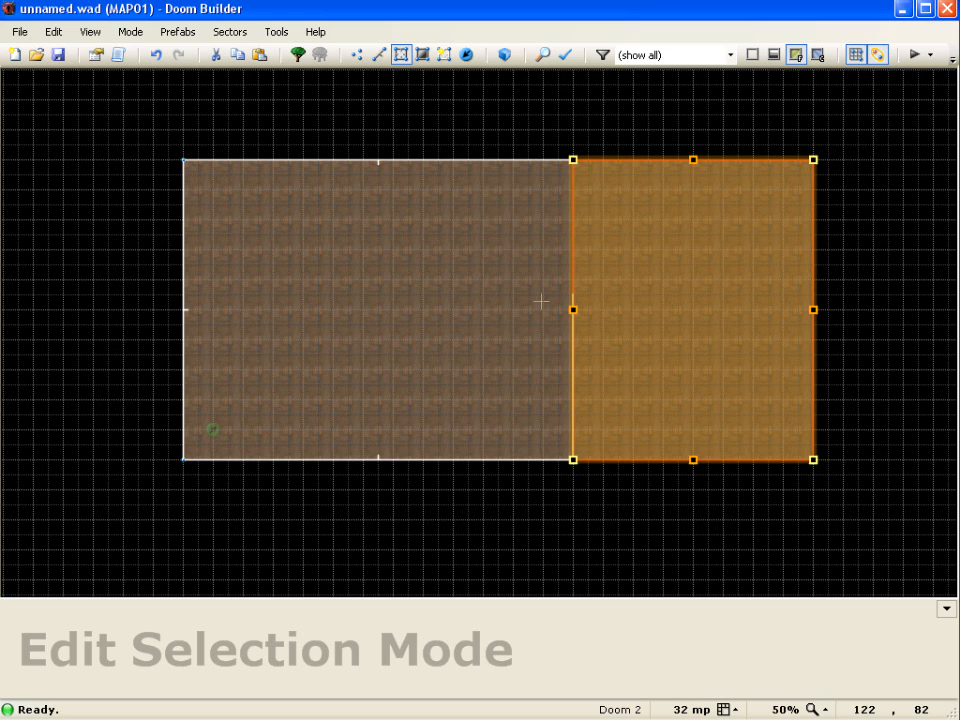
{"action": "left_click_drag", "start_coordinate": [572, 309], "coordinate": [543, 309]}
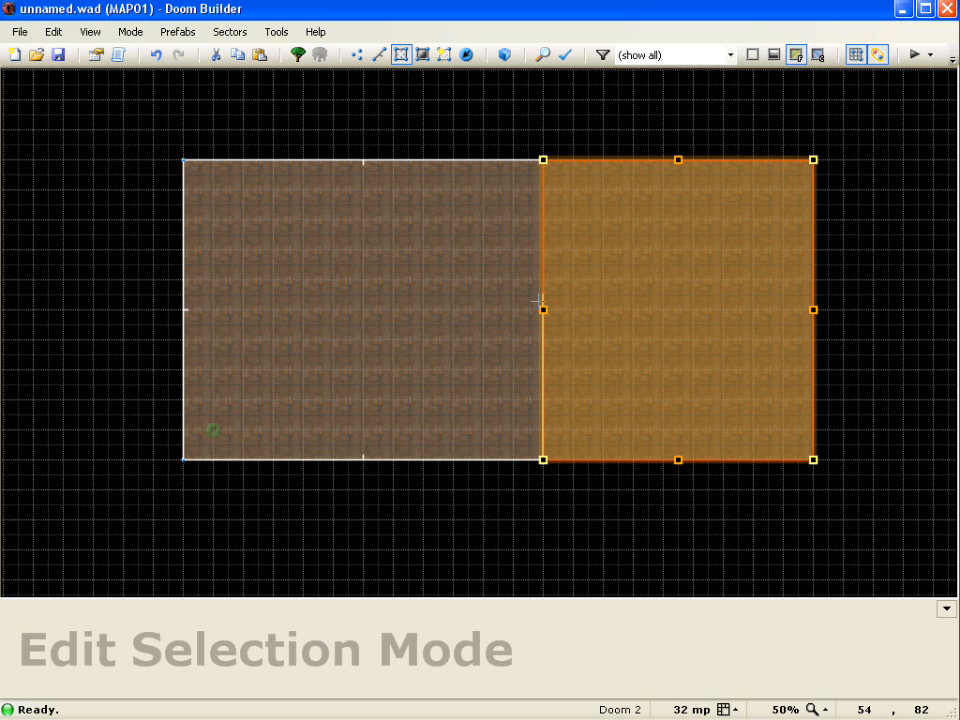
{"action": "key", "text": "ctrl+z"}
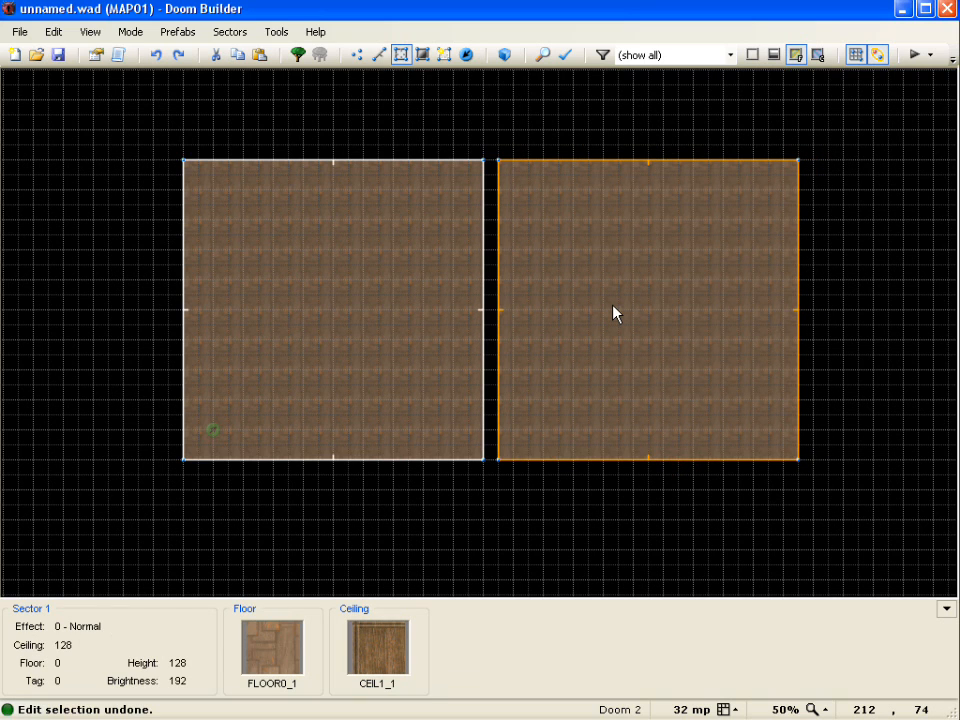
{"action": "mouse_move", "coordinate": [590, 318]}
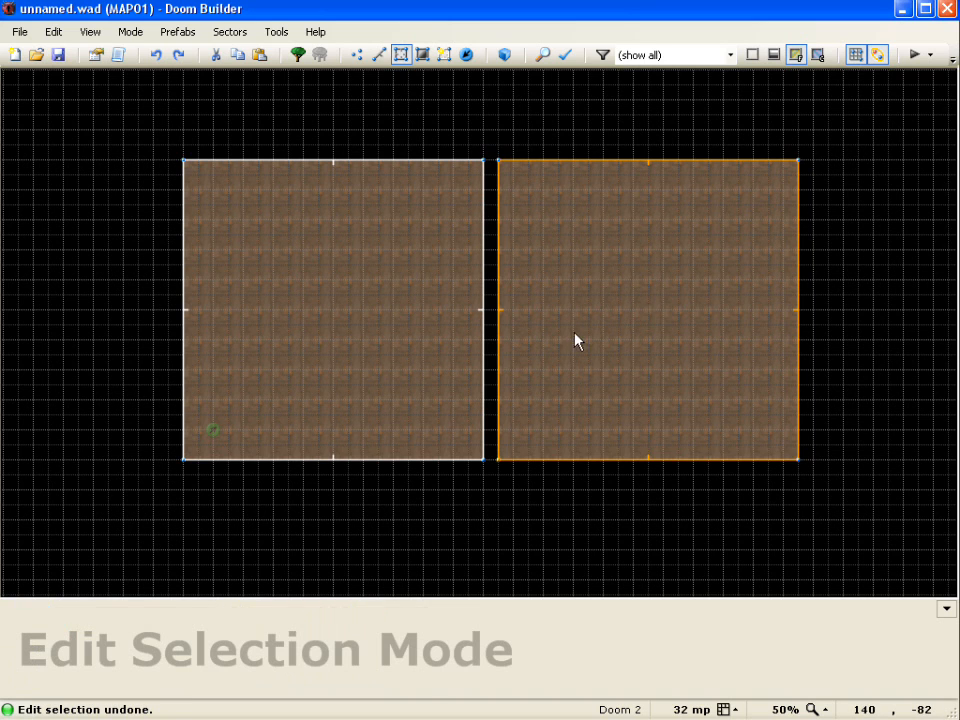
- Reselect the right room and nudge its left side back and forth
{"action": "left_click", "coordinate": [648, 309]}
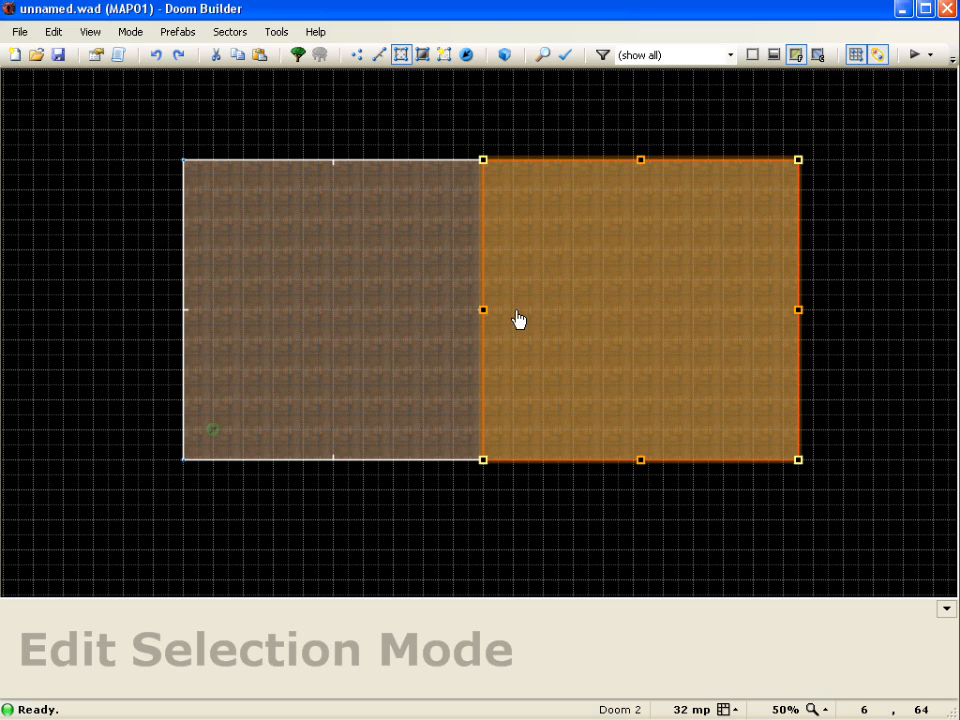
{"action": "mouse_move", "coordinate": [630, 303]}
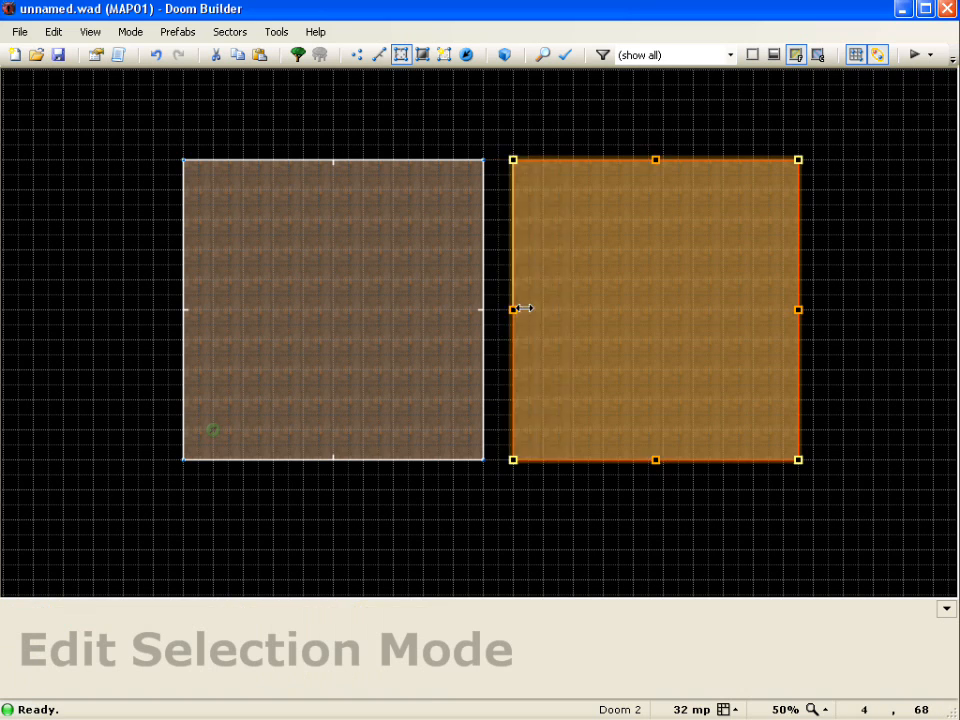
{"action": "left_click_drag", "start_coordinate": [513, 309], "coordinate": [498, 311]}
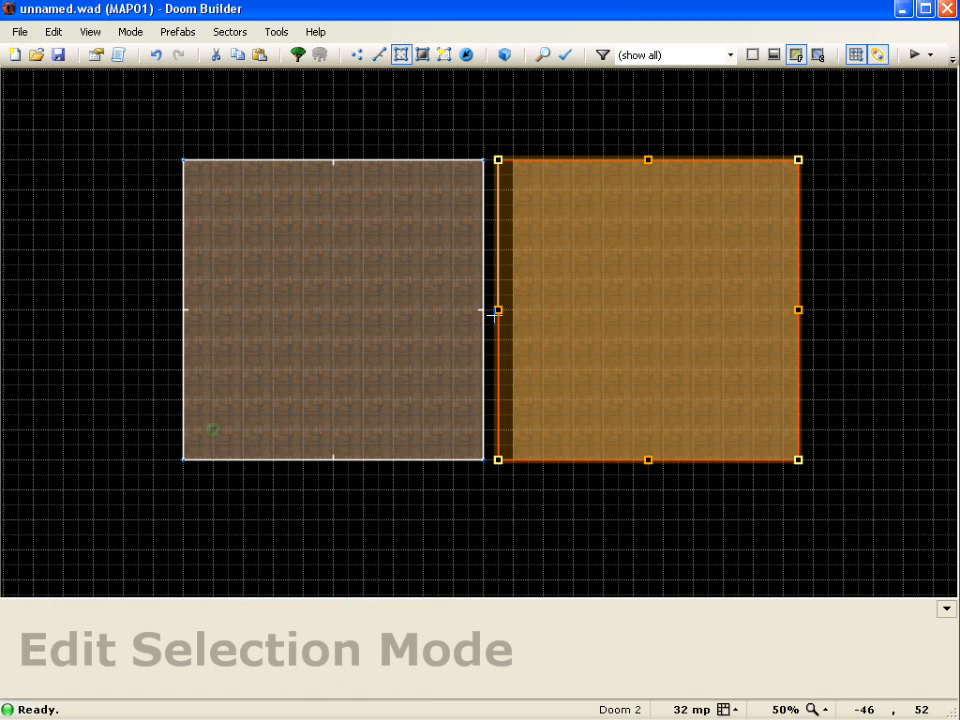
{"action": "left_click_drag", "start_coordinate": [498, 310], "coordinate": [513, 313]}
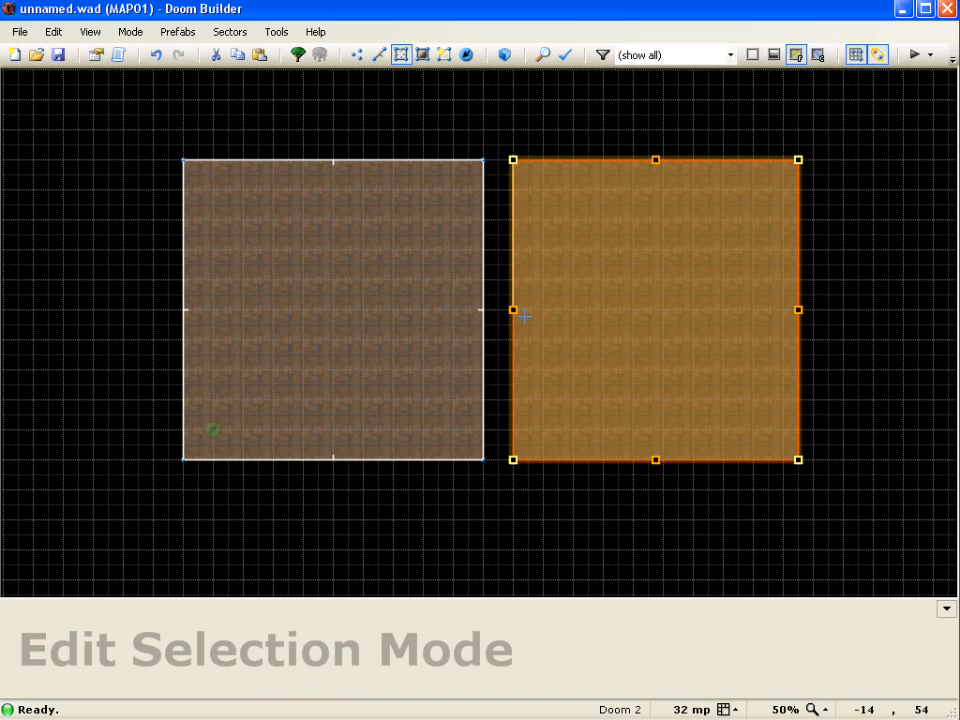
{"action": "mouse_move", "coordinate": [515, 310]}
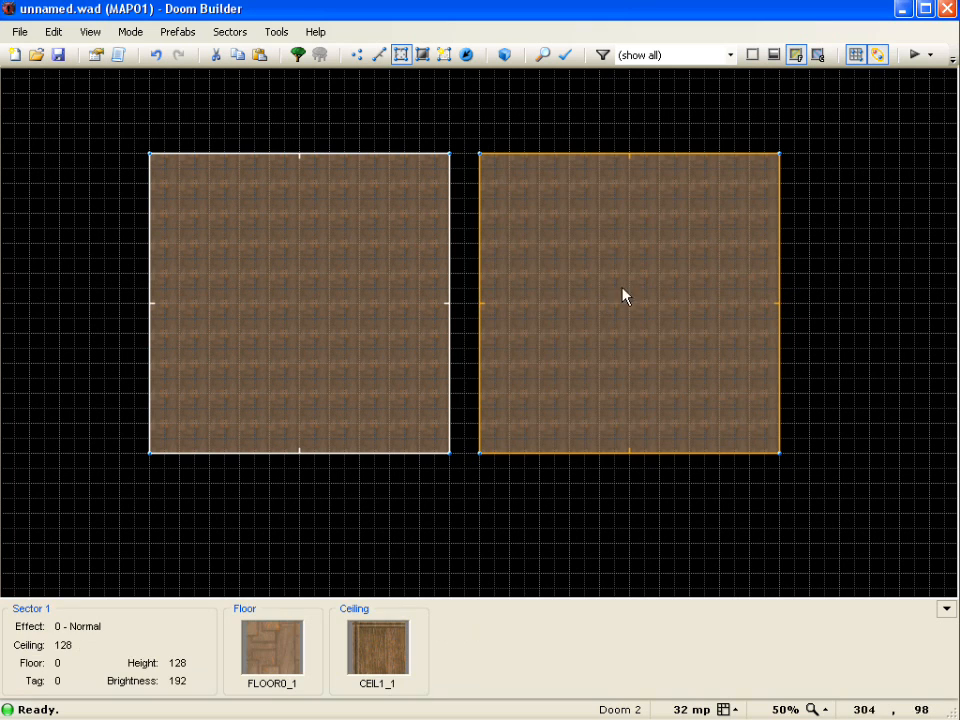
{"action": "mouse_move", "coordinate": [182, 353]}
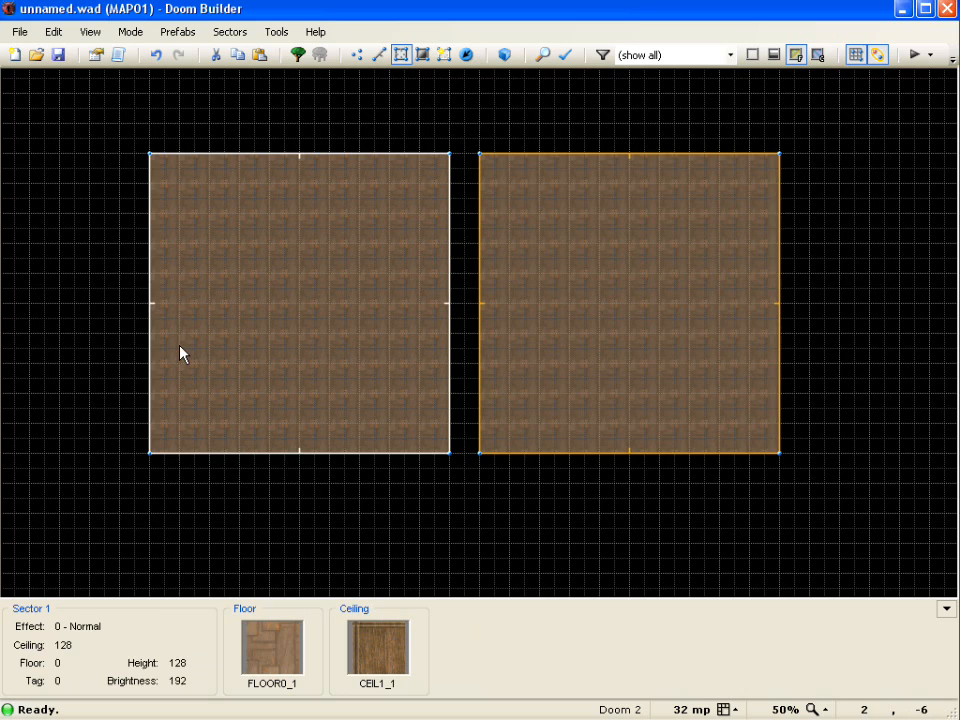
{"action": "mouse_move", "coordinate": [630, 336]}
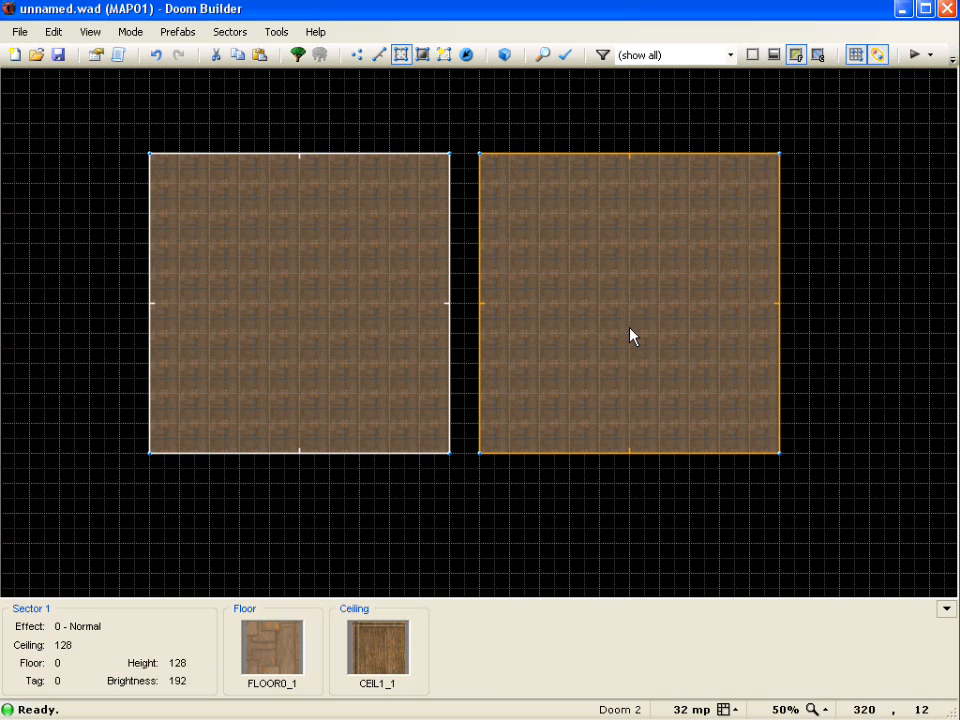
{"action": "mouse_move", "coordinate": [520, 205]}
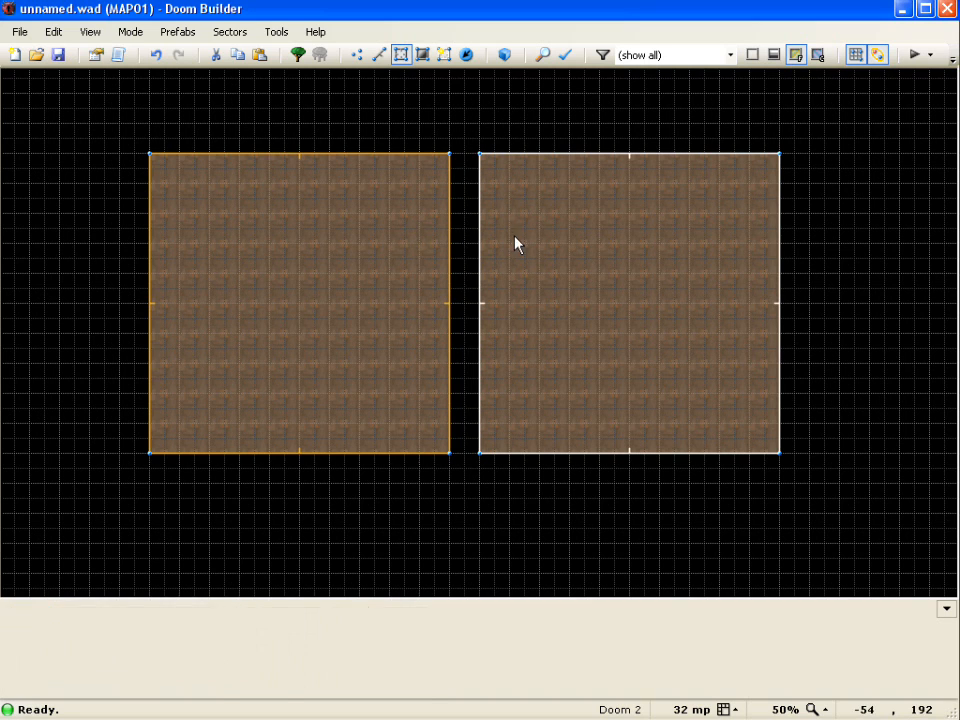
- Select the right room and place the first corner of the door sector
{"action": "left_click", "coordinate": [598, 277]}
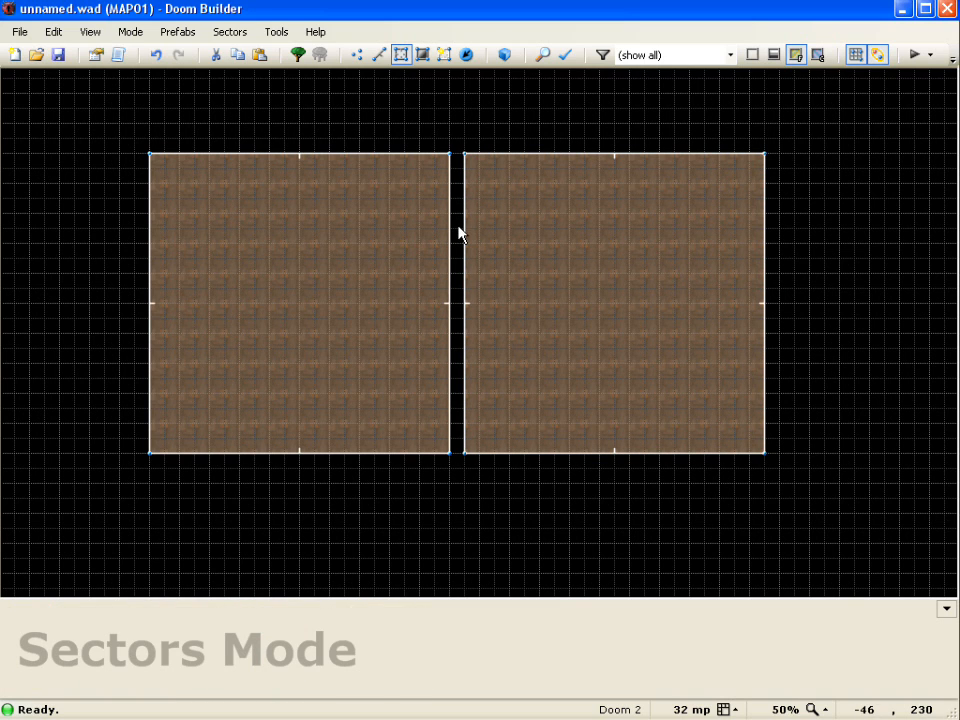
{"action": "left_click", "coordinate": [379, 55]}
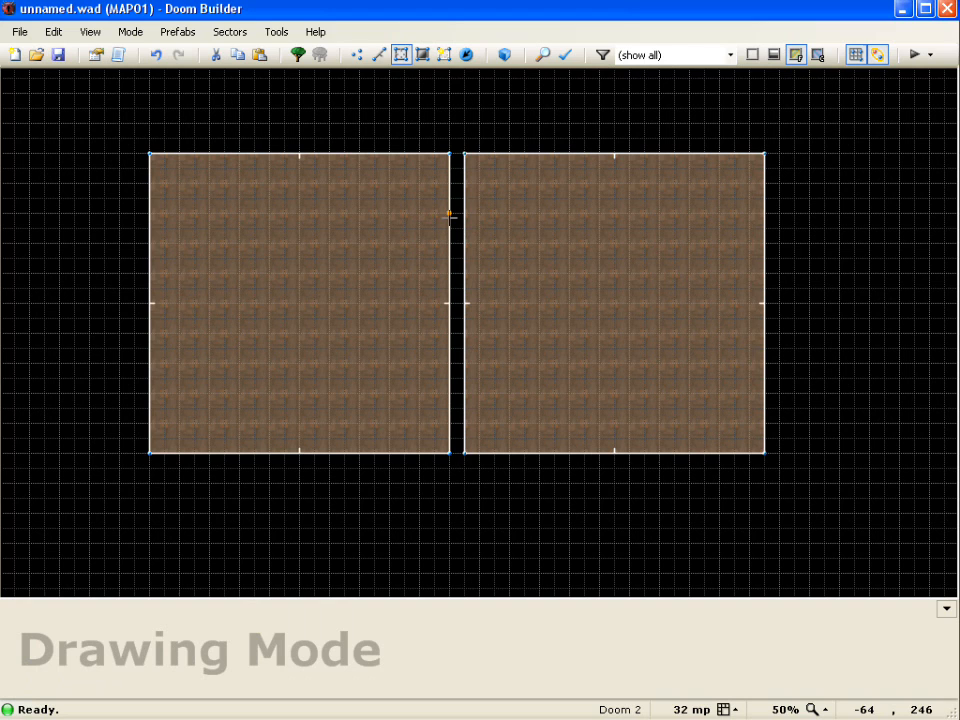
{"action": "mouse_move", "coordinate": [458, 213]}
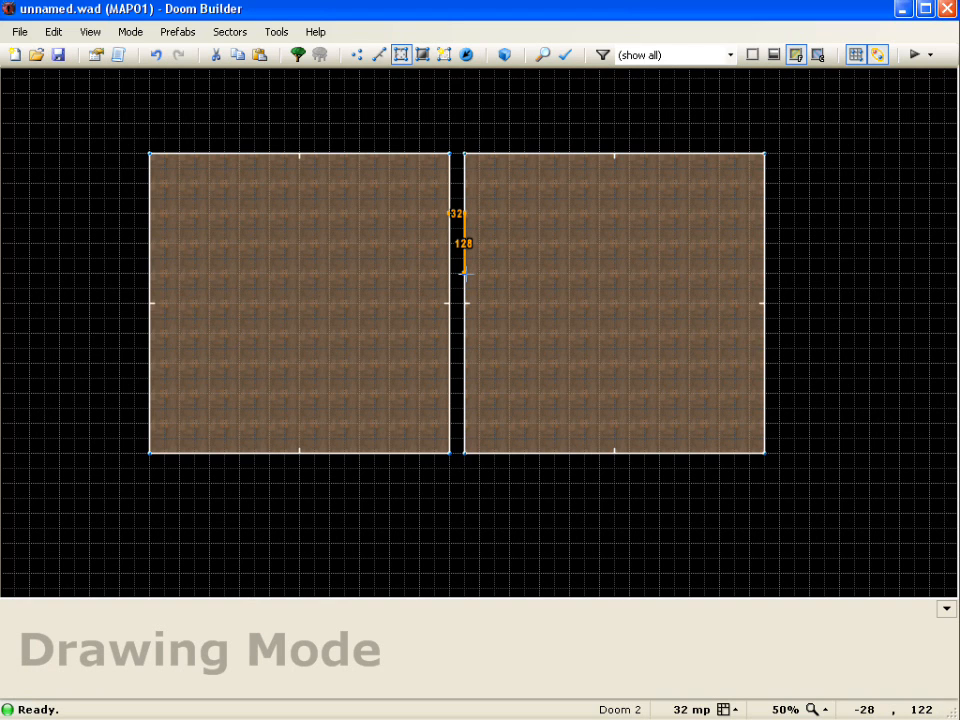
{"action": "mouse_move", "coordinate": [448, 274]}
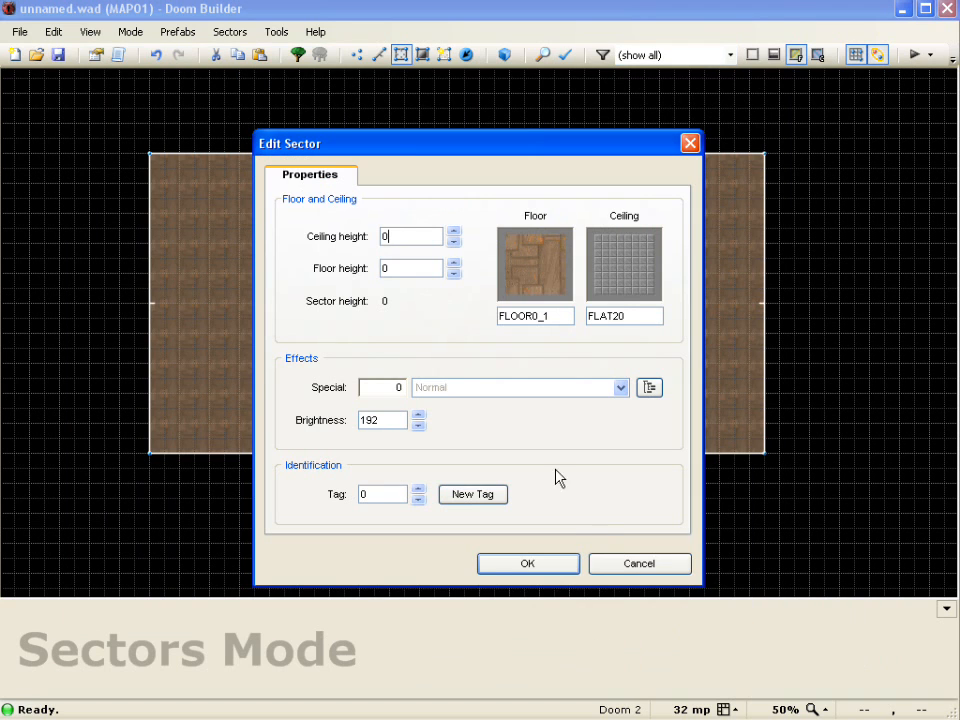
{"action": "mouse_move", "coordinate": [528, 563]}
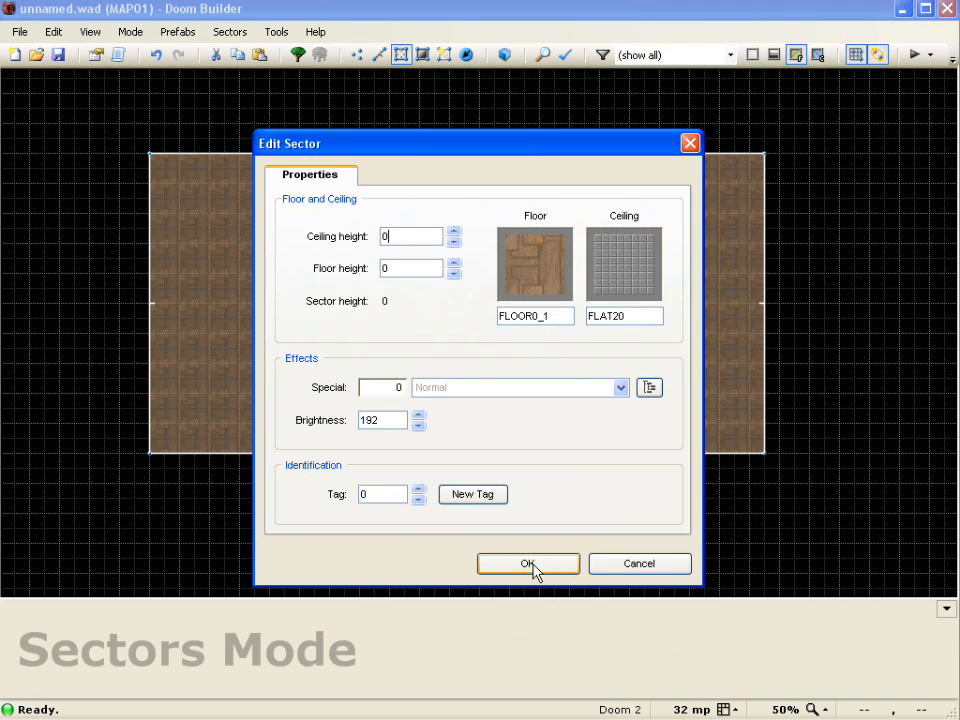
- Confirm ceiling height 0 and FLAT20 ceiling texture for the door sector
{"action": "left_click", "coordinate": [528, 563]}
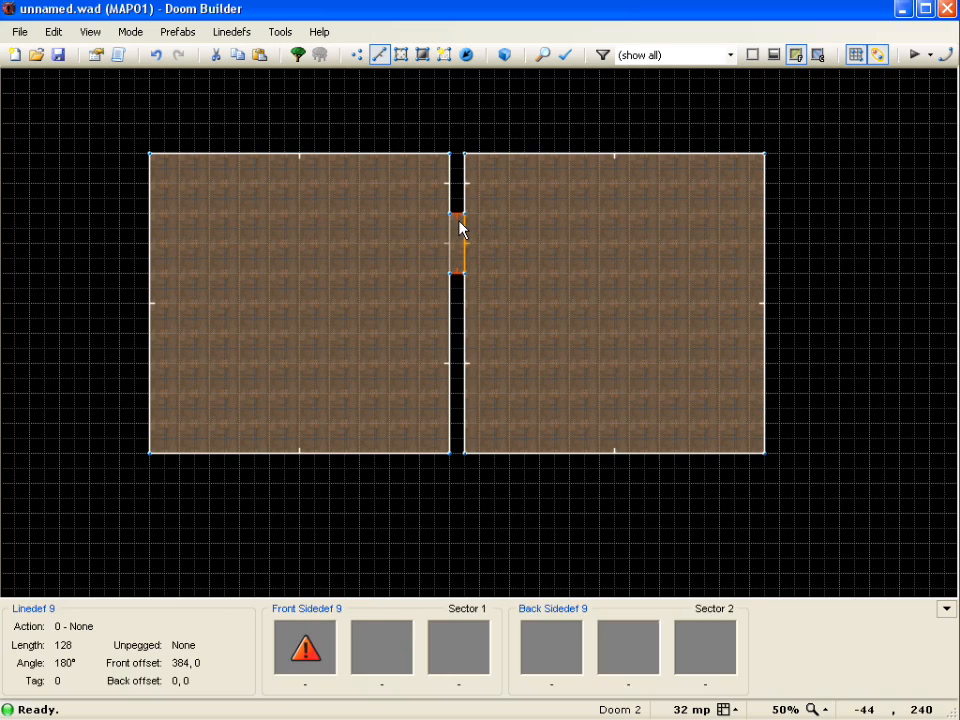
- Give the door's side lines the DOORSTOP texture from the Doors category, lower unpegged
{"action": "double_click", "coordinate": [458, 230]}
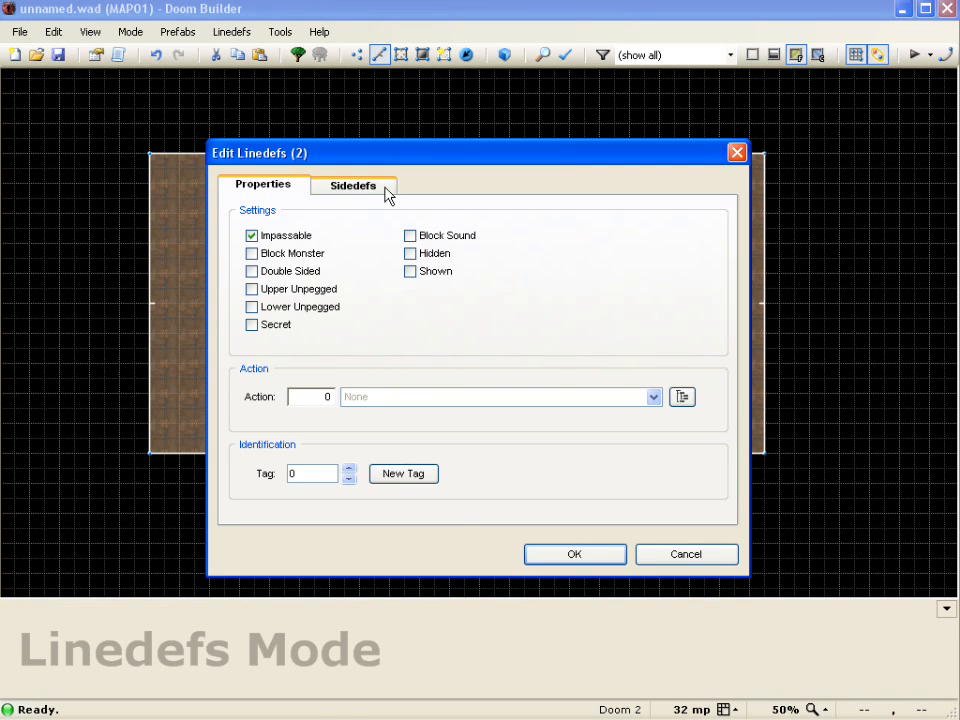
{"action": "left_click", "coordinate": [251, 307]}
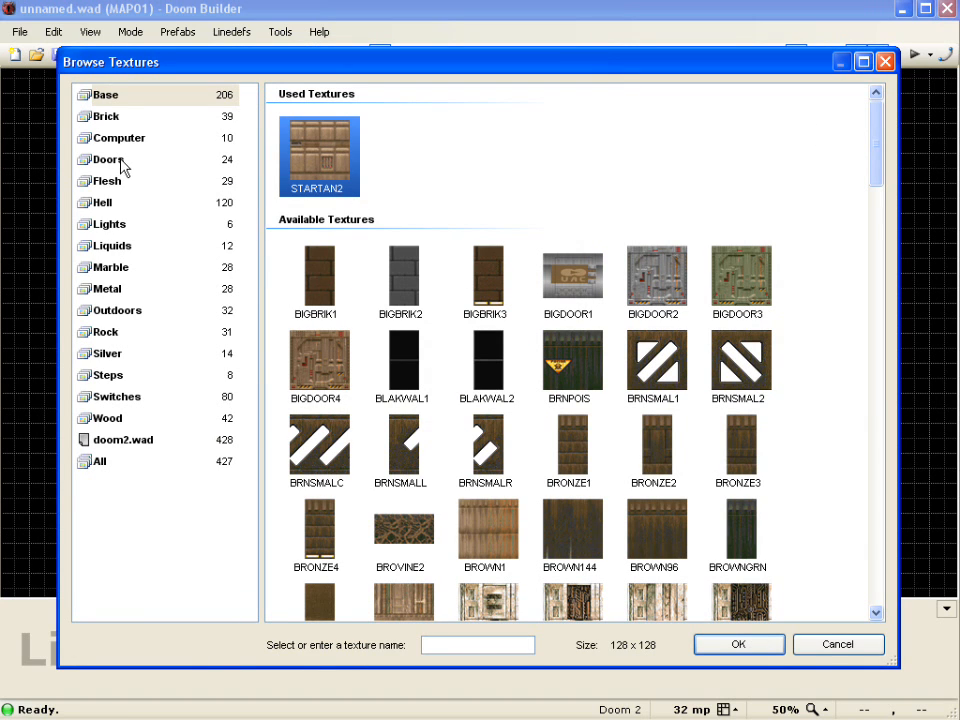
{"action": "left_click", "coordinate": [107, 159]}
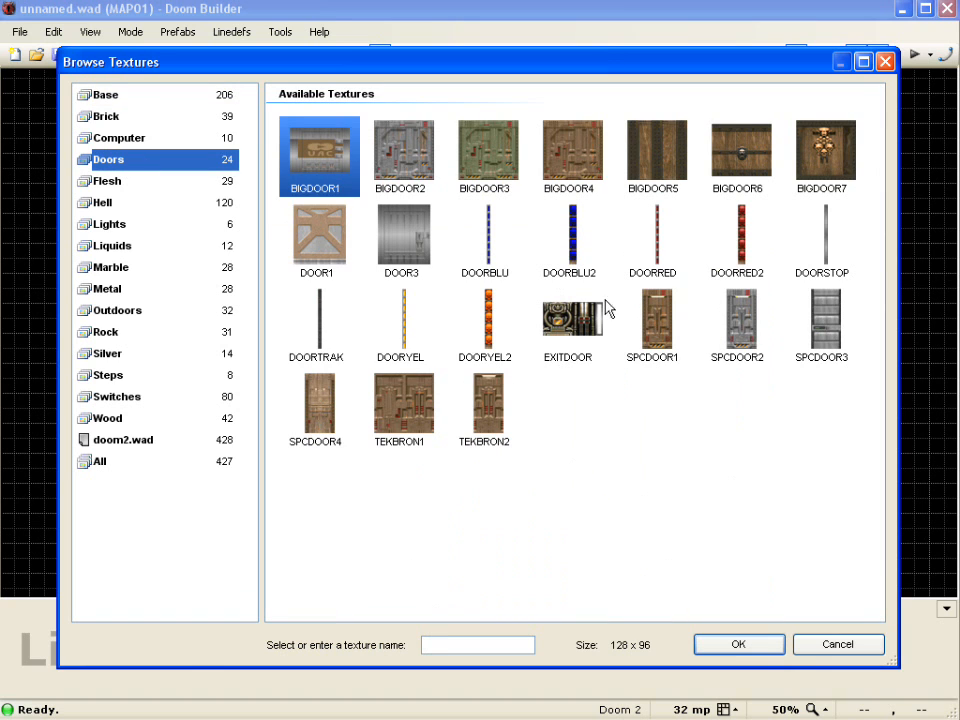
{"action": "left_click", "coordinate": [822, 240]}
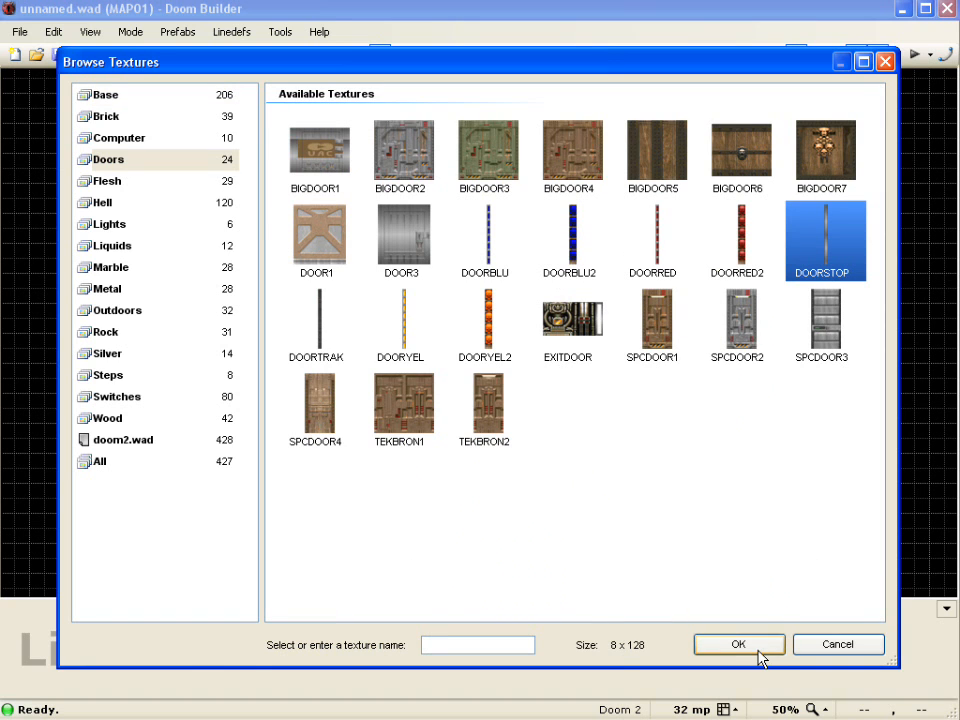
{"action": "left_click", "coordinate": [738, 644]}
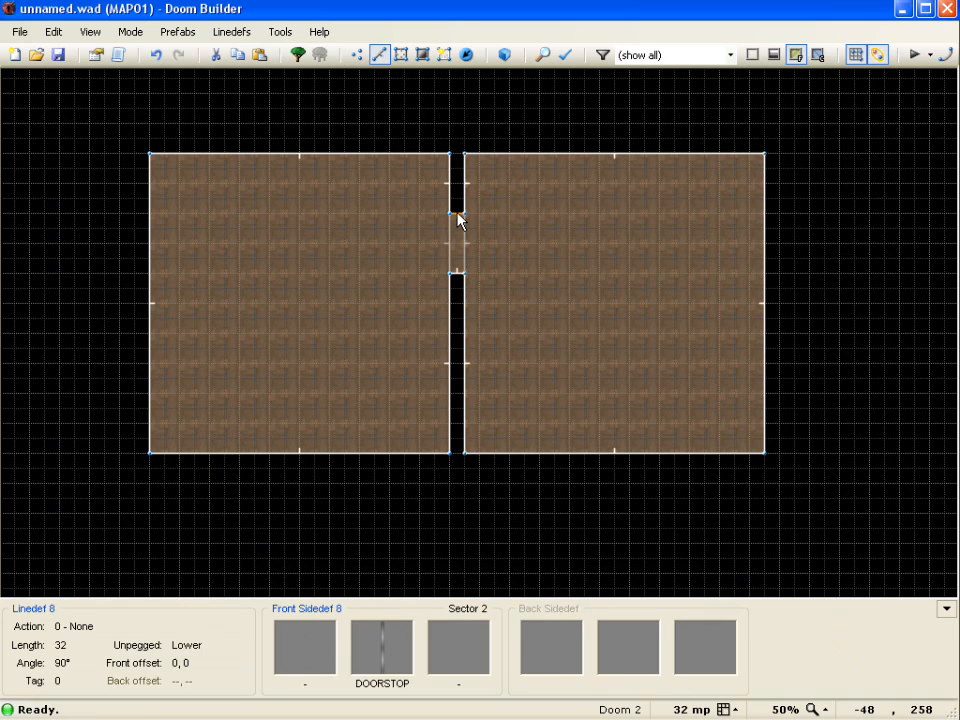
- Set both door face lines to DR Door Open Wait Close with BIGDOOR2 upper texture
{"action": "left_click", "coordinate": [460, 240]}
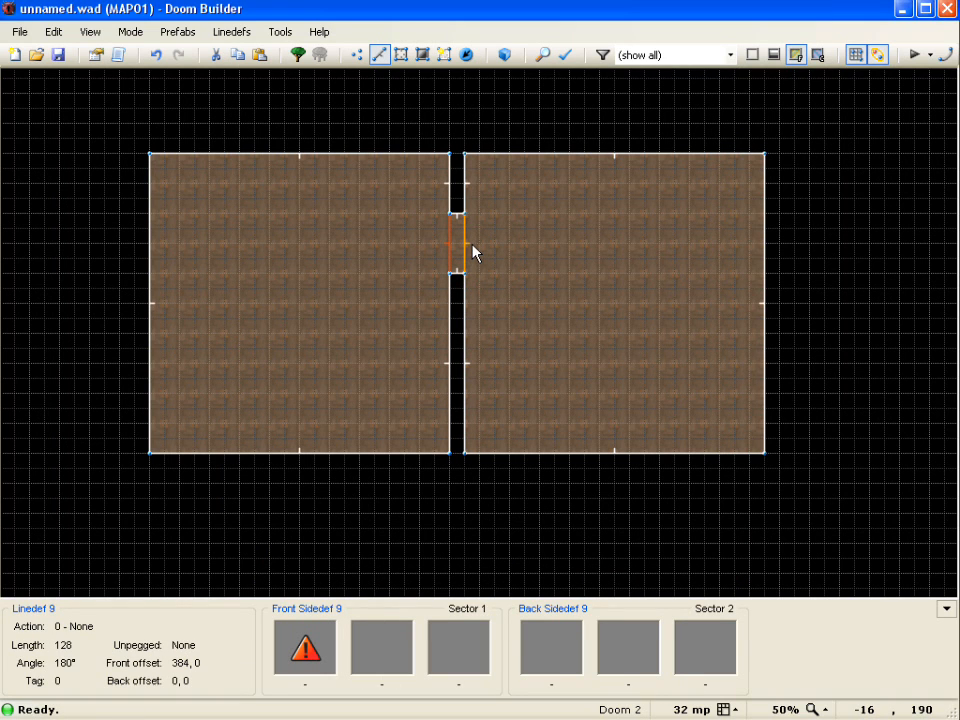
{"action": "double_click", "coordinate": [458, 240]}
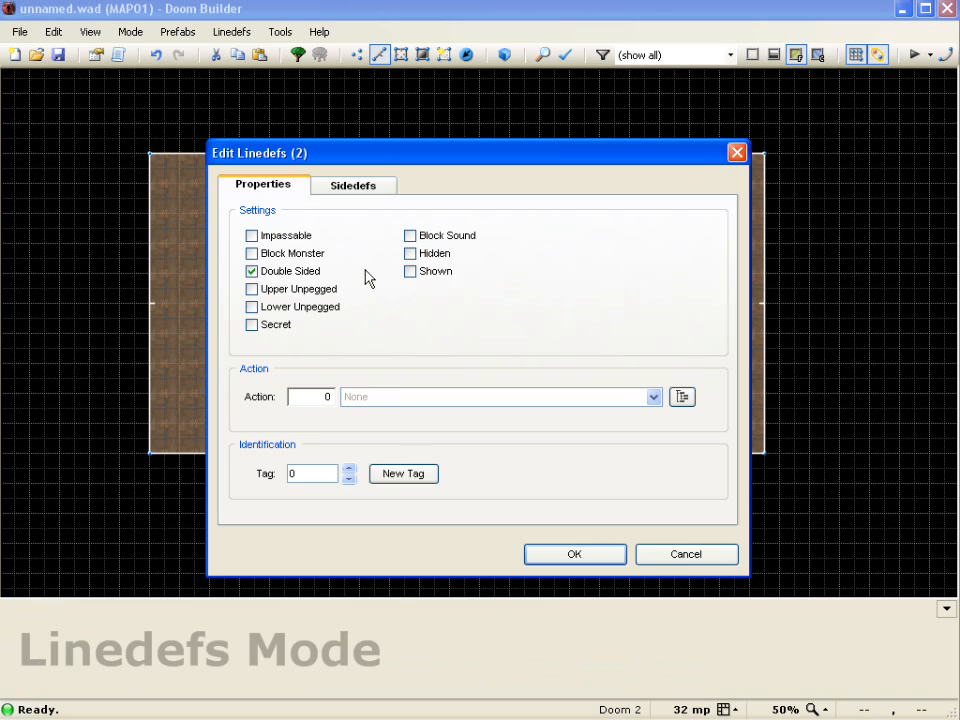
{"action": "left_click", "coordinate": [311, 396]}
{"action": "type", "text": "1"}
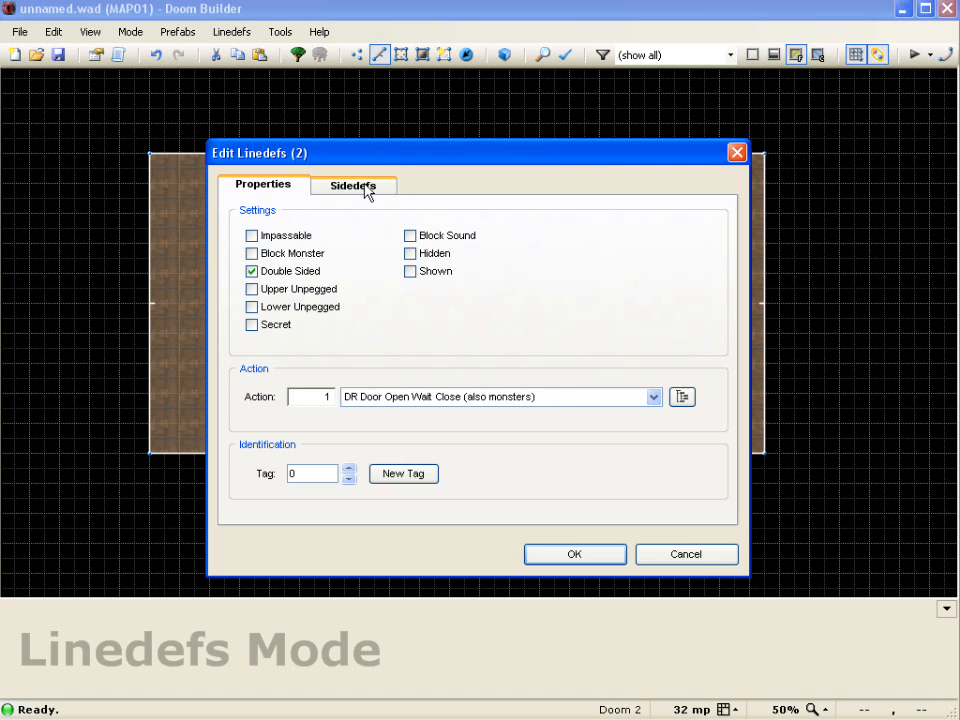
{"action": "left_click", "coordinate": [352, 184]}
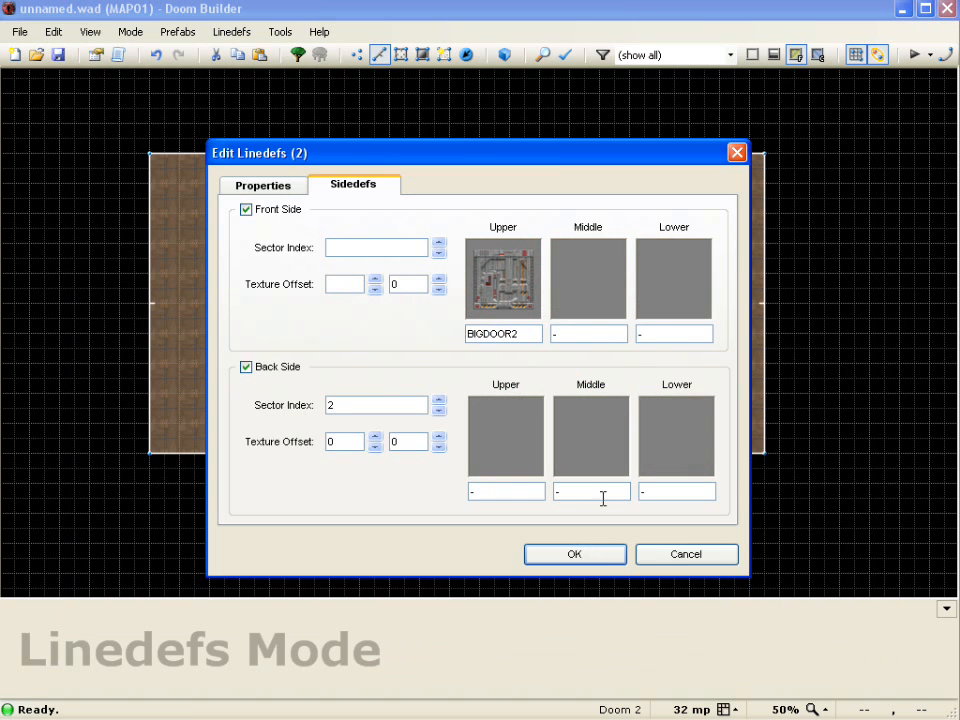
{"action": "left_click", "coordinate": [574, 554]}
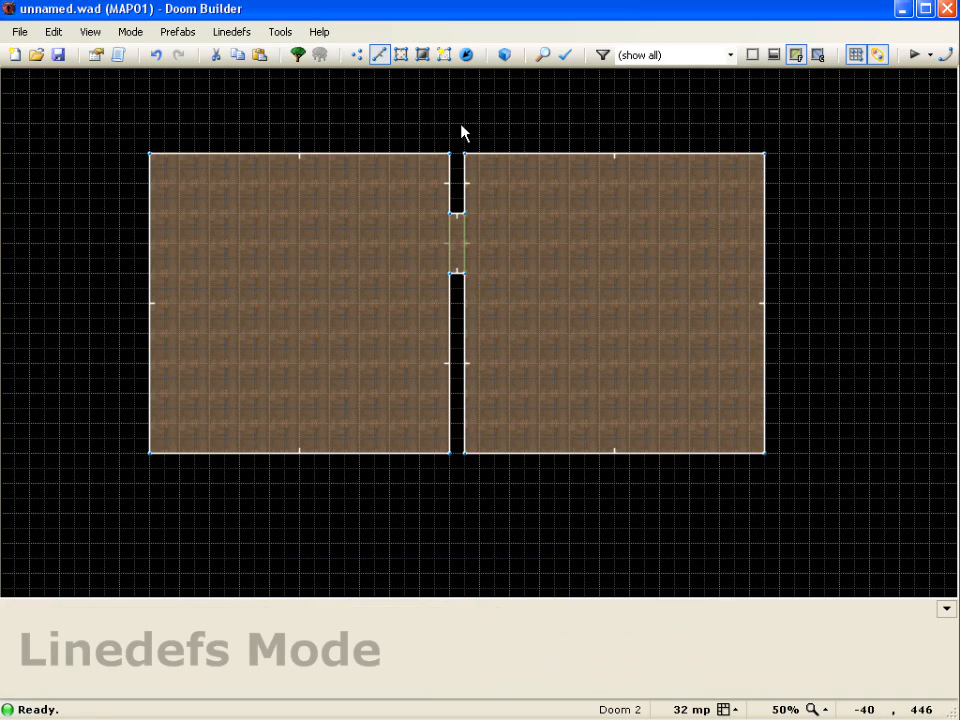
- Click the door linedefs to verify their door action and BIGDOOR2 texture
{"action": "left_click", "coordinate": [458, 245]}
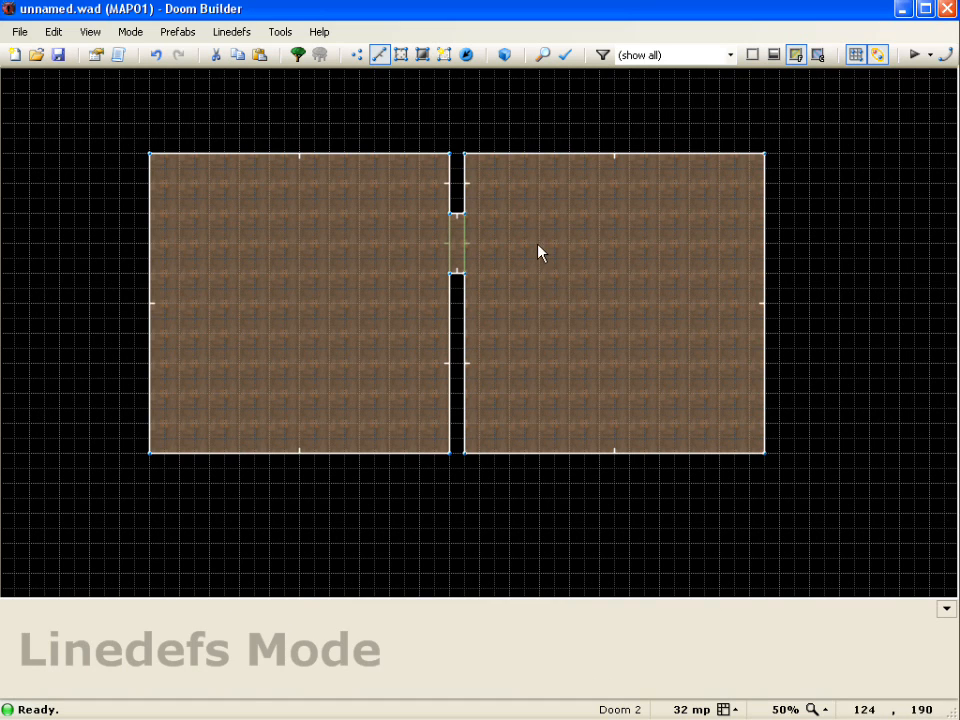
{"action": "left_click", "coordinate": [451, 238]}
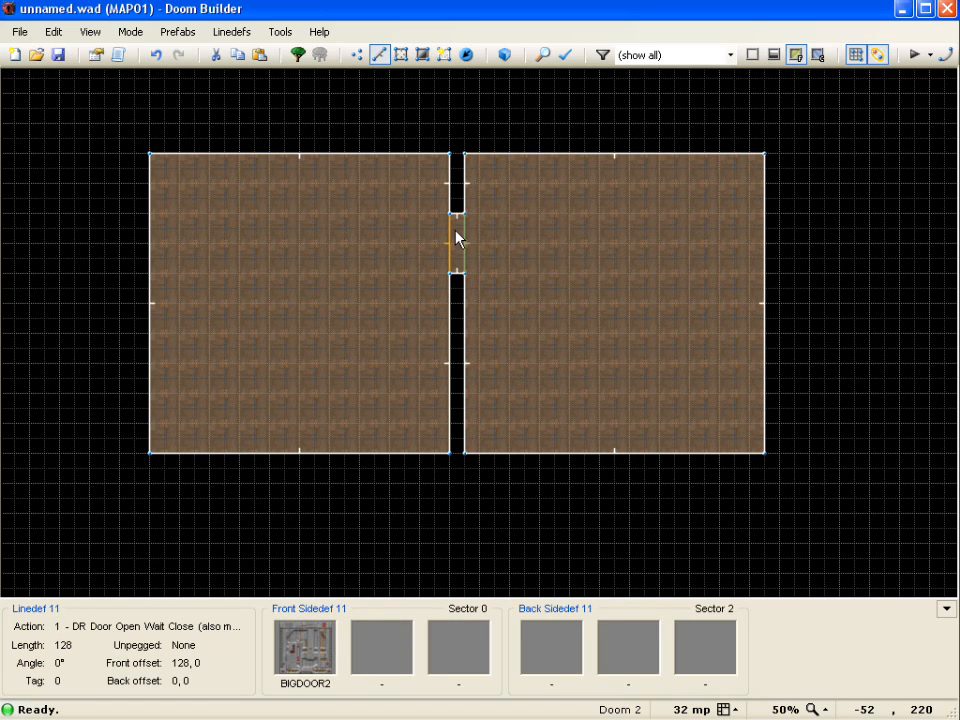
{"action": "left_click", "coordinate": [463, 403]}
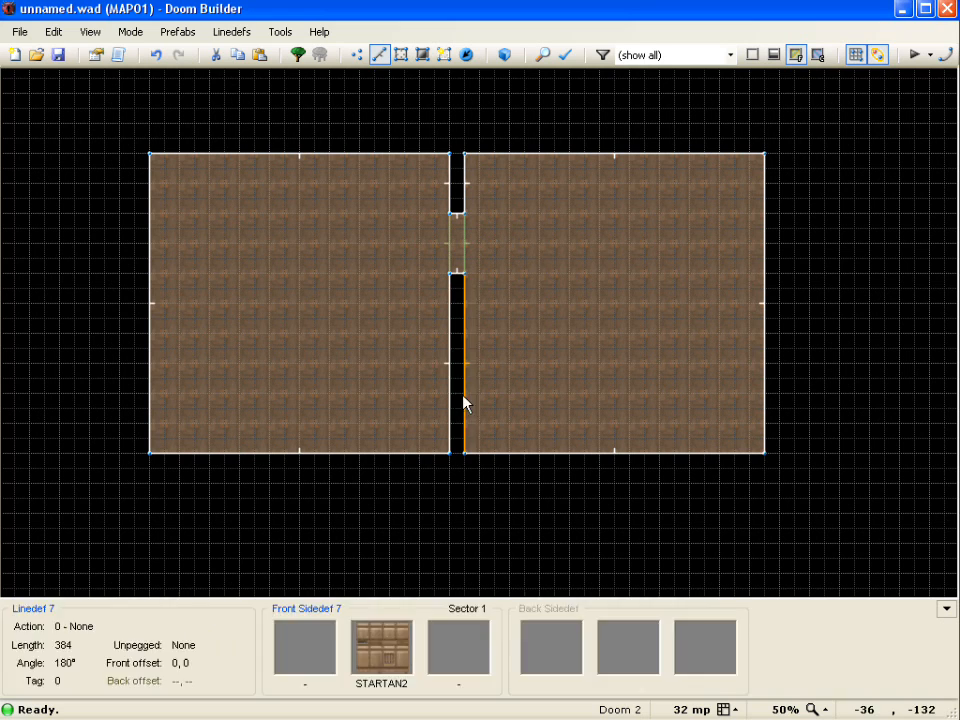
{"action": "mouse_move", "coordinate": [457, 391]}
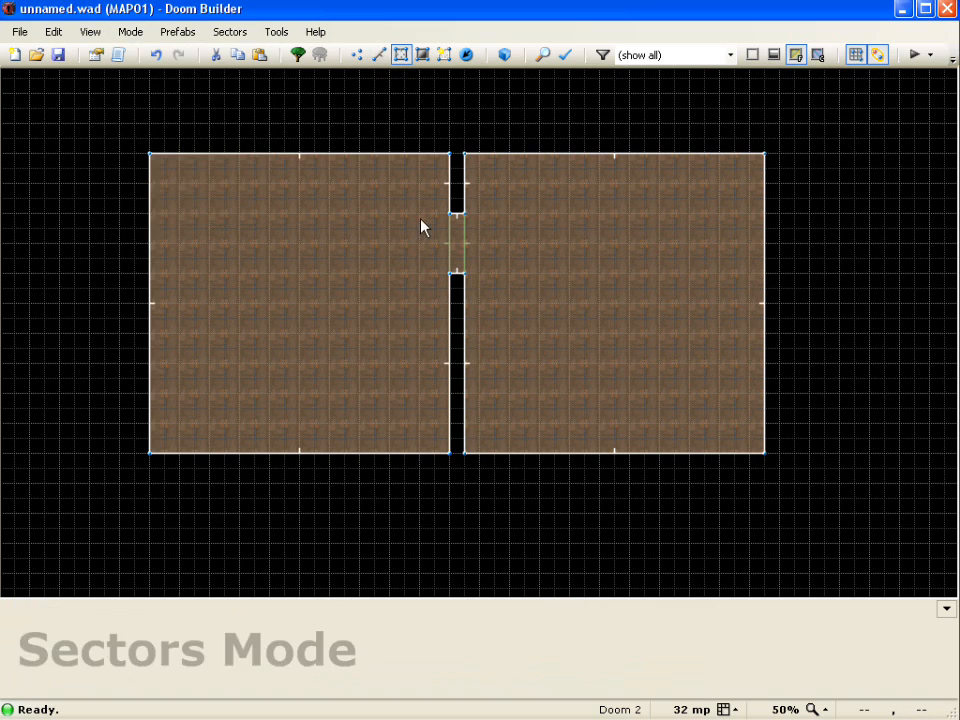
{"action": "mouse_move", "coordinate": [457, 240]}
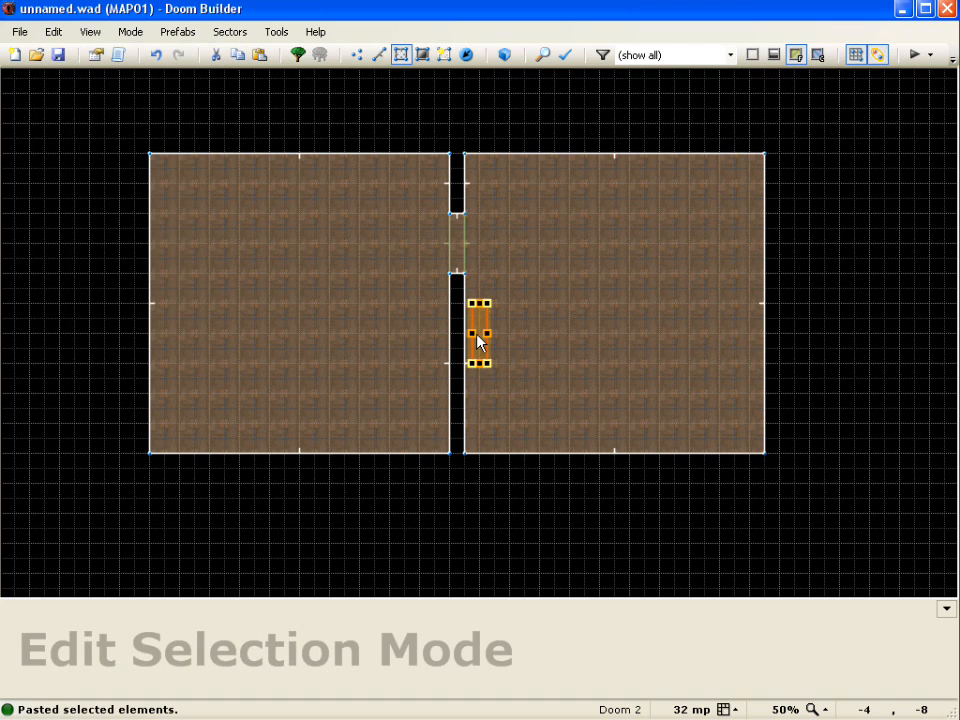
- Place the pasted door sector in the lower gap, then select the pasted and original sectors
{"action": "left_click_drag", "start_coordinate": [480, 330], "coordinate": [457, 362]}
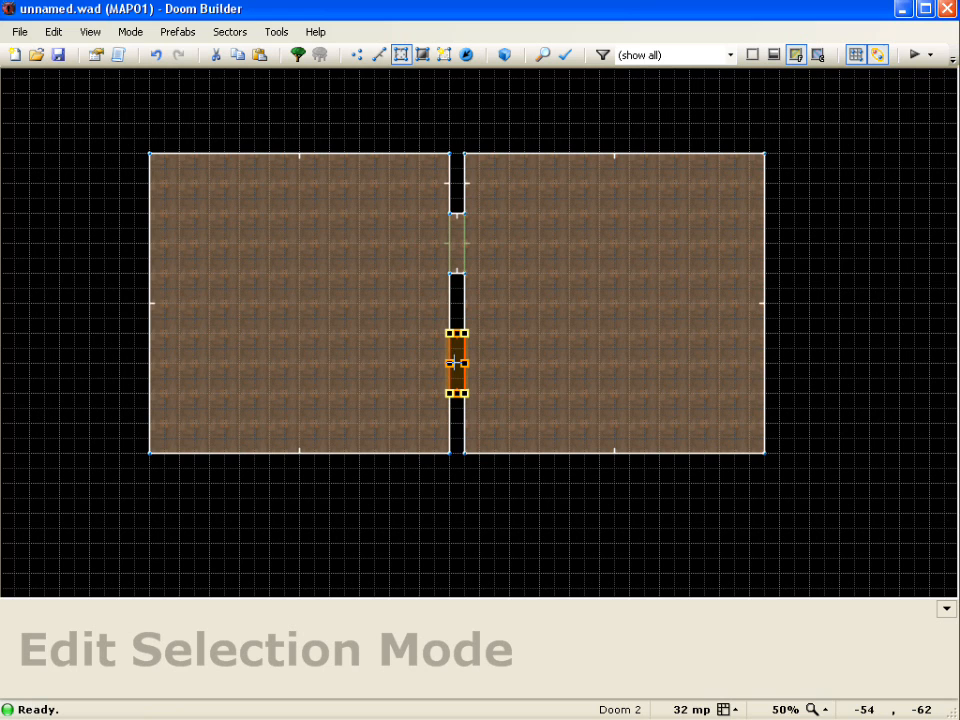
{"action": "left_click", "coordinate": [456, 364]}
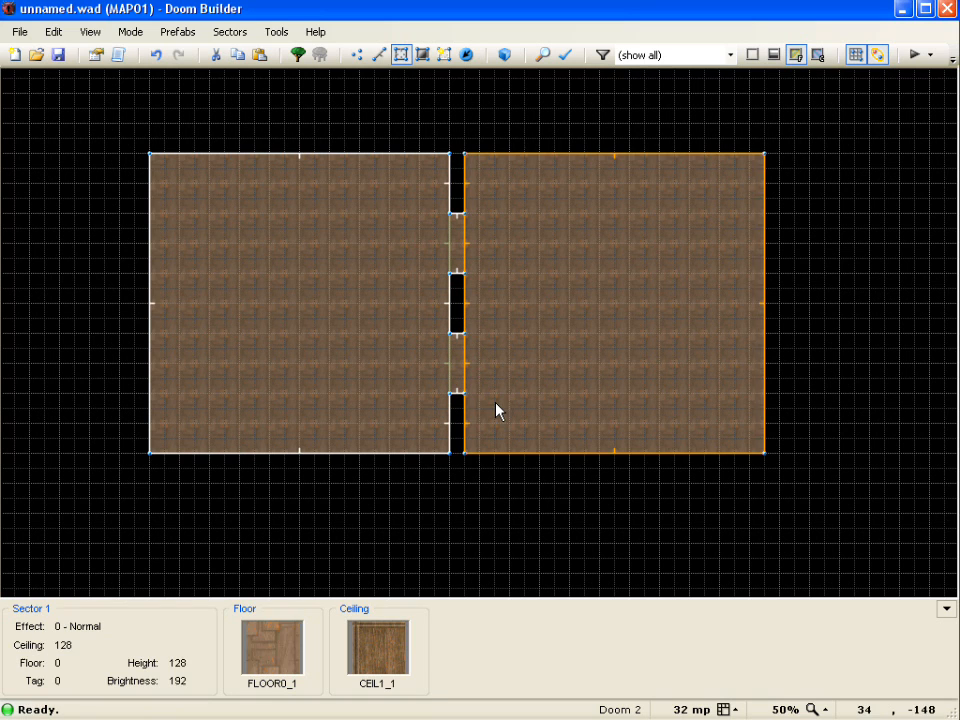
{"action": "mouse_move", "coordinate": [480, 367]}
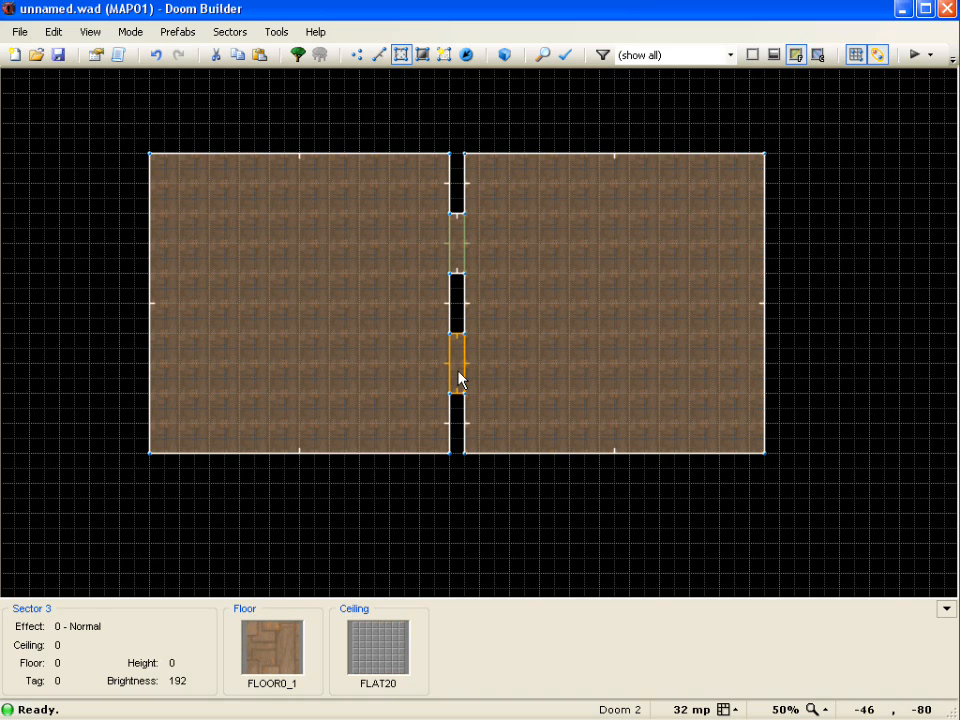
{"action": "left_click", "coordinate": [461, 247]}
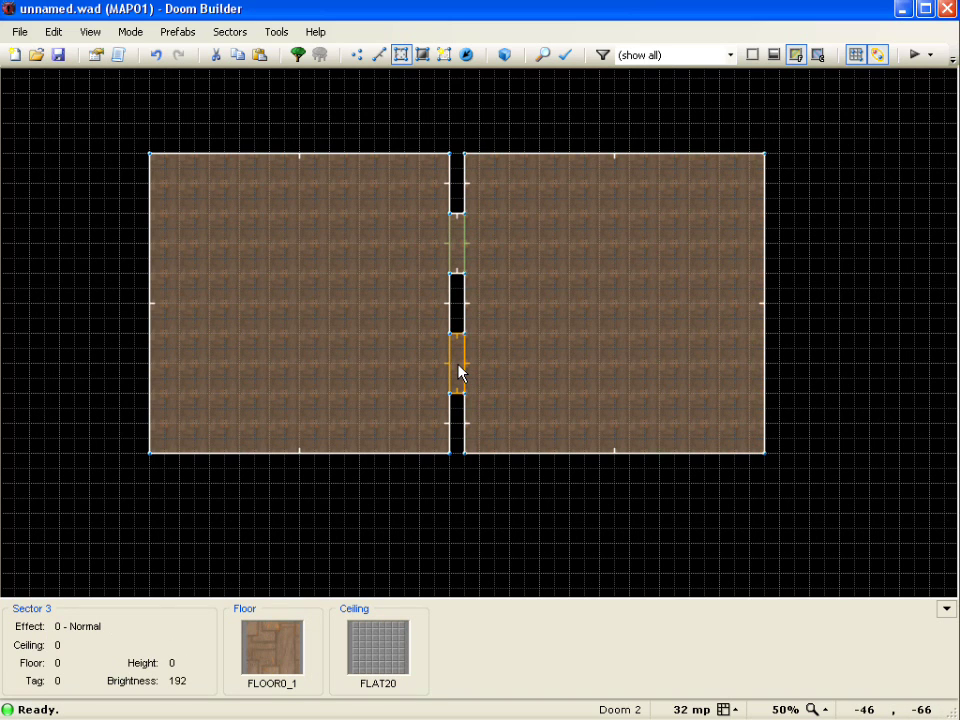
{"action": "mouse_move", "coordinate": [457, 367]}
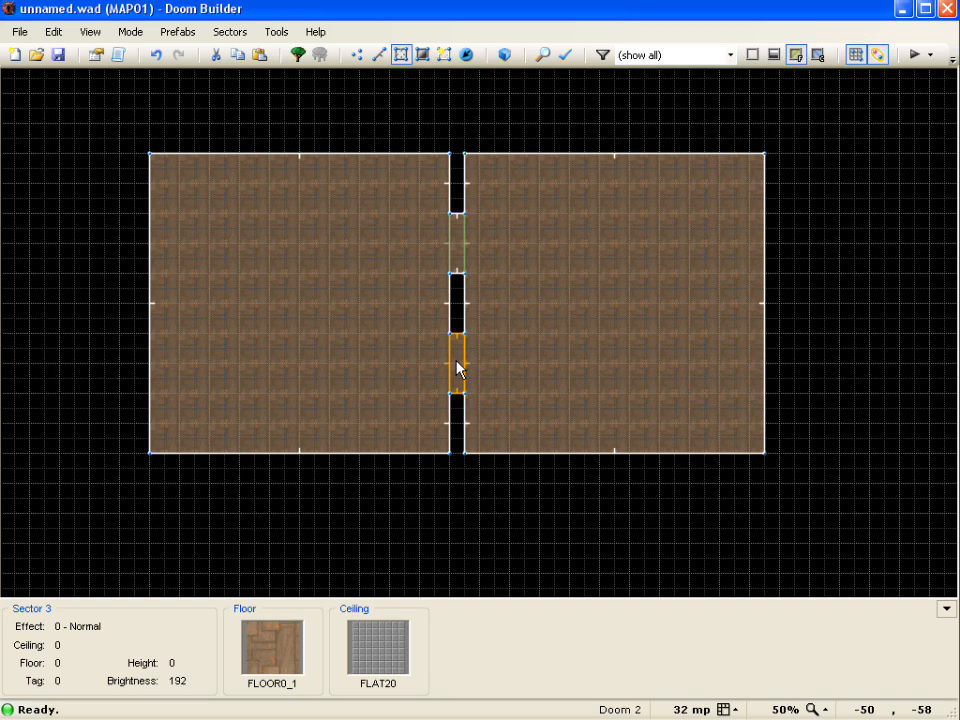
{"action": "left_click", "coordinate": [457, 245]}
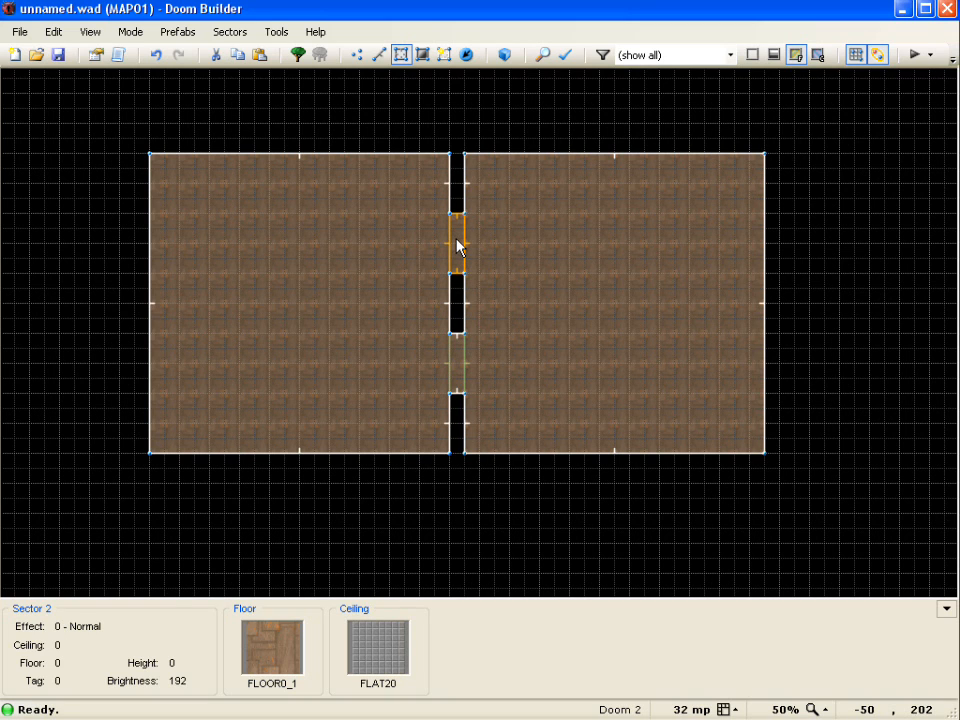
{"action": "left_click", "coordinate": [610, 305]}
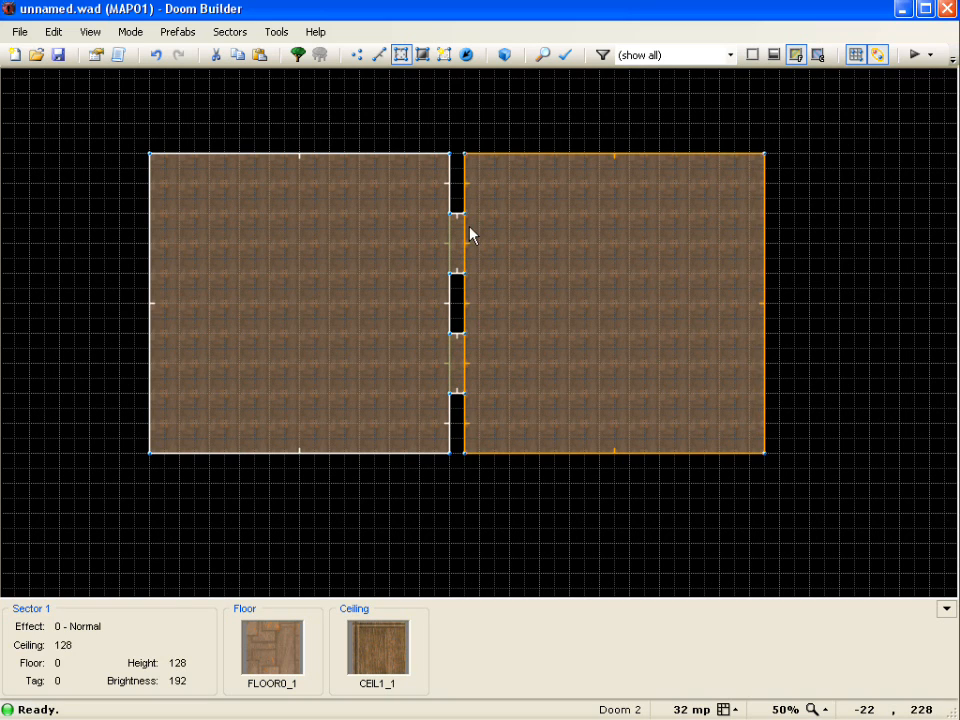
- Undo the door sector paste, reselect the original door sector, and open the Edit menu
{"action": "left_click", "coordinate": [53, 31]}
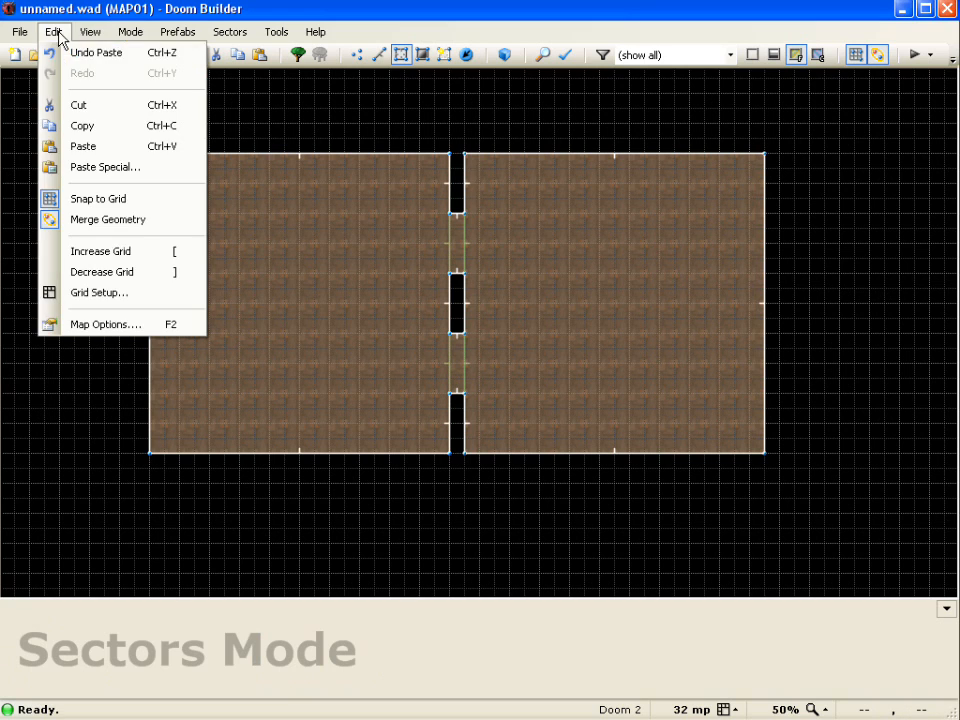
{"action": "left_click", "coordinate": [96, 52]}
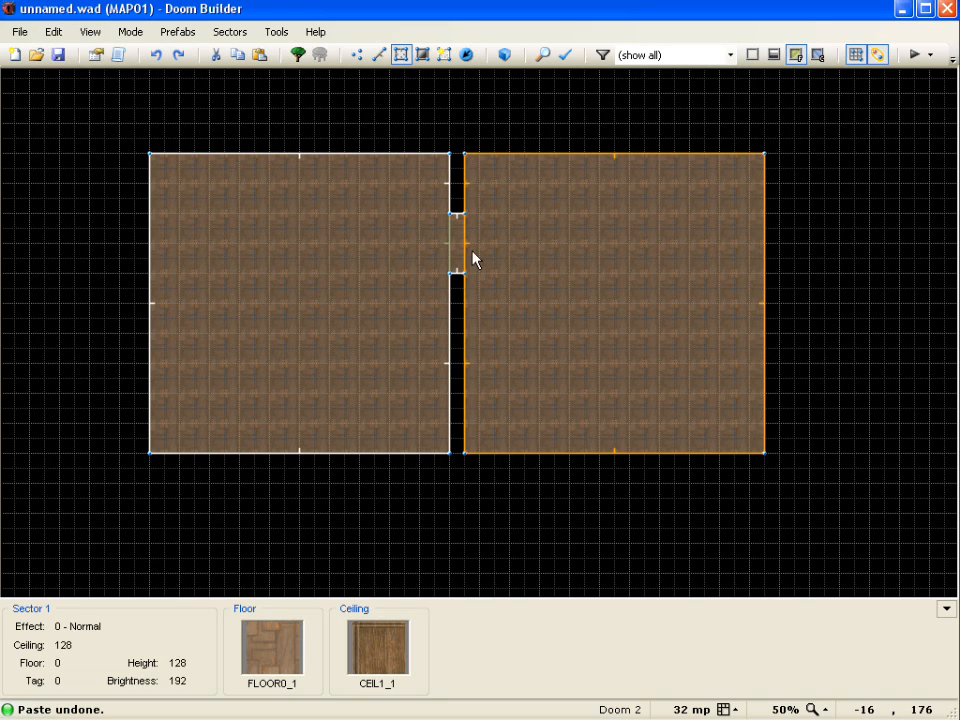
{"action": "left_click", "coordinate": [458, 245]}
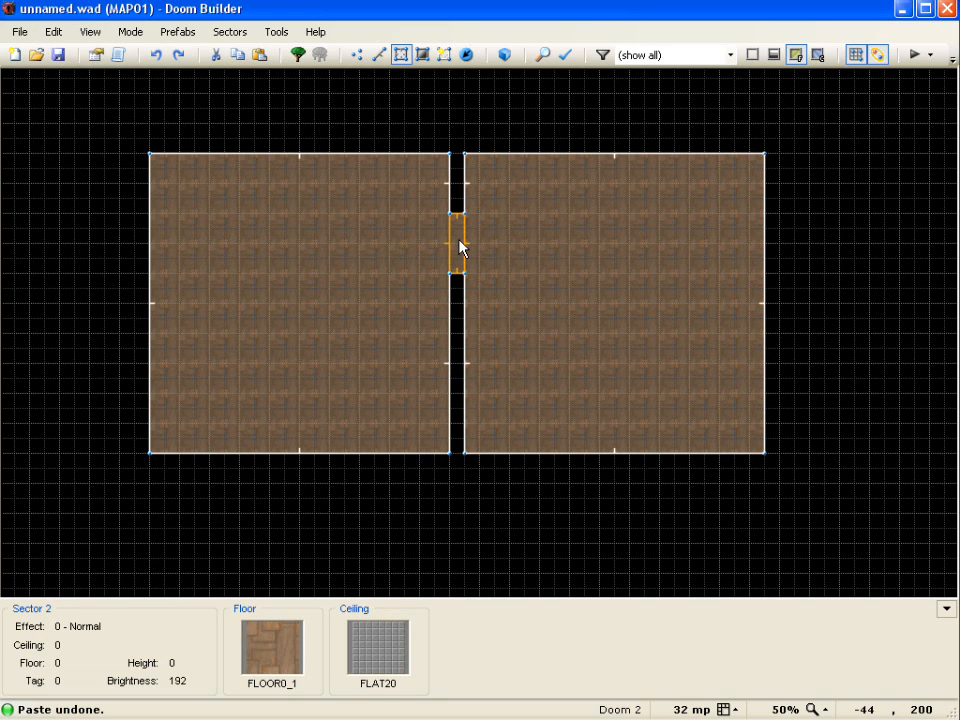
{"action": "left_click", "coordinate": [53, 31]}
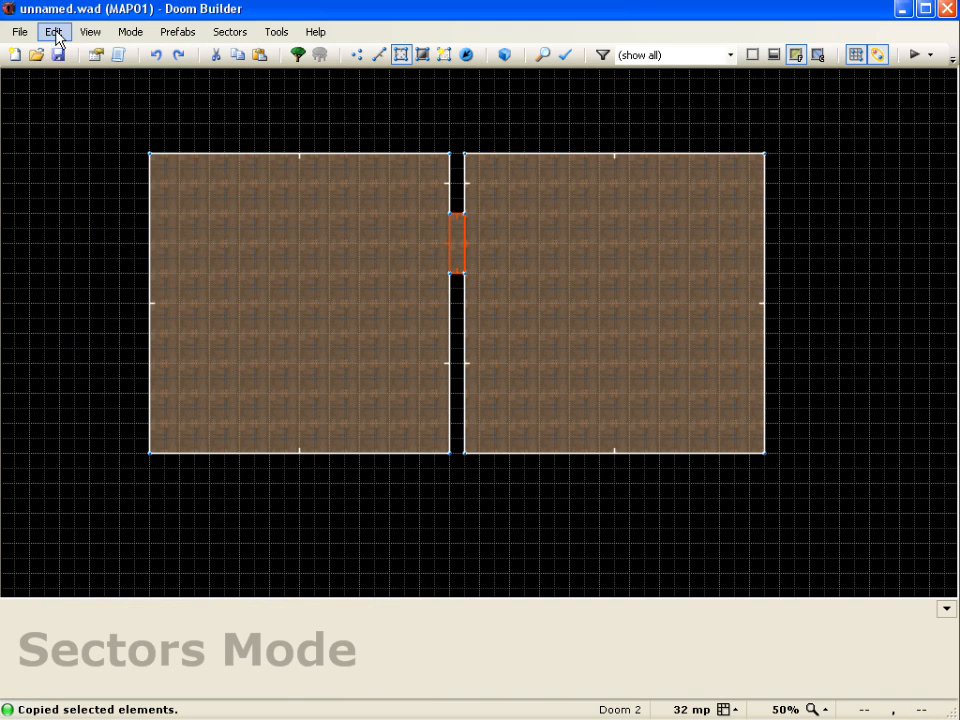
{"action": "left_click", "coordinate": [53, 31]}
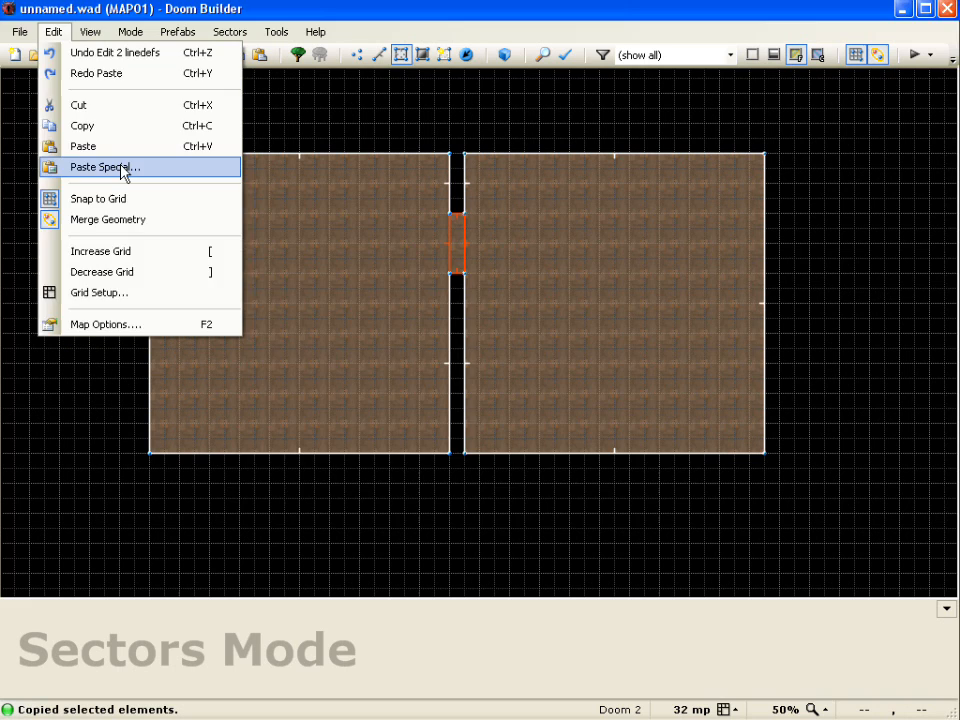
- Open Paste Special for the copied door and choose to keep pasted tags identical
{"action": "left_click", "coordinate": [98, 167]}
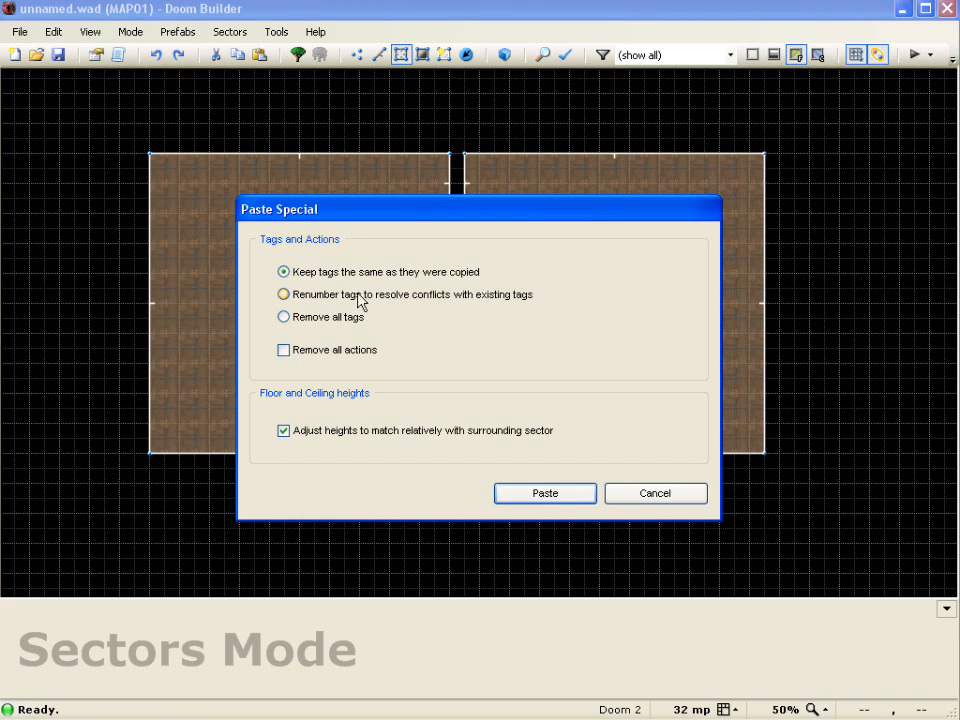
{"action": "mouse_move", "coordinate": [659, 361]}
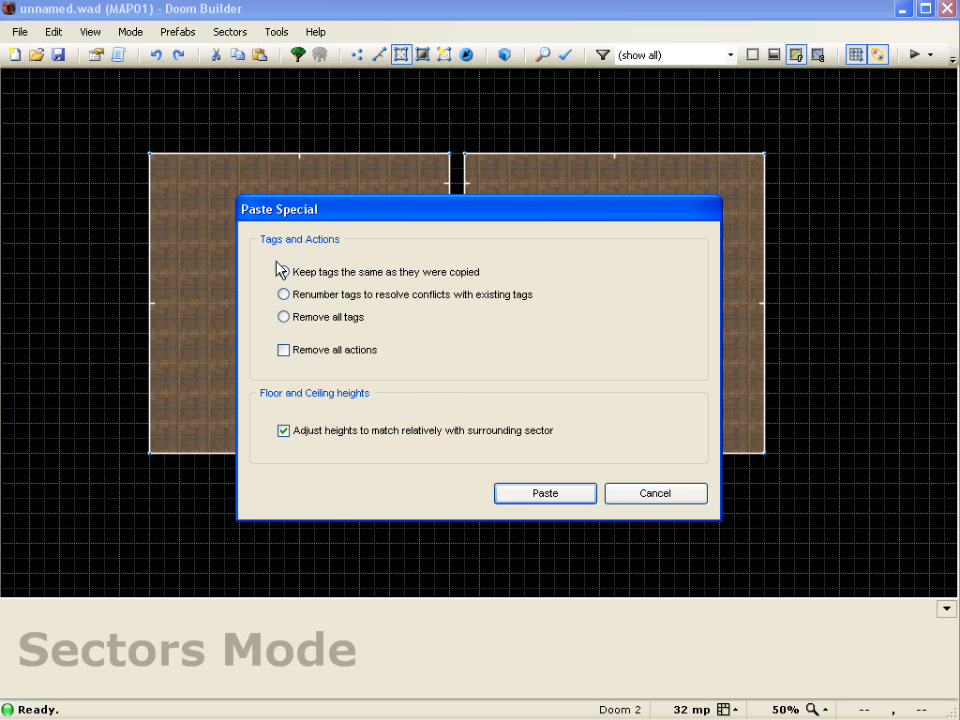
{"action": "left_click", "coordinate": [284, 271]}
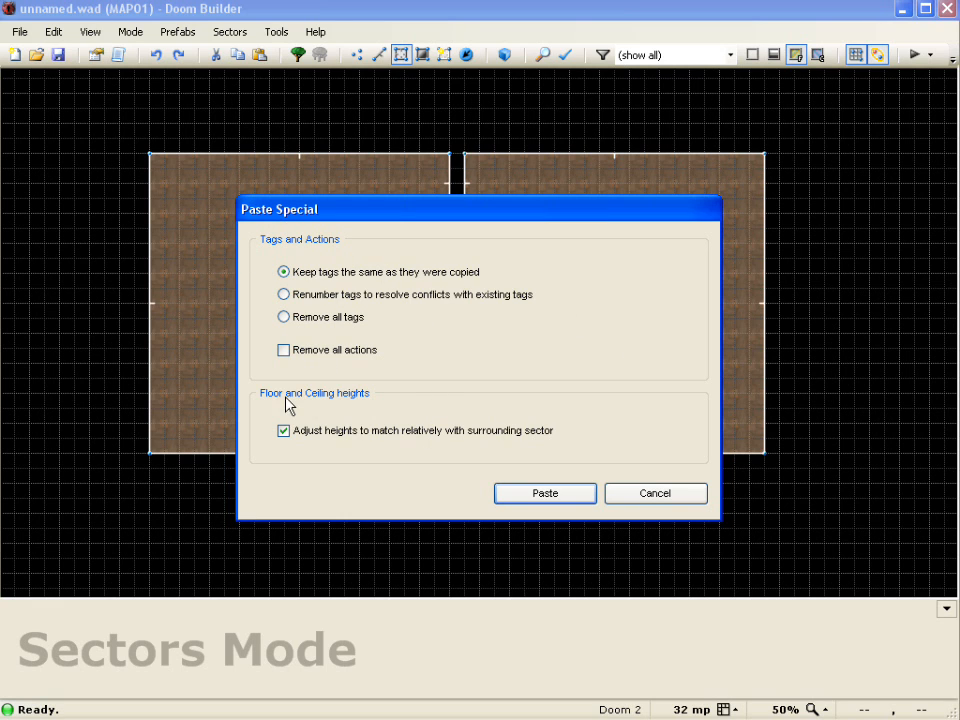
{"action": "mouse_move", "coordinate": [307, 277]}
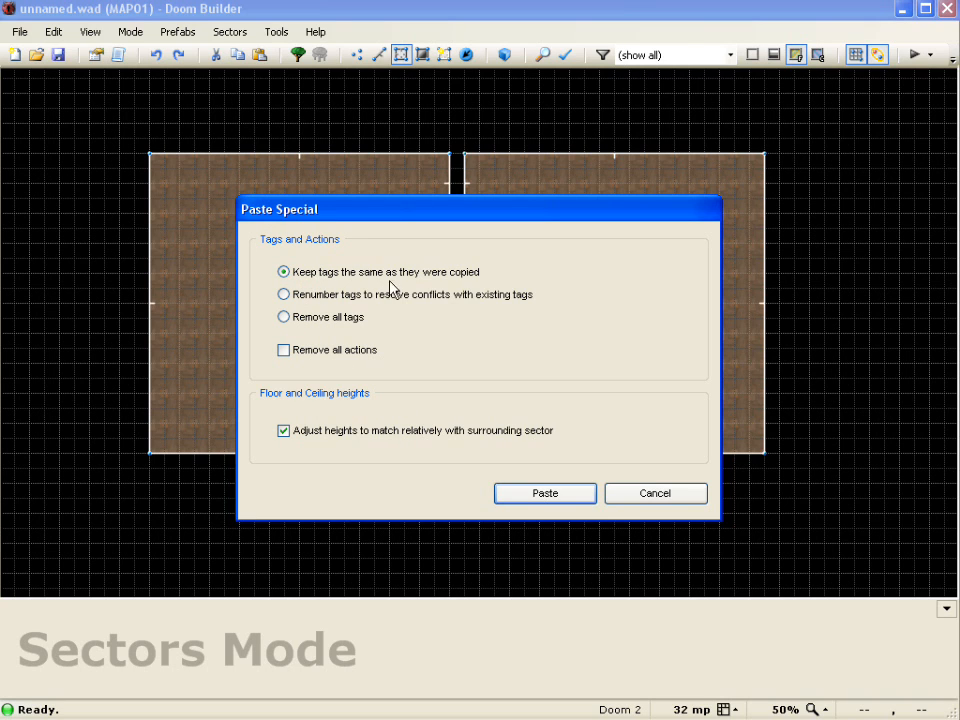
{"action": "mouse_move", "coordinate": [453, 204]}
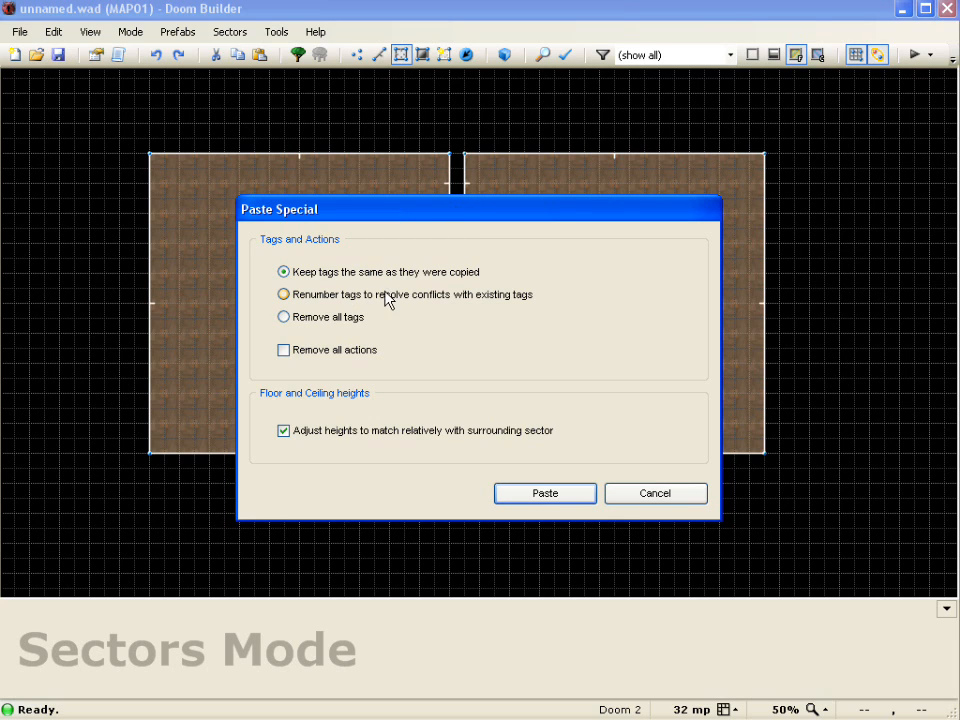
{"action": "mouse_move", "coordinate": [543, 346]}
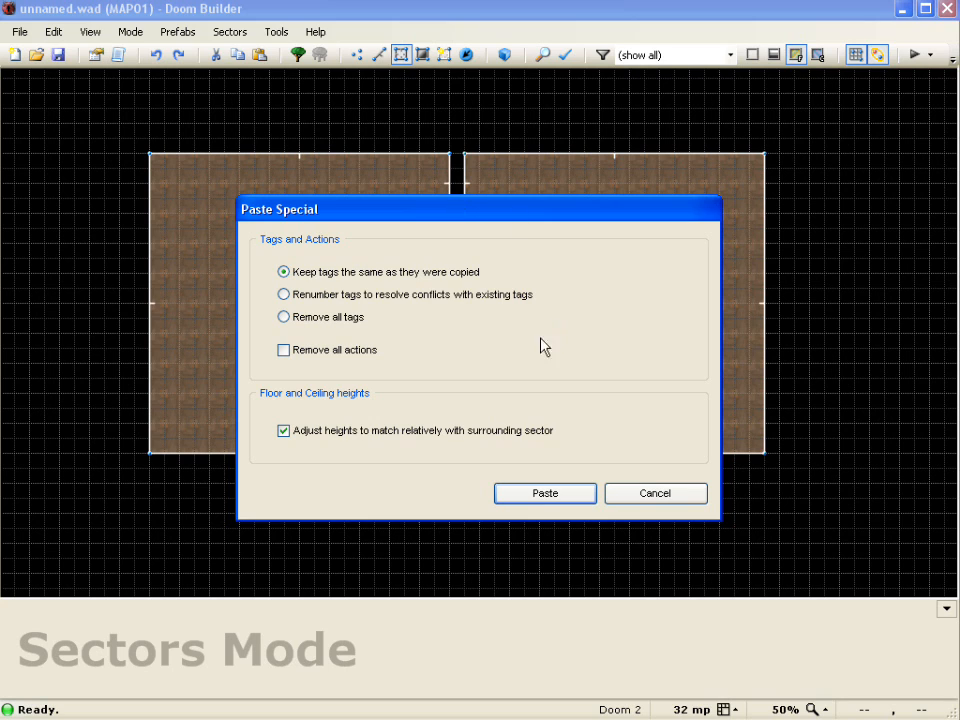
{"action": "mouse_move", "coordinate": [373, 252]}
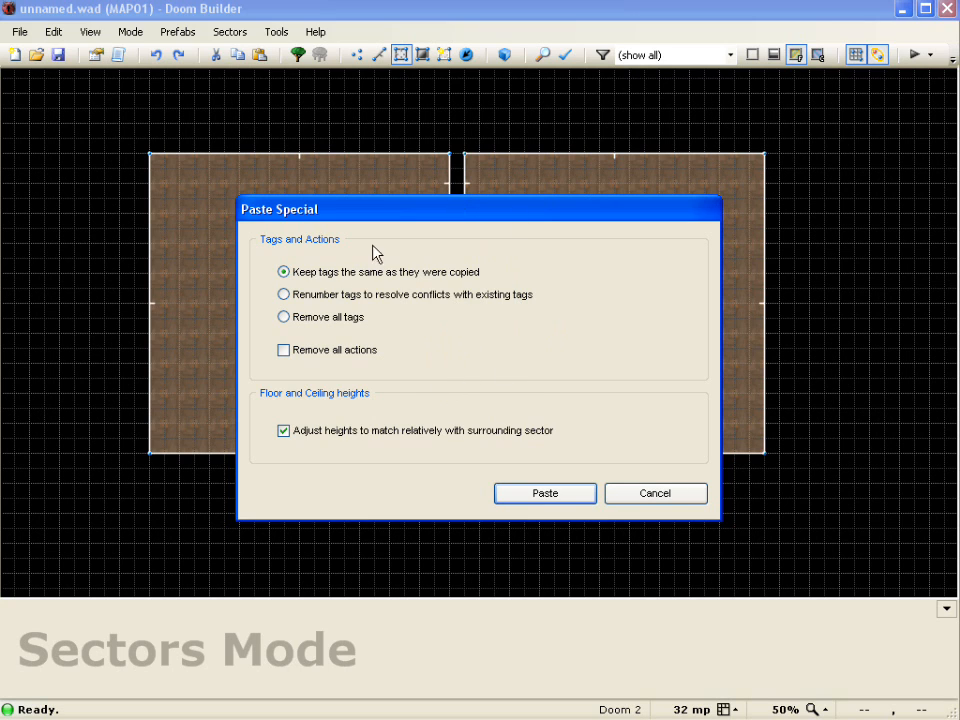
{"action": "mouse_move", "coordinate": [515, 372]}
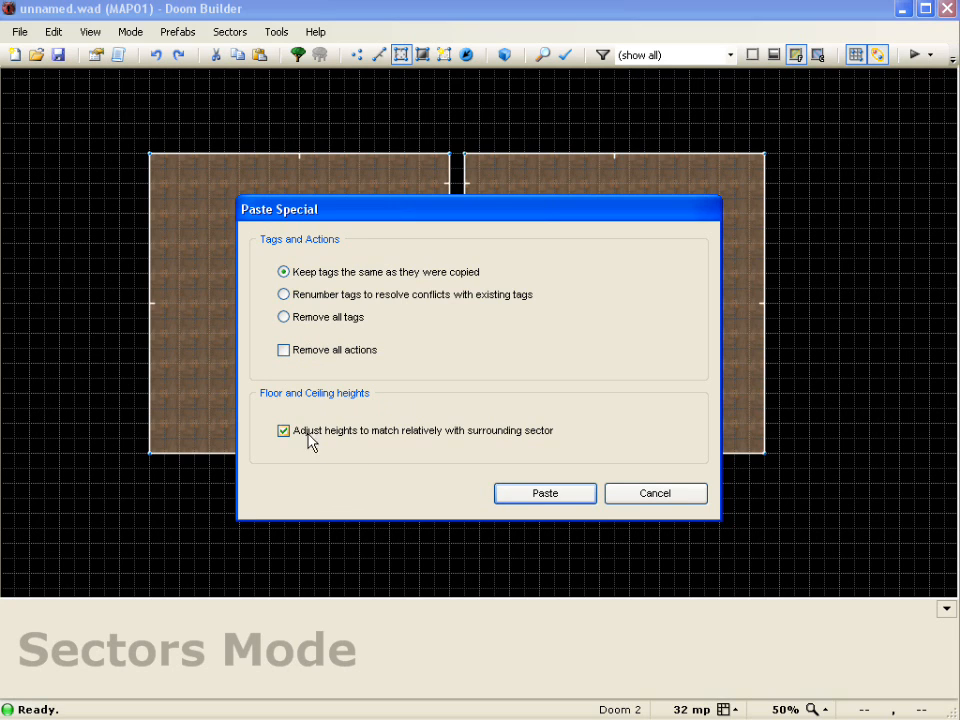
{"action": "mouse_move", "coordinate": [297, 433]}
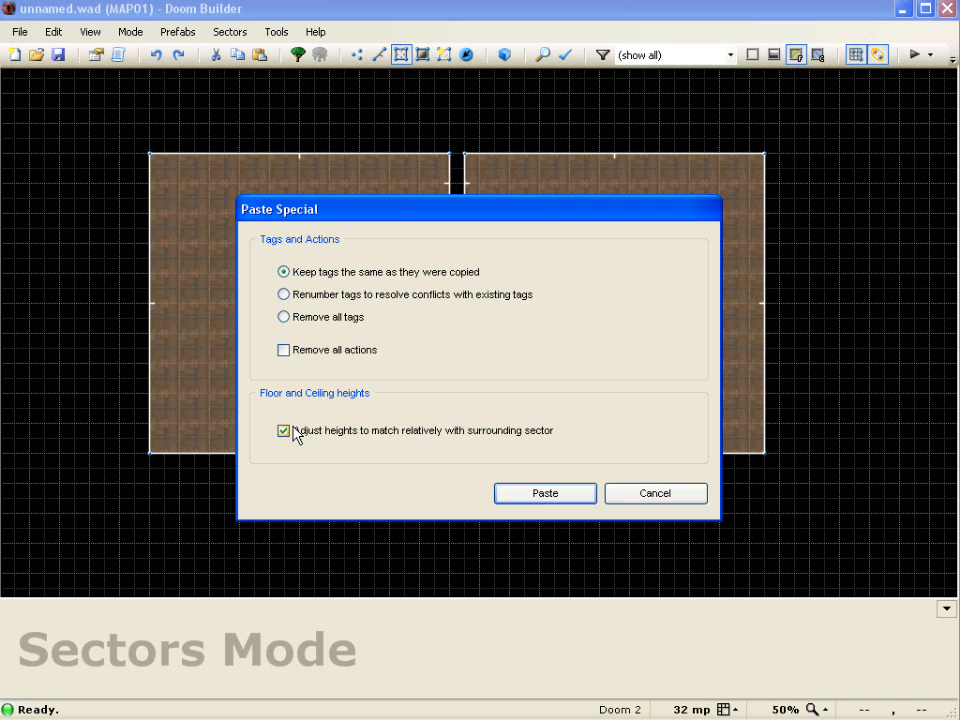
{"action": "mouse_move", "coordinate": [355, 437]}
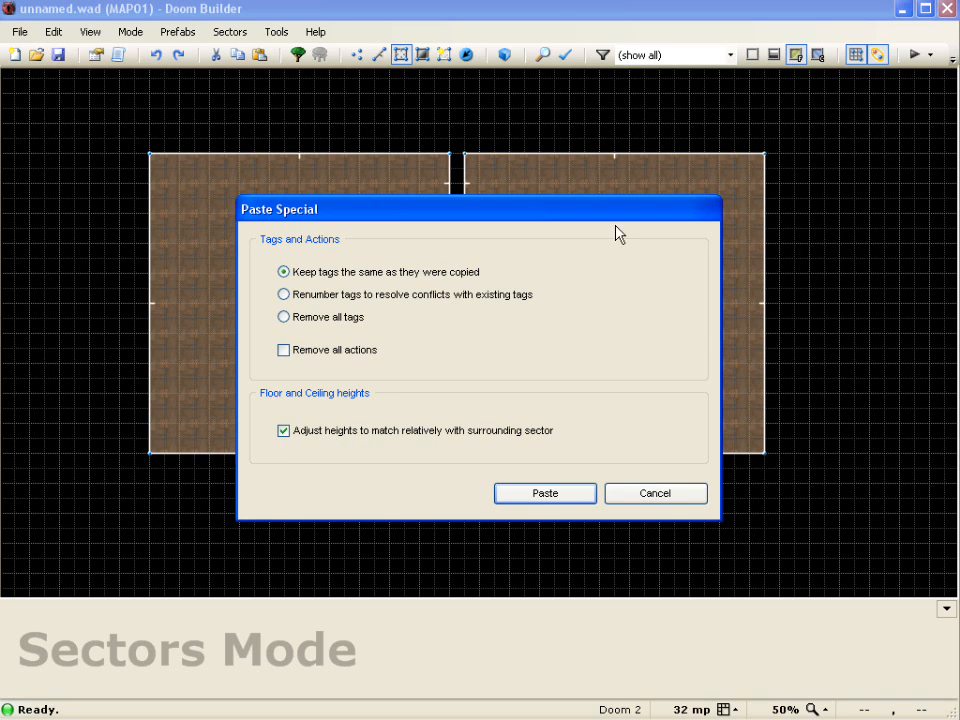
{"action": "mouse_move", "coordinate": [576, 328]}
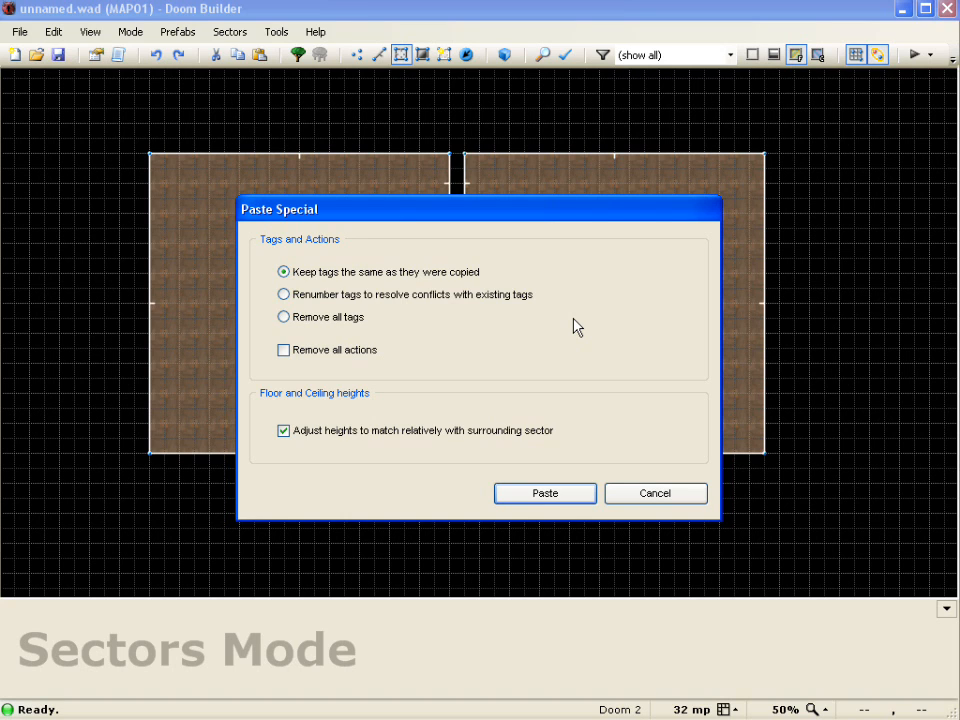
{"action": "mouse_move", "coordinate": [501, 391]}
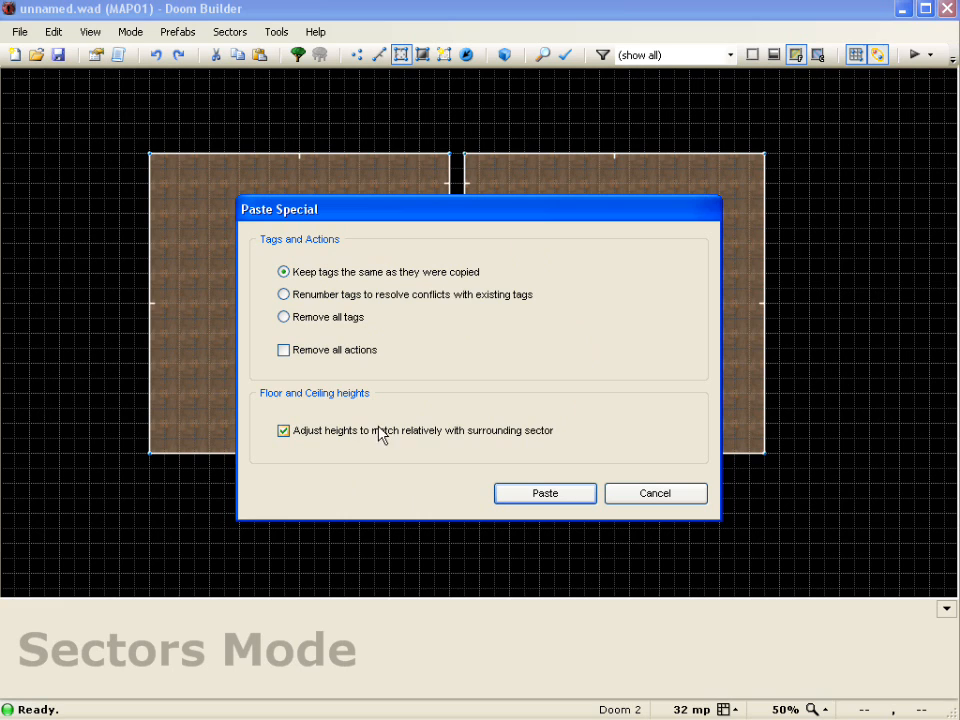
{"action": "mouse_move", "coordinate": [437, 489]}
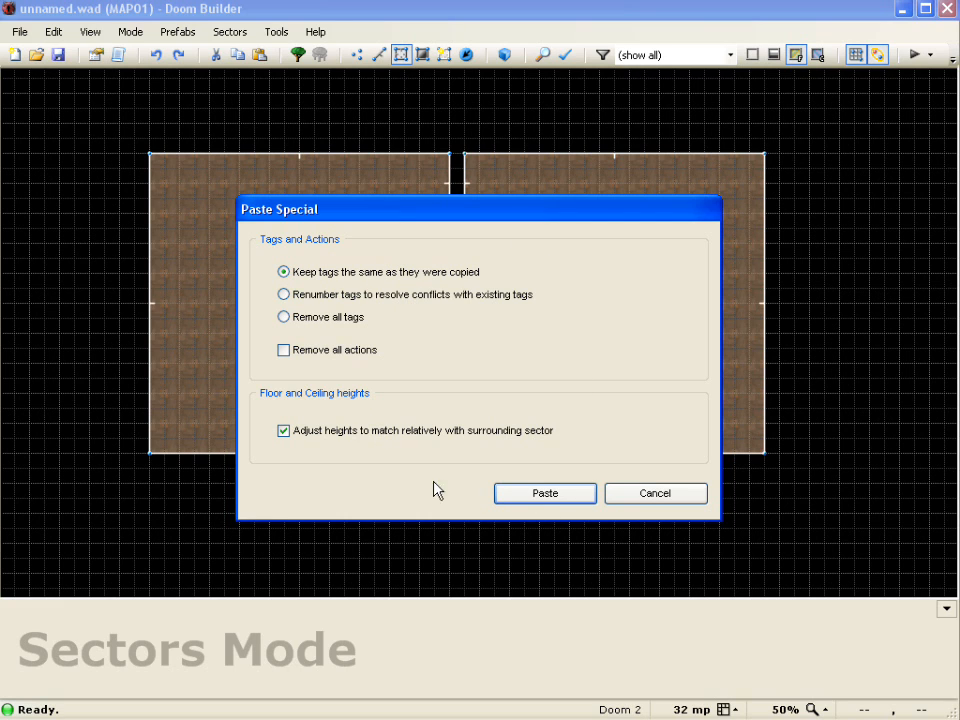
{"action": "mouse_move", "coordinate": [389, 253]}
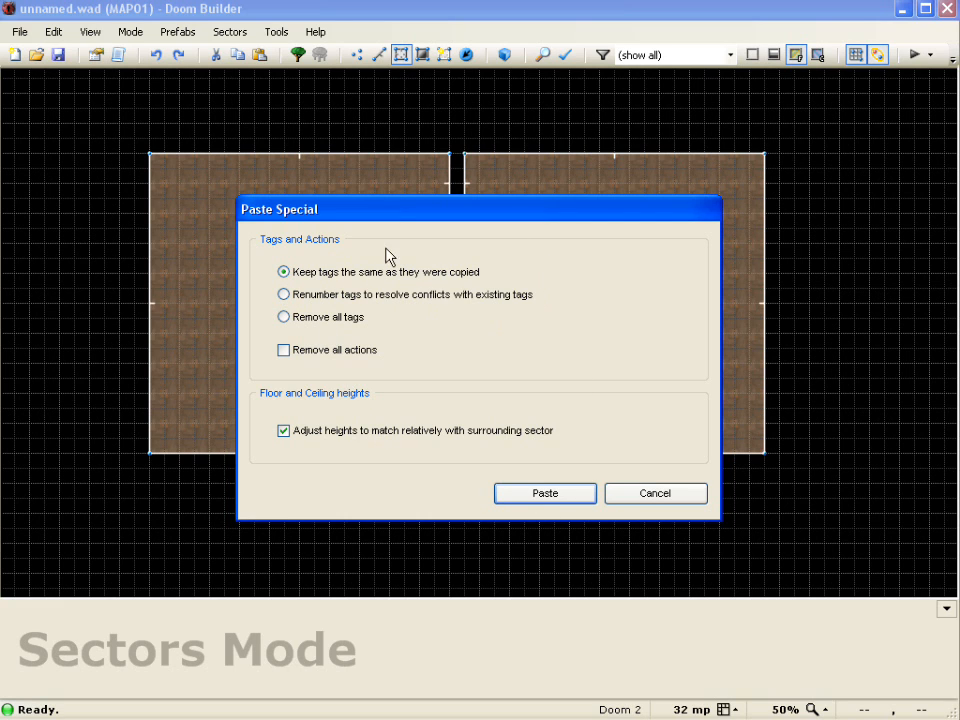
{"action": "mouse_move", "coordinate": [598, 397]}
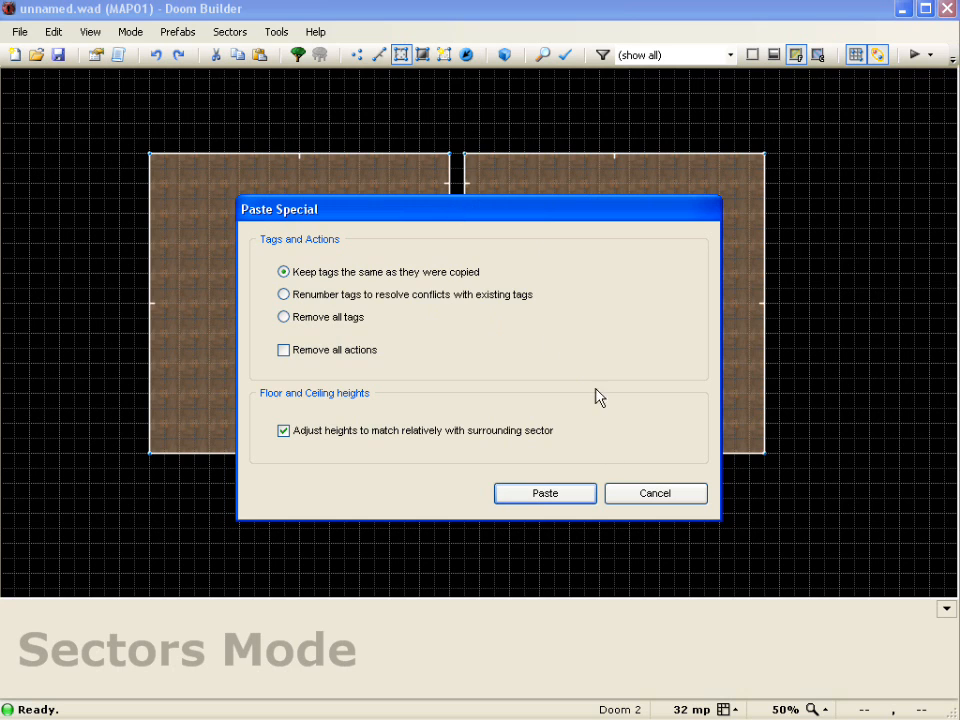
- Cancel the Paste Special dialog without pasting
{"action": "left_click", "coordinate": [544, 493]}
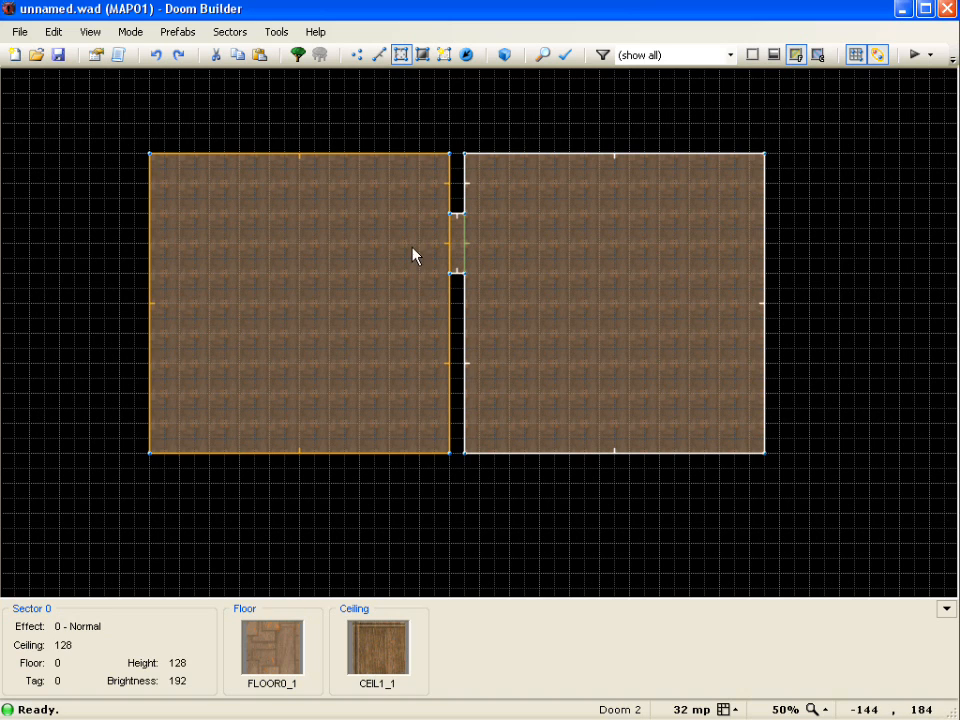
- Give the door linedefs the SR Door Open Wait Close (fast) action and a new tag
{"action": "left_click", "coordinate": [456, 248]}
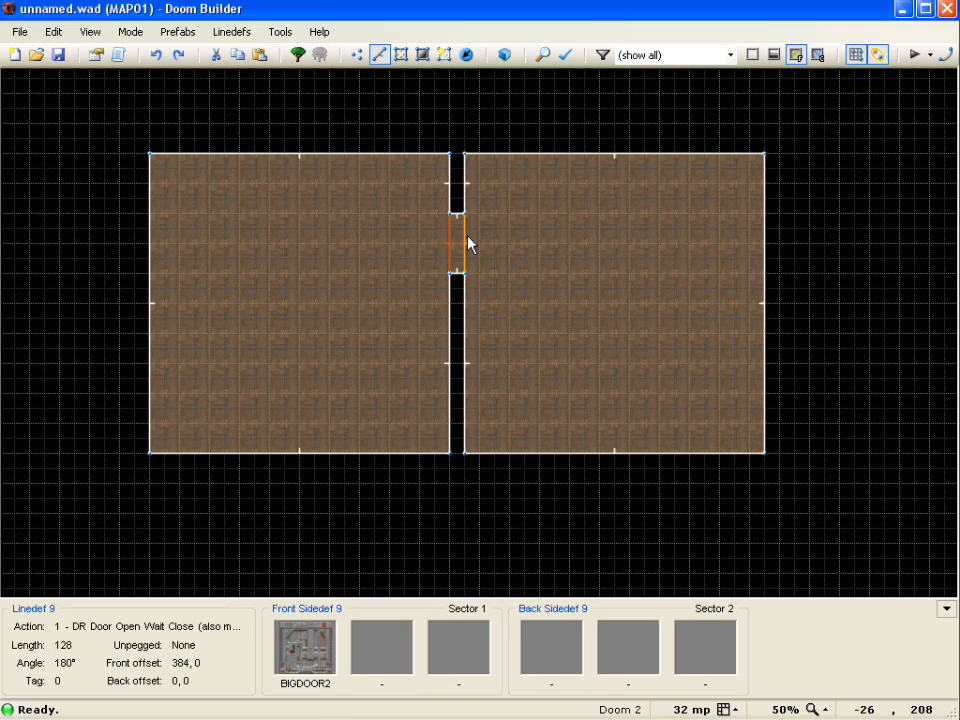
{"action": "double_click", "coordinate": [458, 240]}
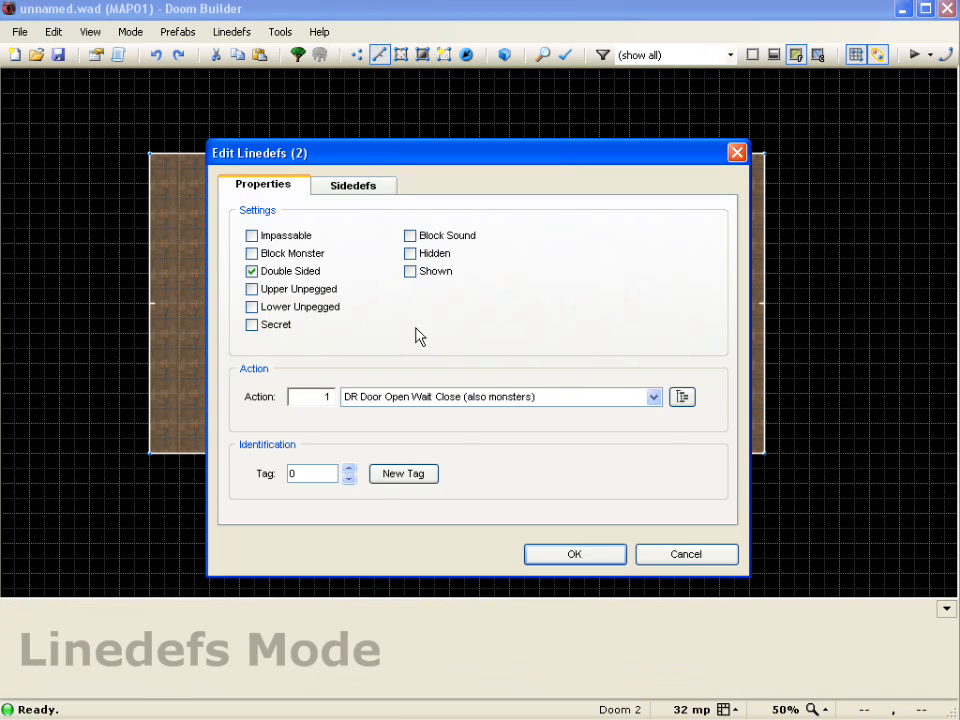
{"action": "left_click", "coordinate": [682, 396]}
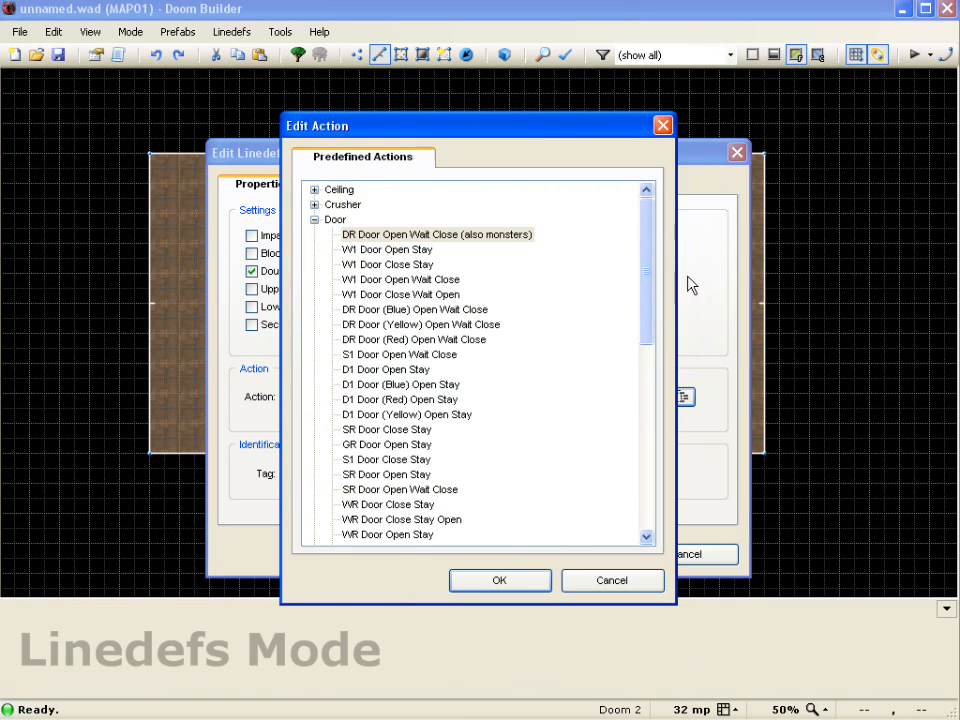
{"action": "scroll", "scroll_direction": "down", "scroll_amount": 3}
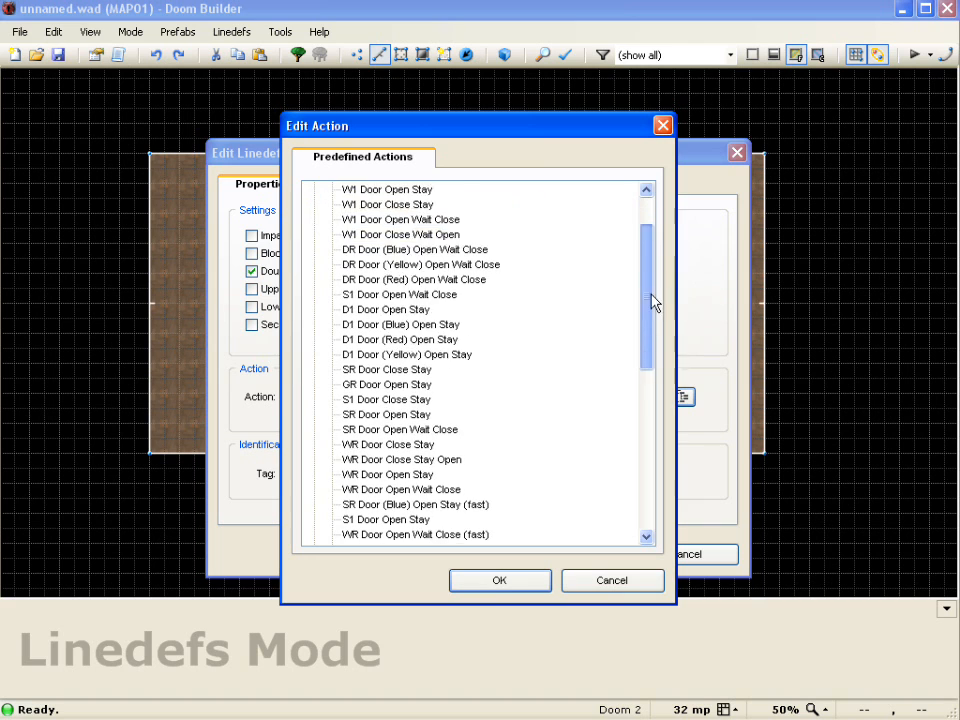
{"action": "scroll", "scroll_direction": "down", "scroll_amount": 3}
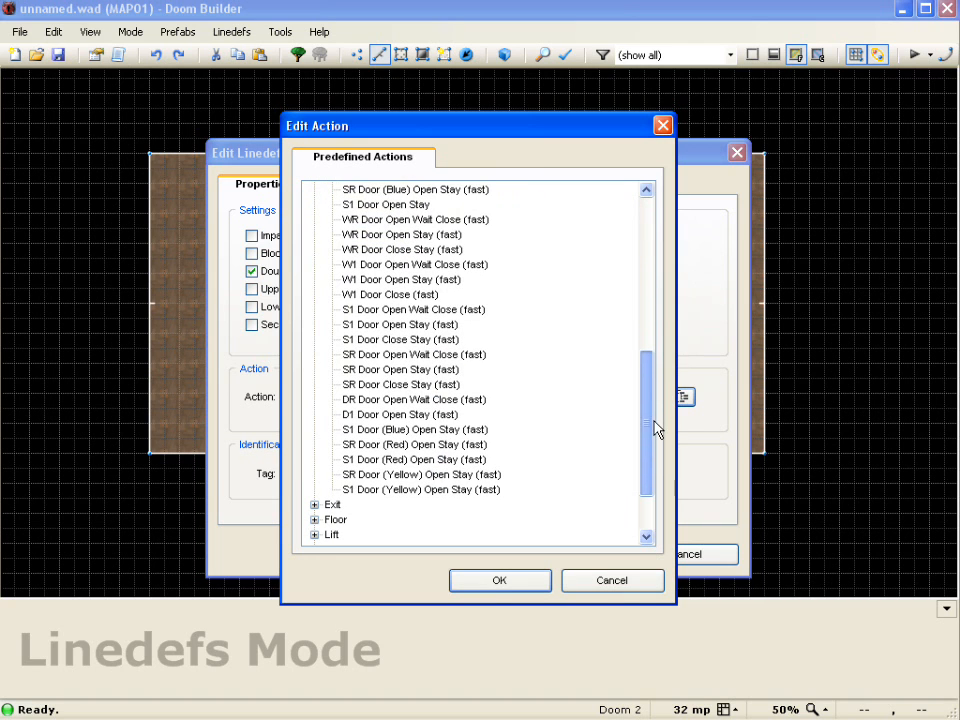
{"action": "left_click", "coordinate": [414, 354]}
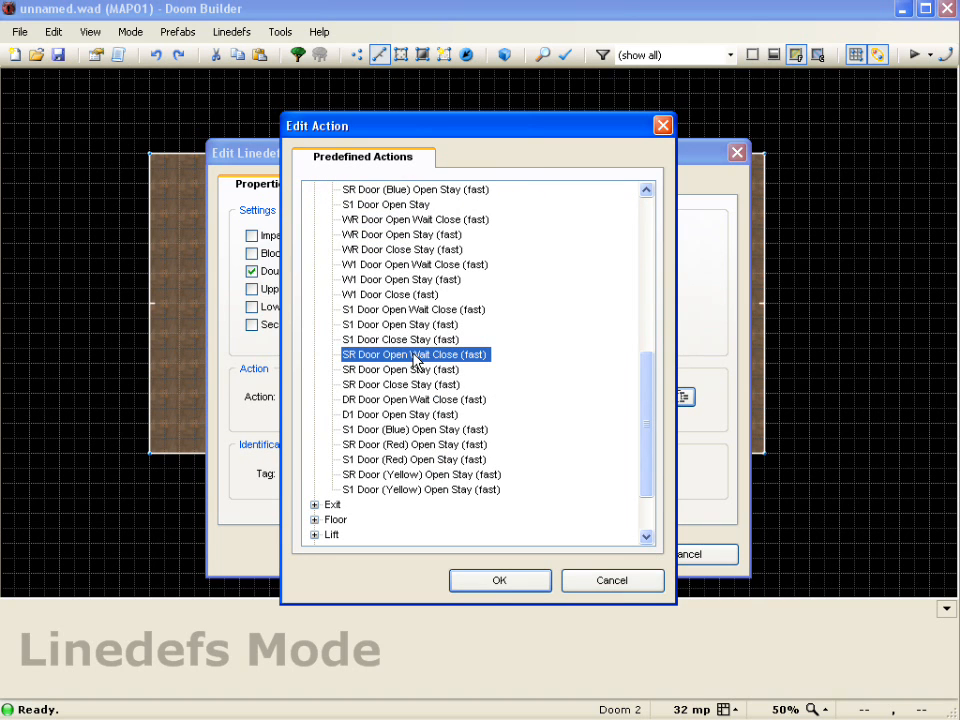
{"action": "mouse_move", "coordinate": [540, 570]}
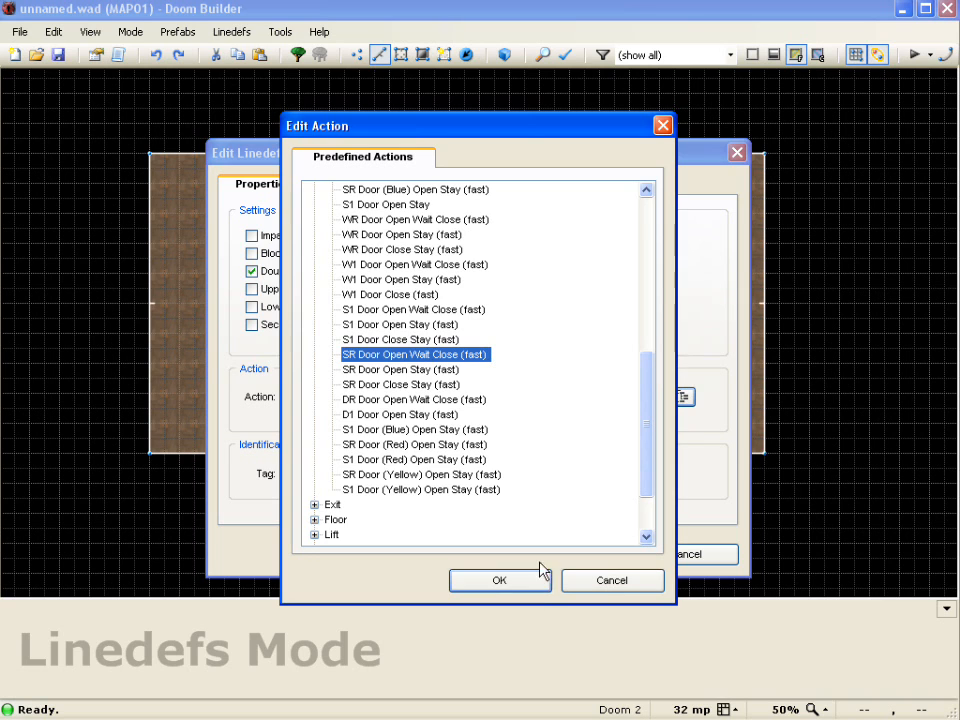
{"action": "left_click", "coordinate": [499, 580]}
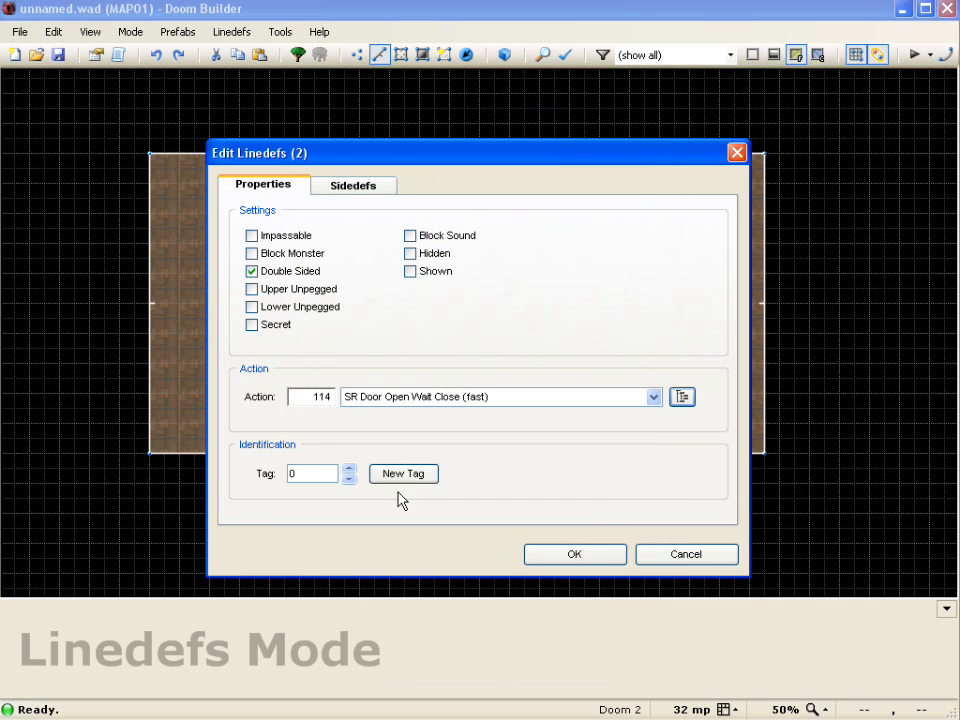
{"action": "mouse_move", "coordinate": [632, 601]}
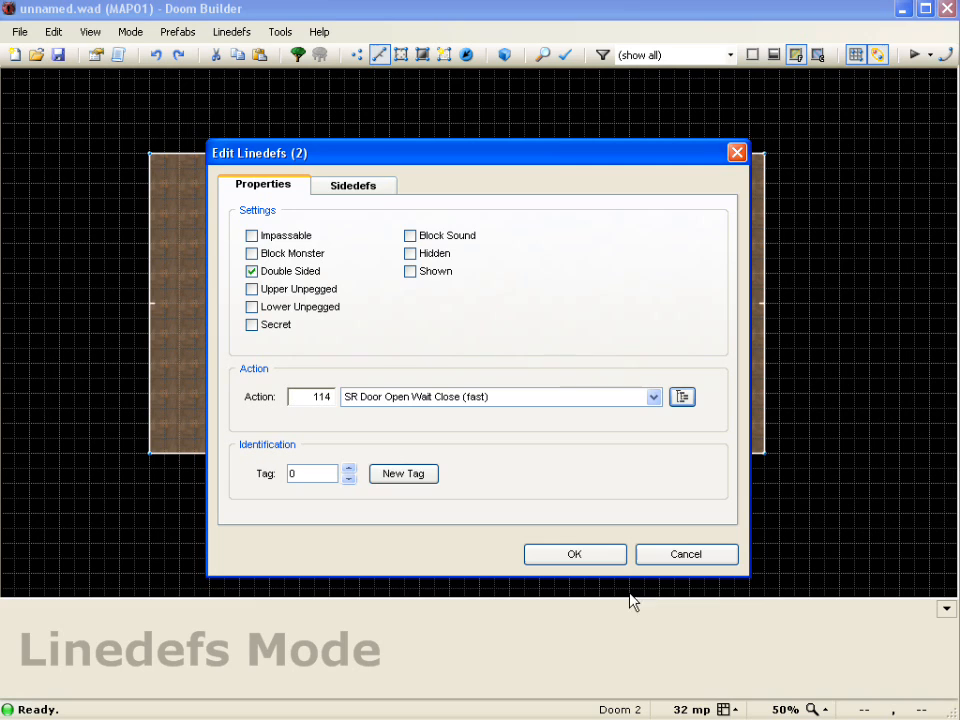
{"action": "mouse_move", "coordinate": [353, 186]}
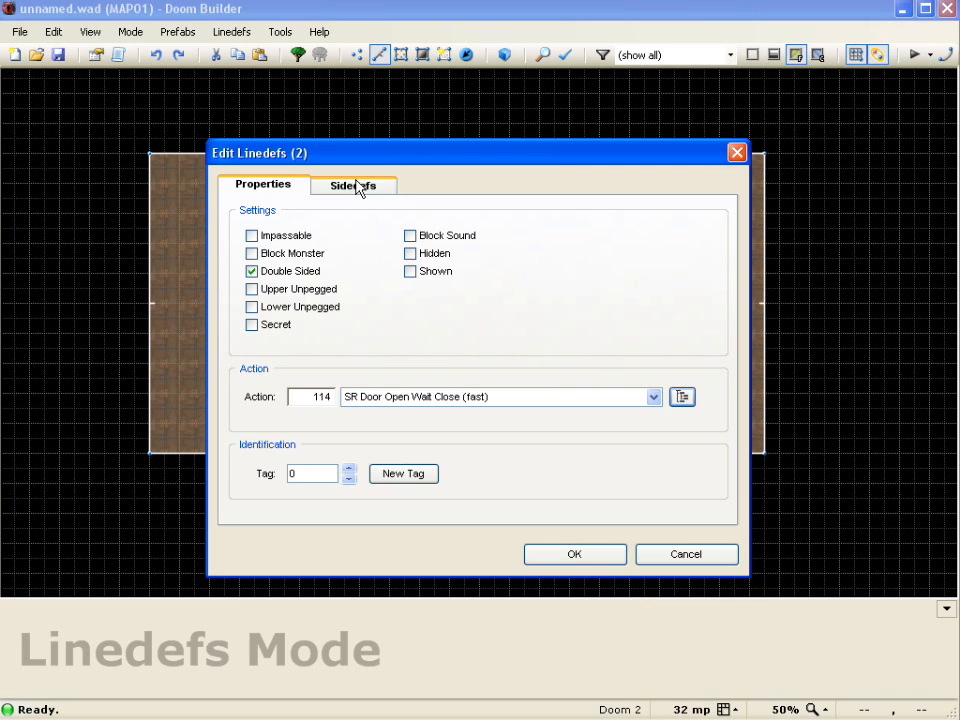
{"action": "mouse_move", "coordinate": [352, 410]}
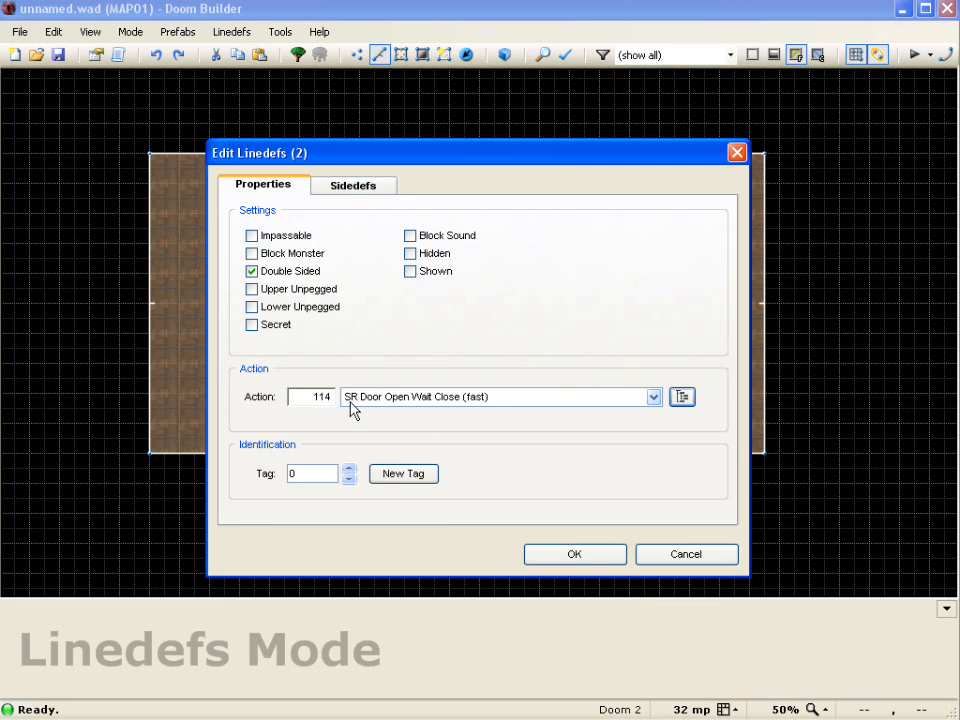
{"action": "mouse_move", "coordinate": [391, 378]}
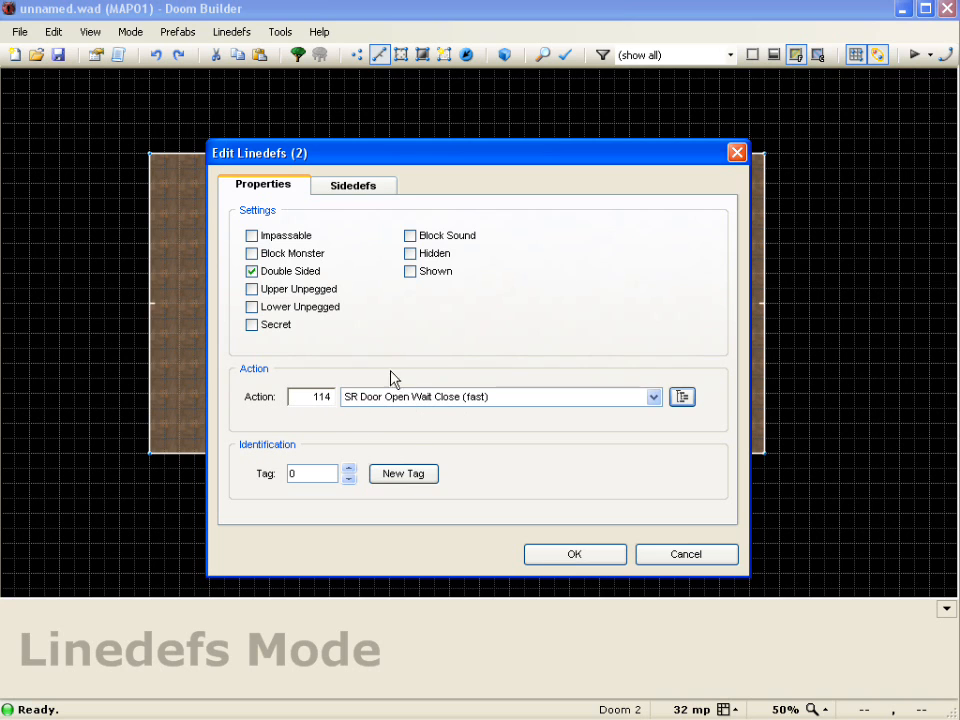
{"action": "mouse_move", "coordinate": [403, 473]}
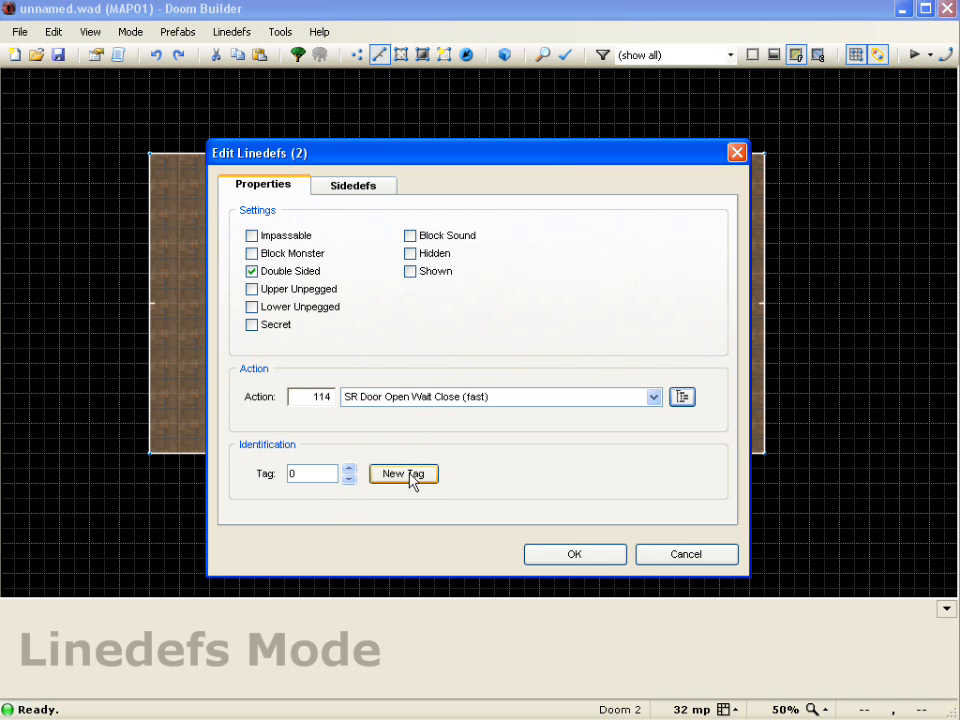
{"action": "left_click", "coordinate": [574, 554]}
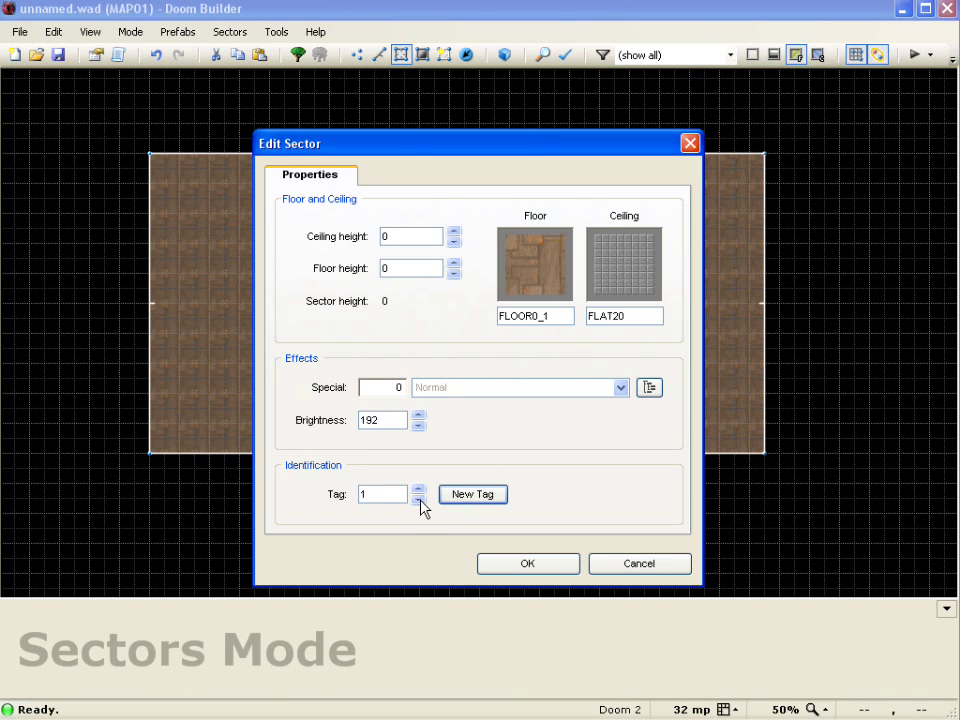
- Confirm tag 1 on the door sector and reselect the sector between the rooms
{"action": "left_click", "coordinate": [527, 563]}
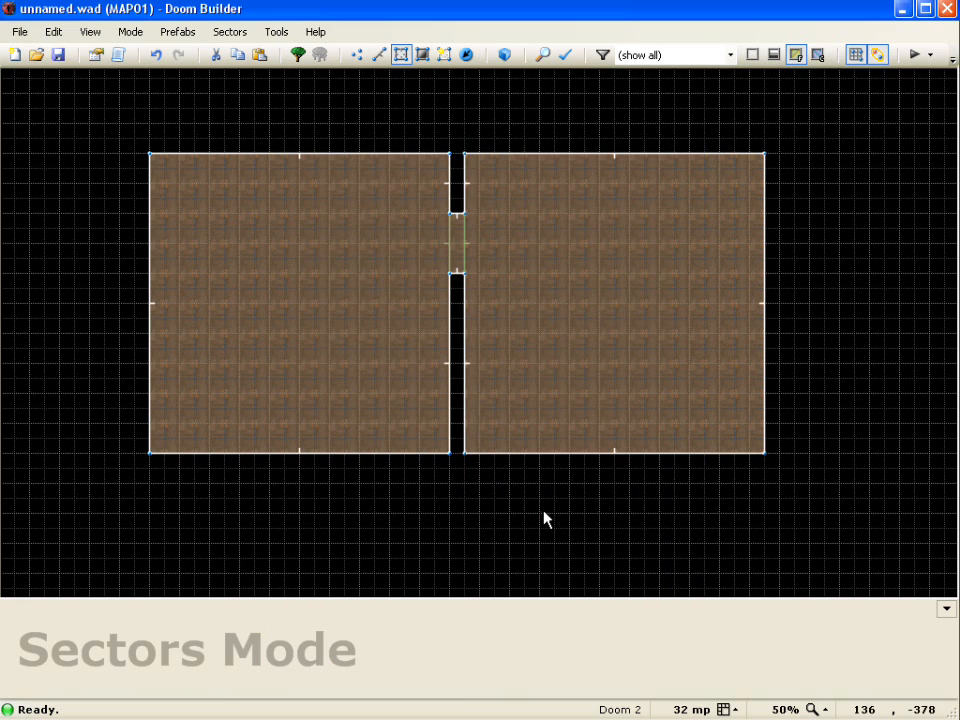
{"action": "left_click", "coordinate": [458, 250]}
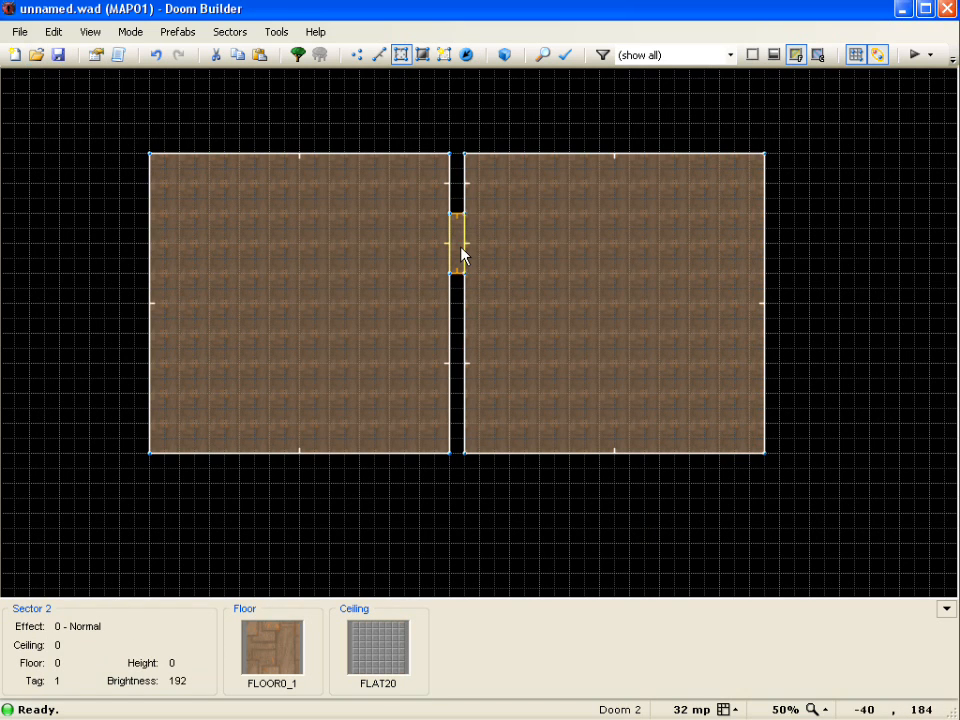
{"action": "left_click", "coordinate": [670, 320]}
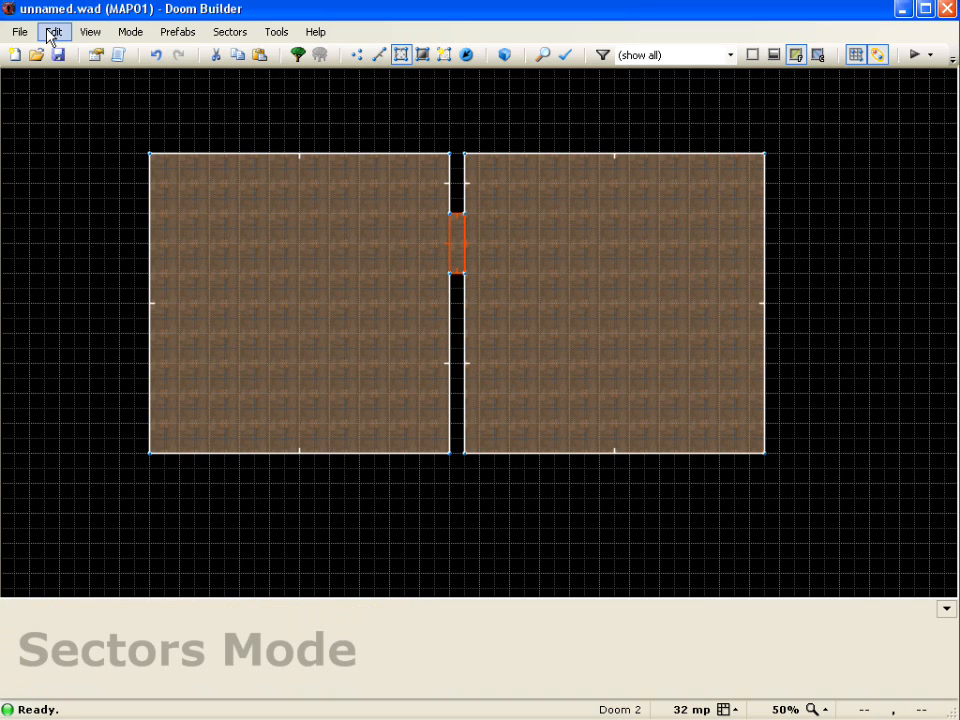
- Paste Special the door sector with tags kept and drag it below the first door
{"action": "left_click", "coordinate": [53, 31]}
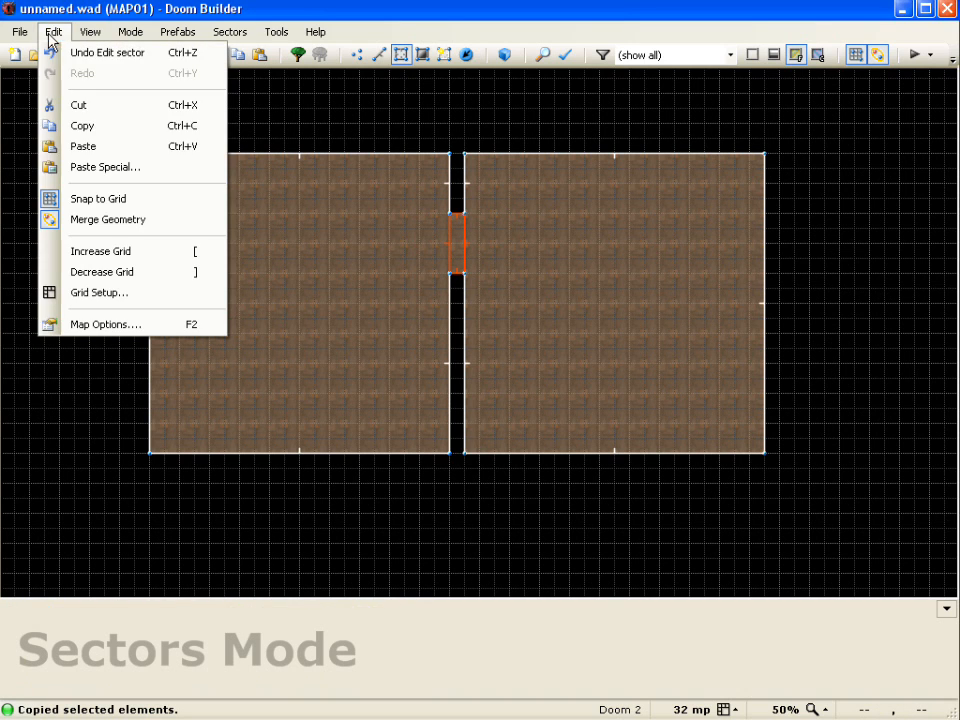
{"action": "left_click", "coordinate": [105, 167]}
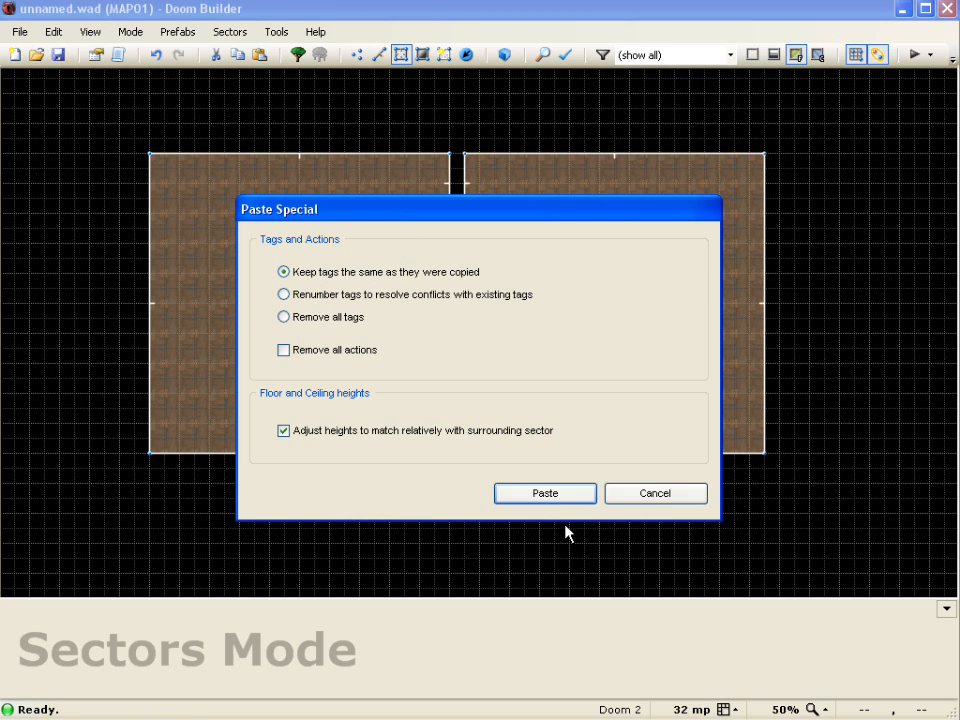
{"action": "left_click", "coordinate": [544, 493]}
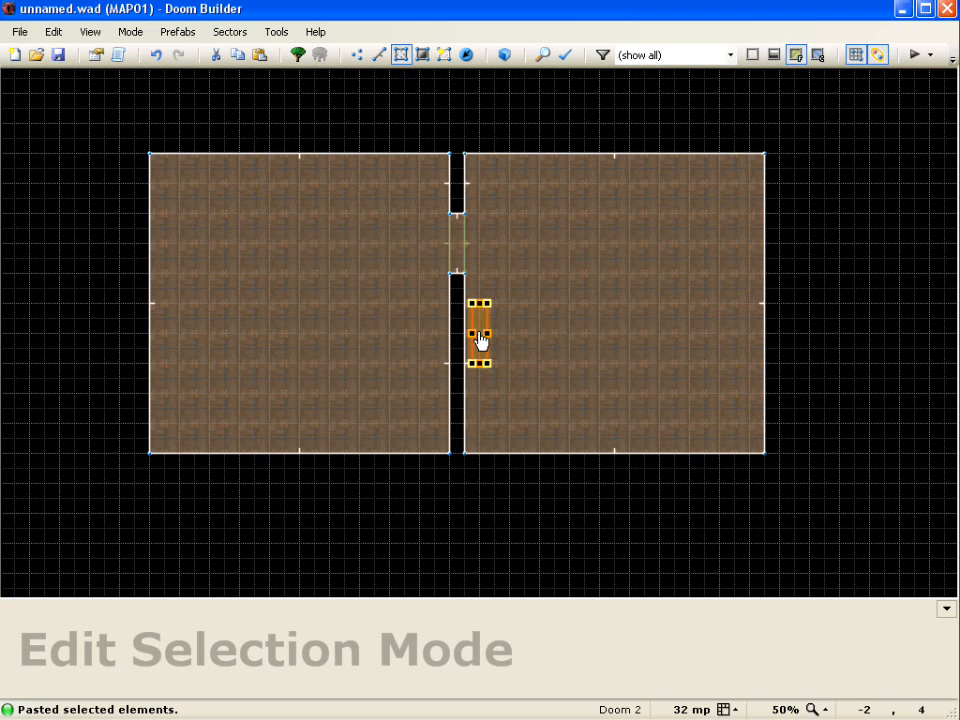
{"action": "left_click_drag", "start_coordinate": [478, 332], "coordinate": [457, 303]}
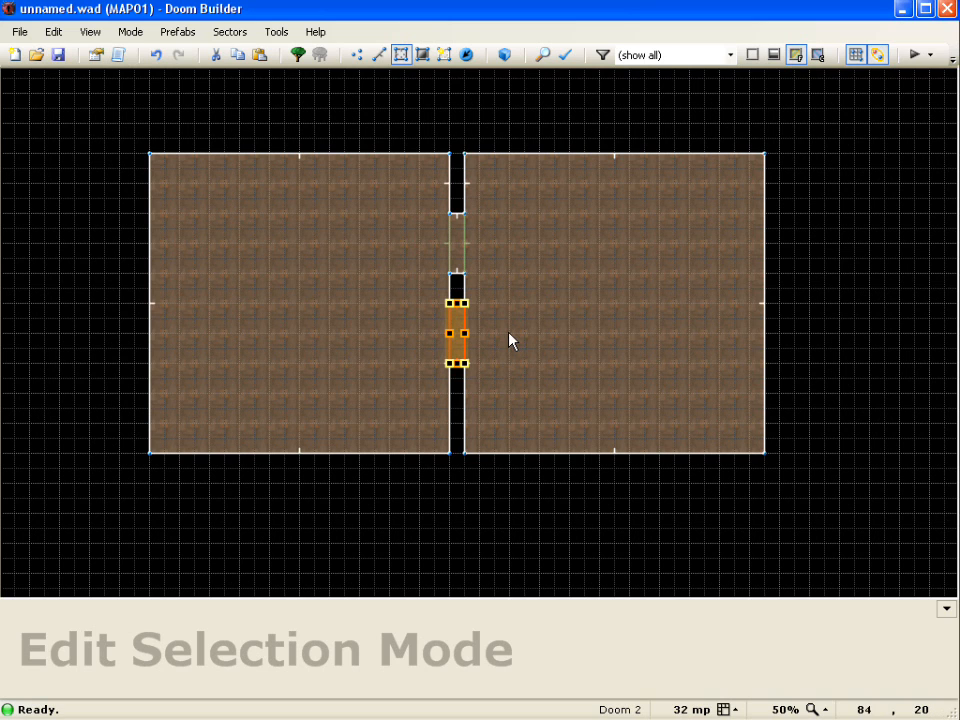
{"action": "mouse_move", "coordinate": [353, 223]}
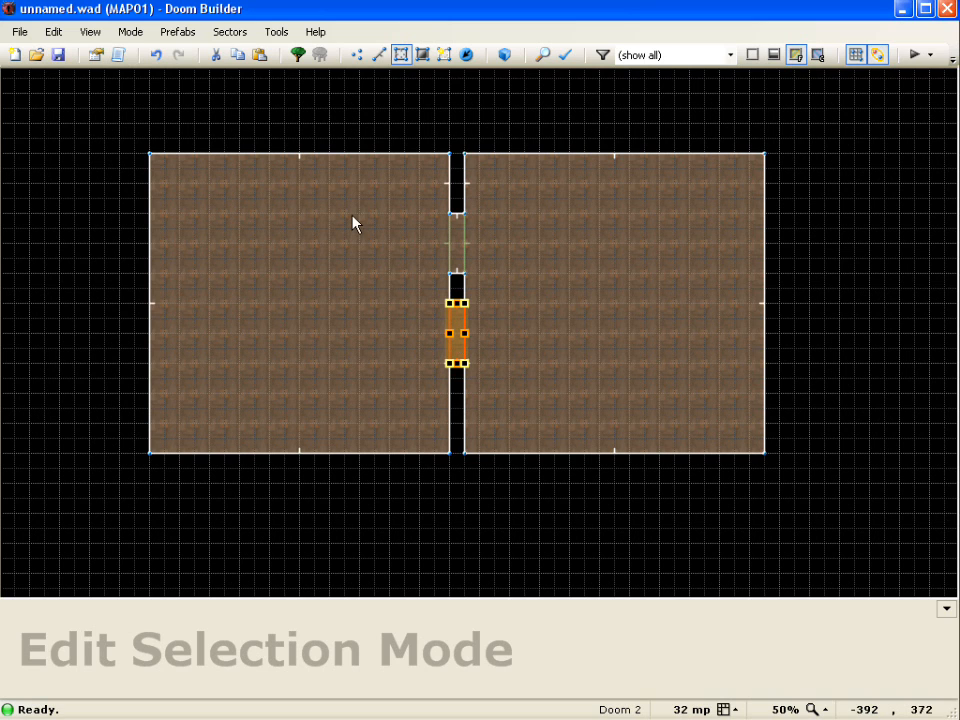
- Paste Special a third door with renumbered tags and drag it into the lowest gap
{"action": "left_click", "coordinate": [53, 31]}
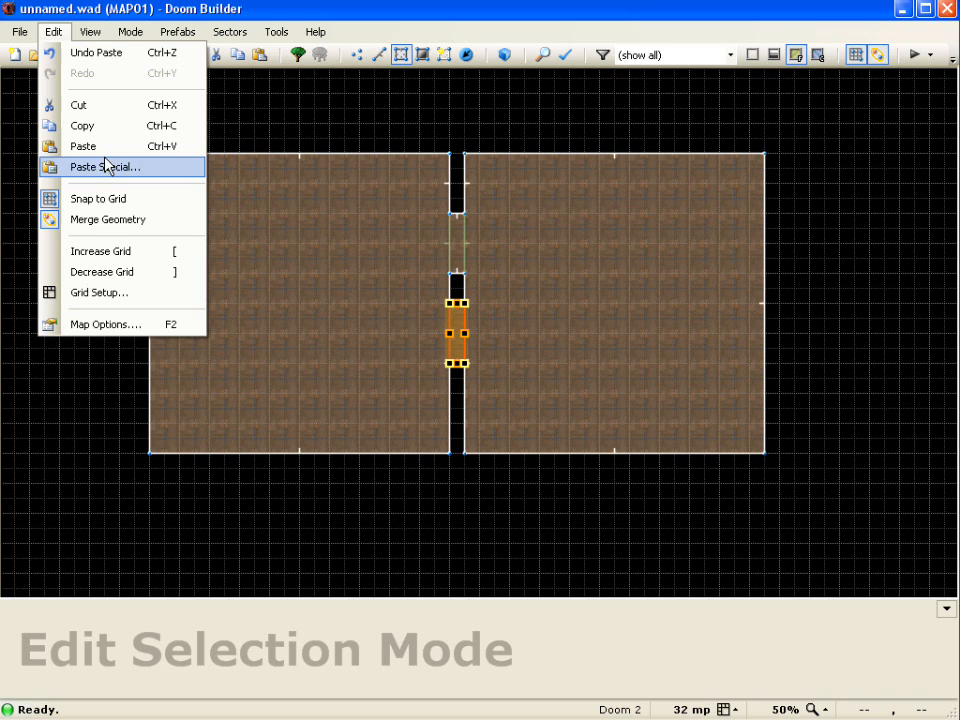
{"action": "left_click", "coordinate": [104, 166]}
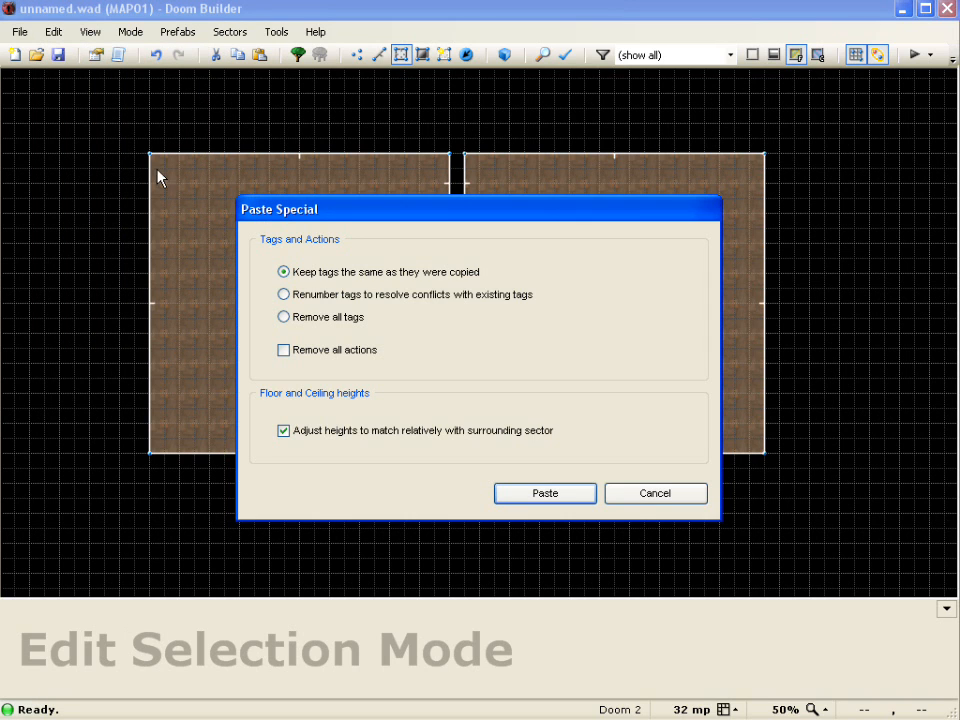
{"action": "mouse_move", "coordinate": [313, 257]}
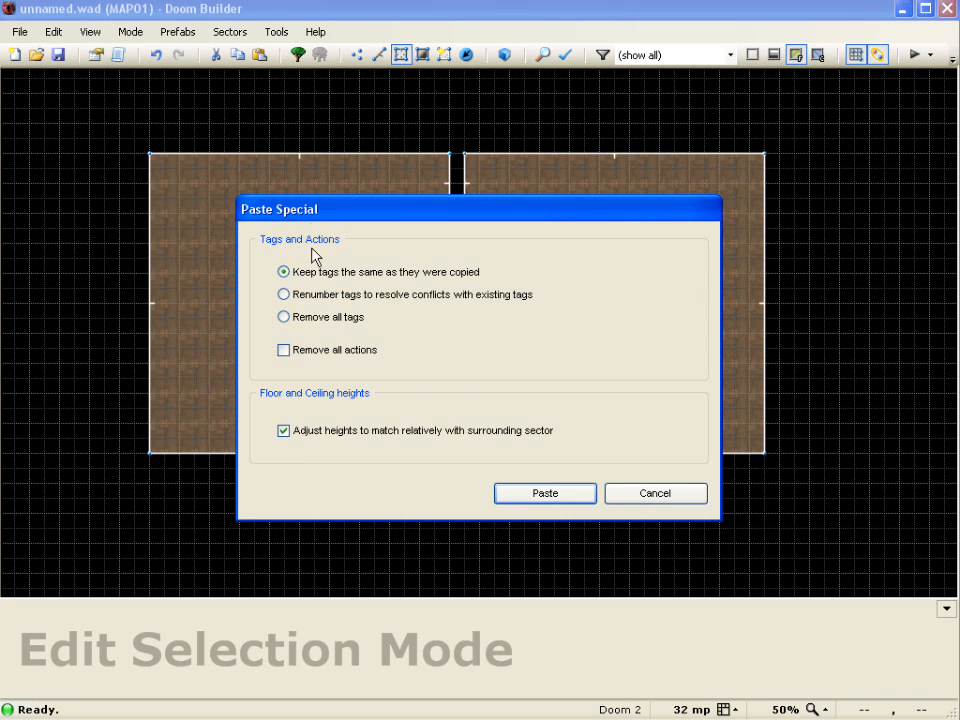
{"action": "mouse_move", "coordinate": [284, 295]}
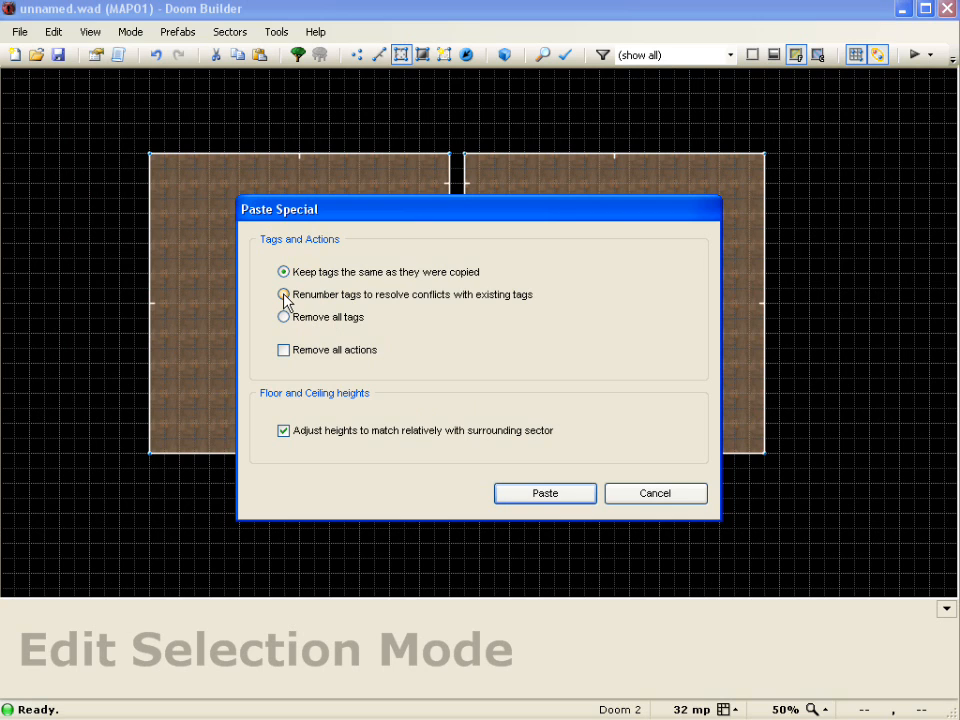
{"action": "left_click", "coordinate": [284, 294]}
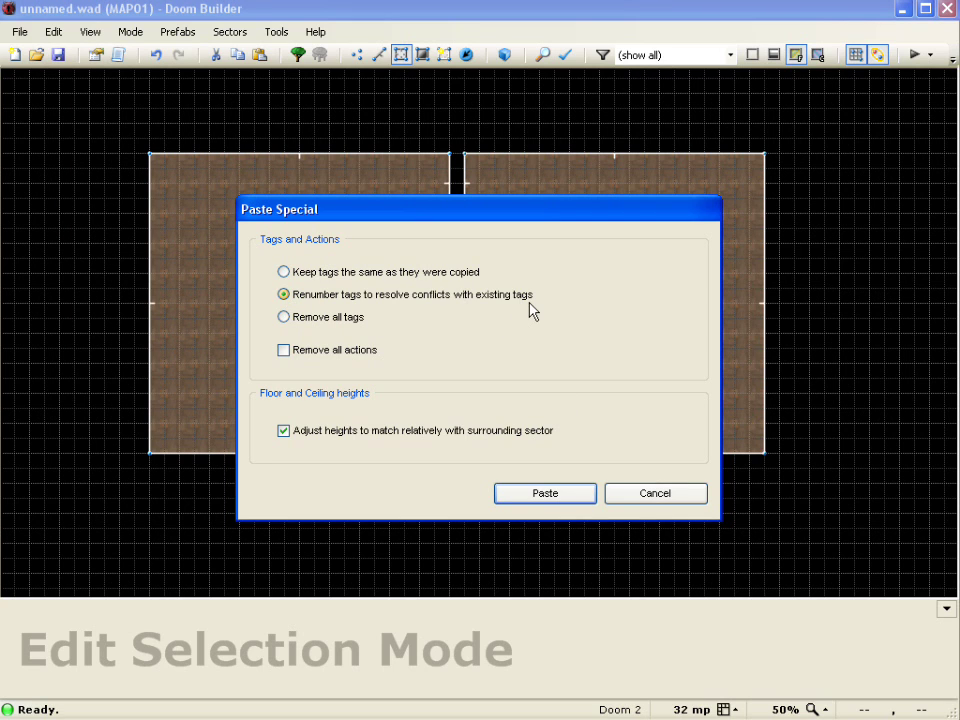
{"action": "mouse_move", "coordinate": [545, 493]}
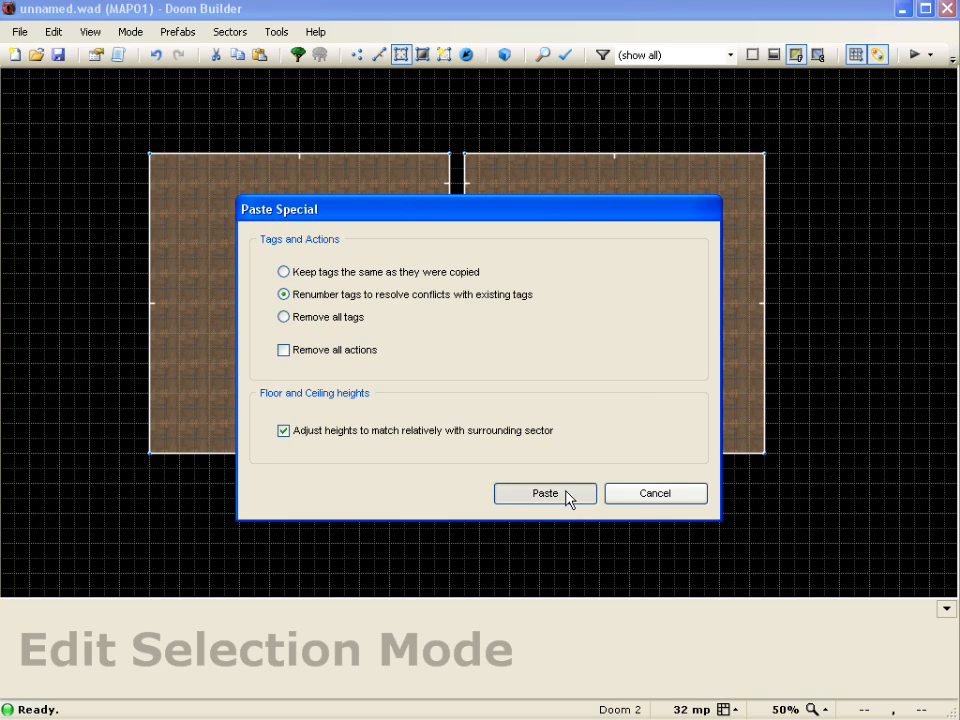
{"action": "left_click", "coordinate": [545, 493]}
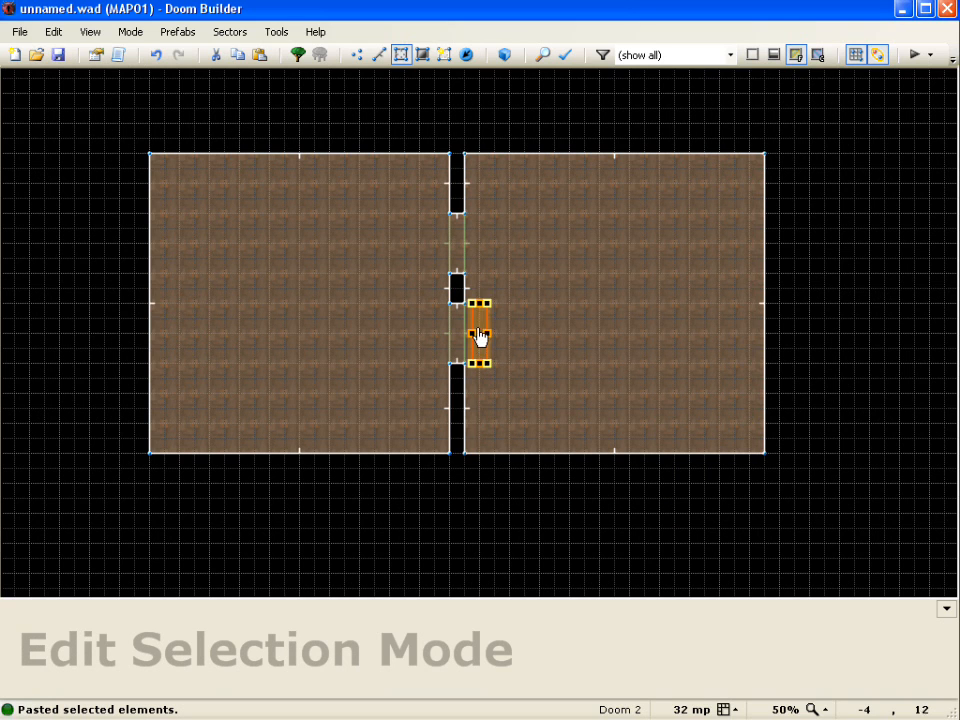
{"action": "left_click_drag", "start_coordinate": [478, 333], "coordinate": [468, 398]}
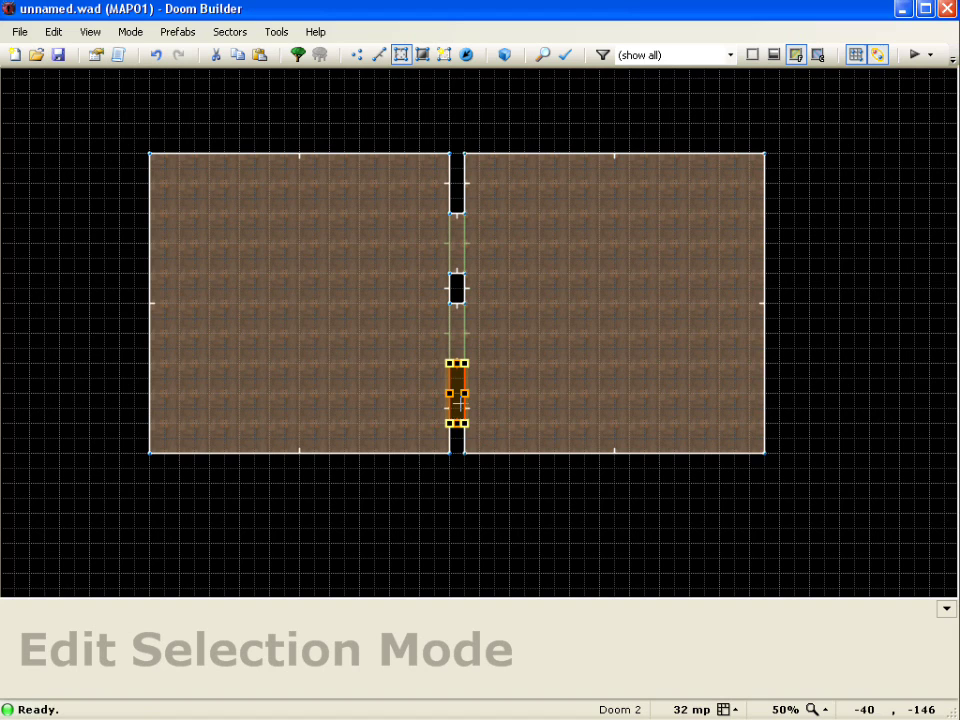
{"action": "left_click_drag", "start_coordinate": [455, 400], "coordinate": [455, 410]}
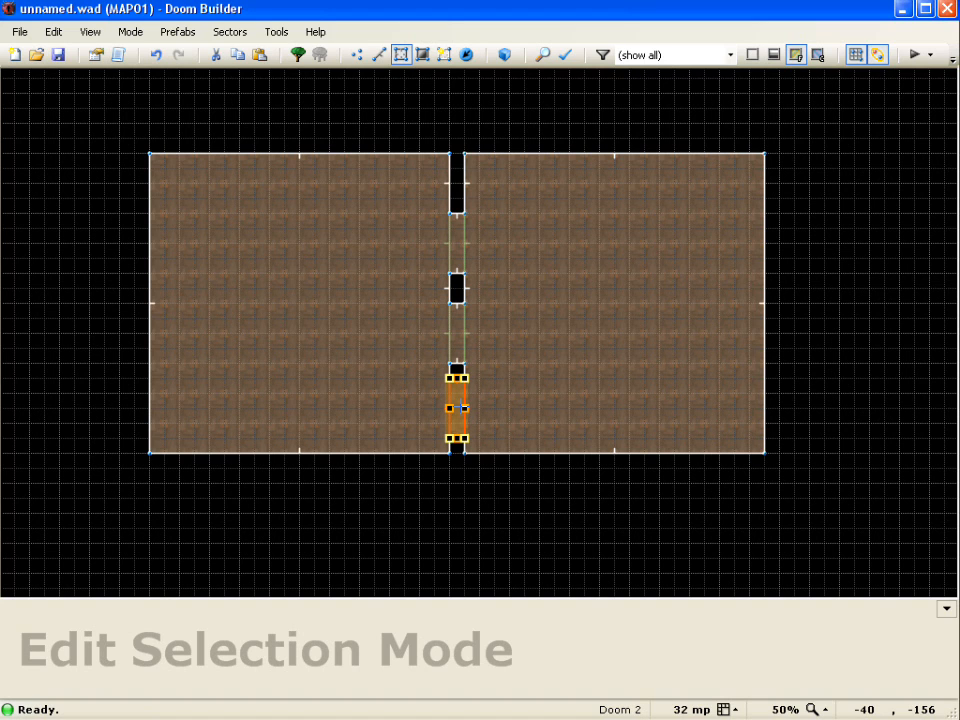
{"action": "mouse_move", "coordinate": [482, 474]}
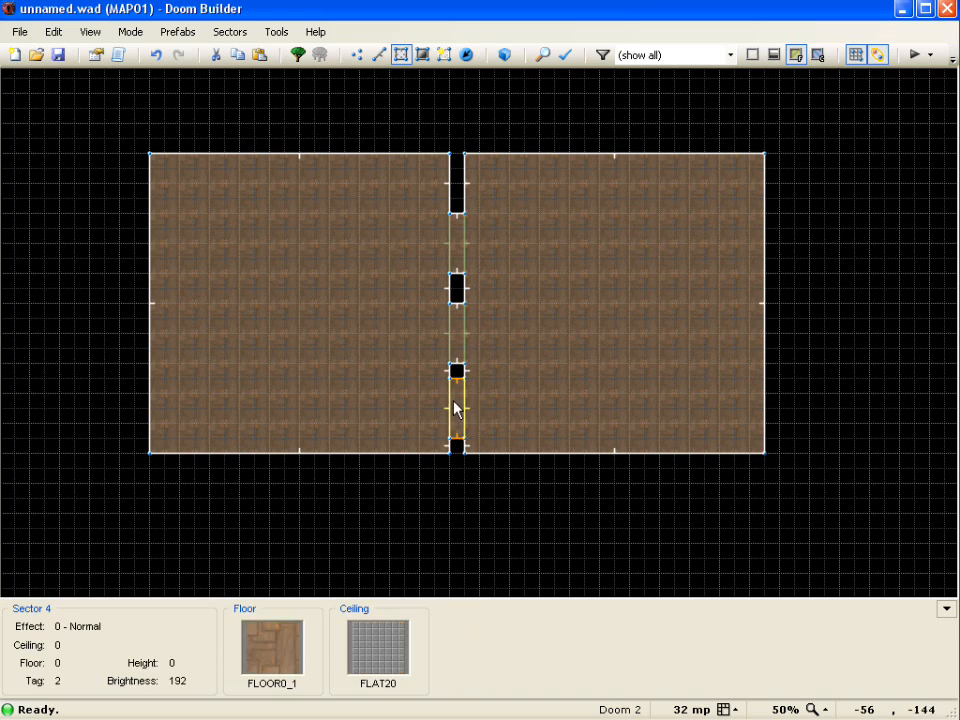
{"action": "mouse_move", "coordinate": [458, 417]}
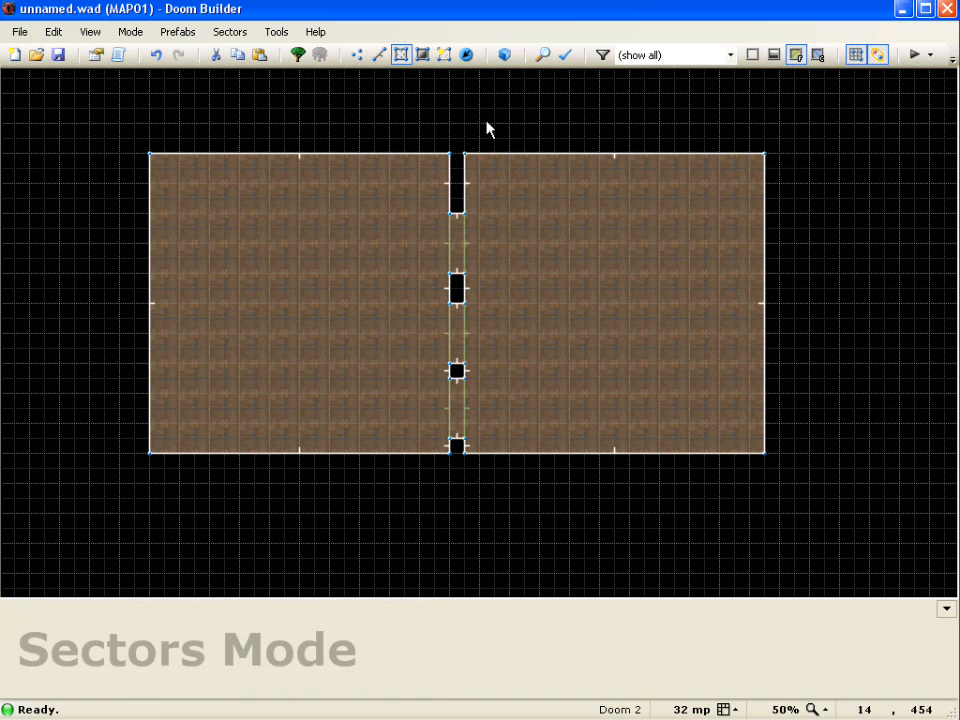
{"action": "left_click", "coordinate": [612, 300]}
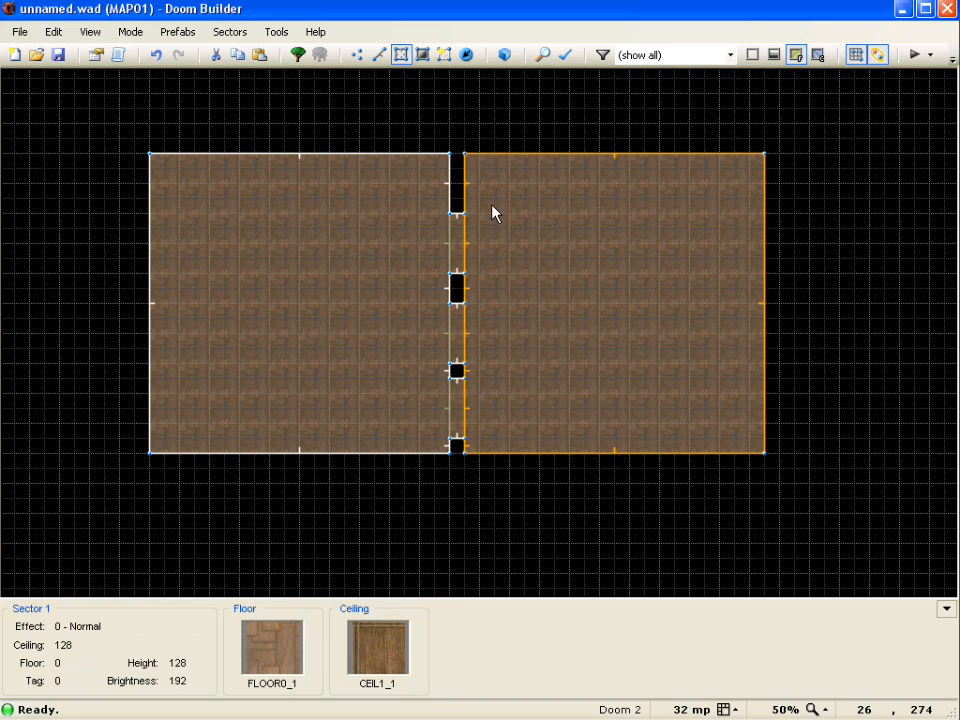
{"action": "mouse_move", "coordinate": [490, 318]}
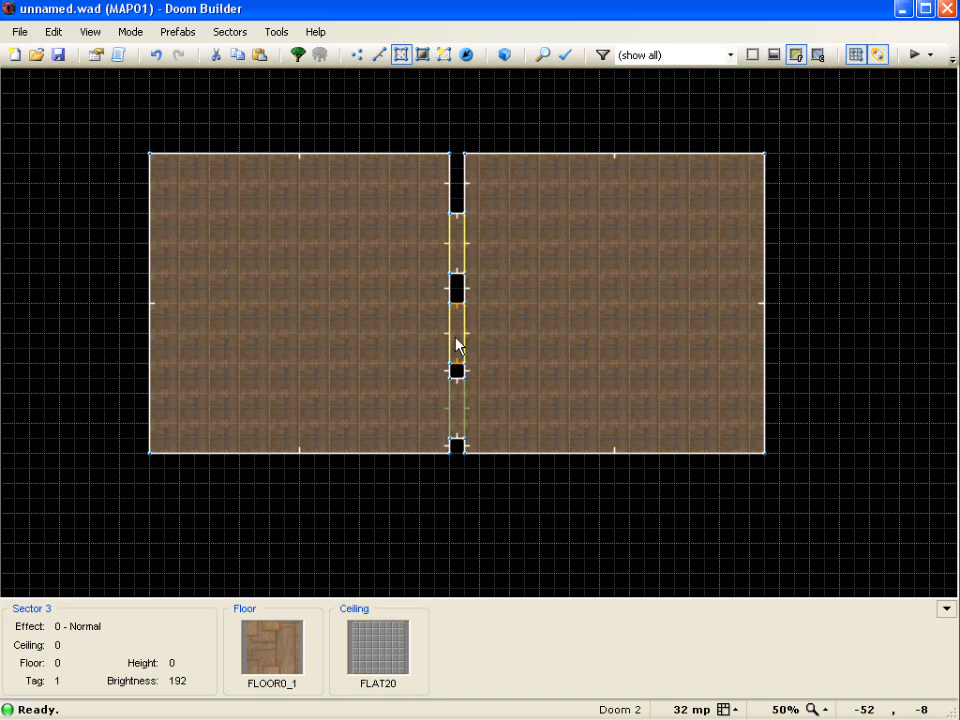
{"action": "left_click", "coordinate": [458, 415]}
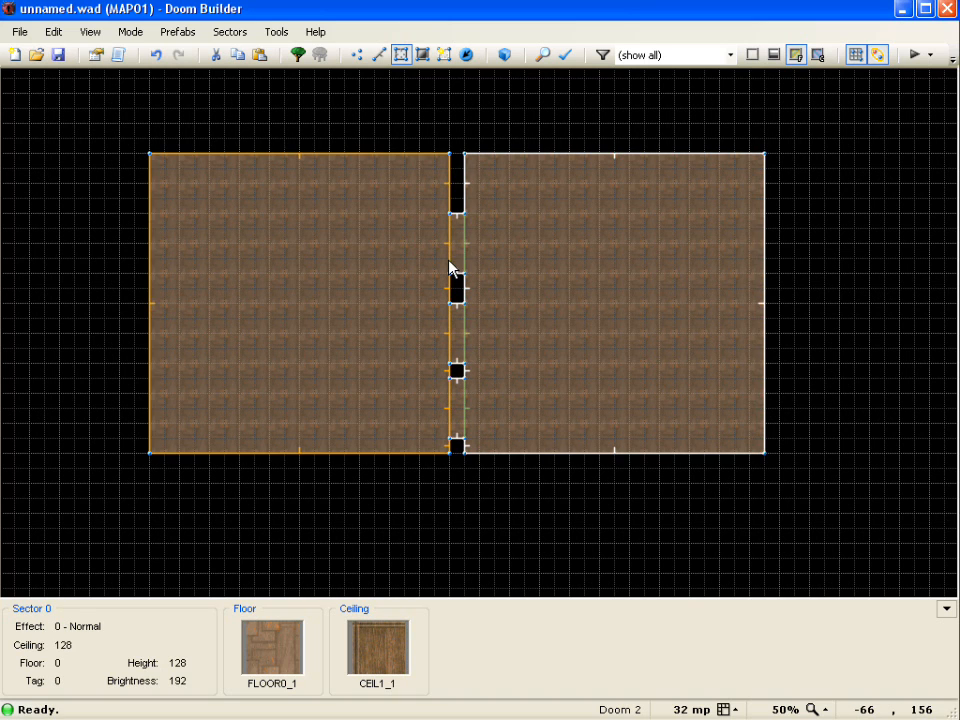
{"action": "mouse_move", "coordinate": [452, 352]}
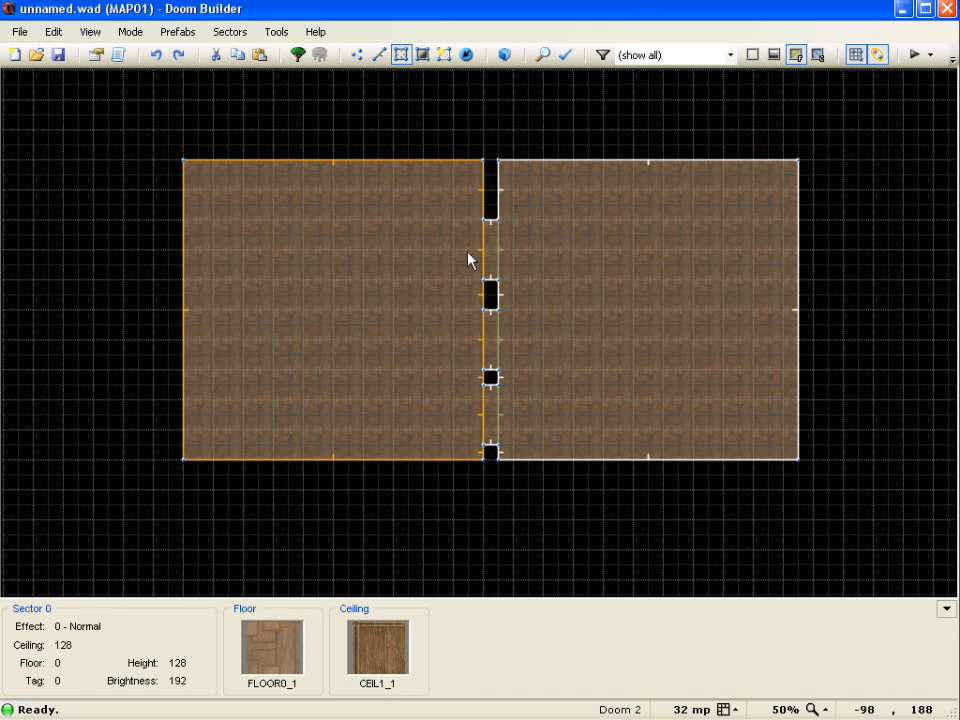
{"action": "left_click", "coordinate": [466, 54]}
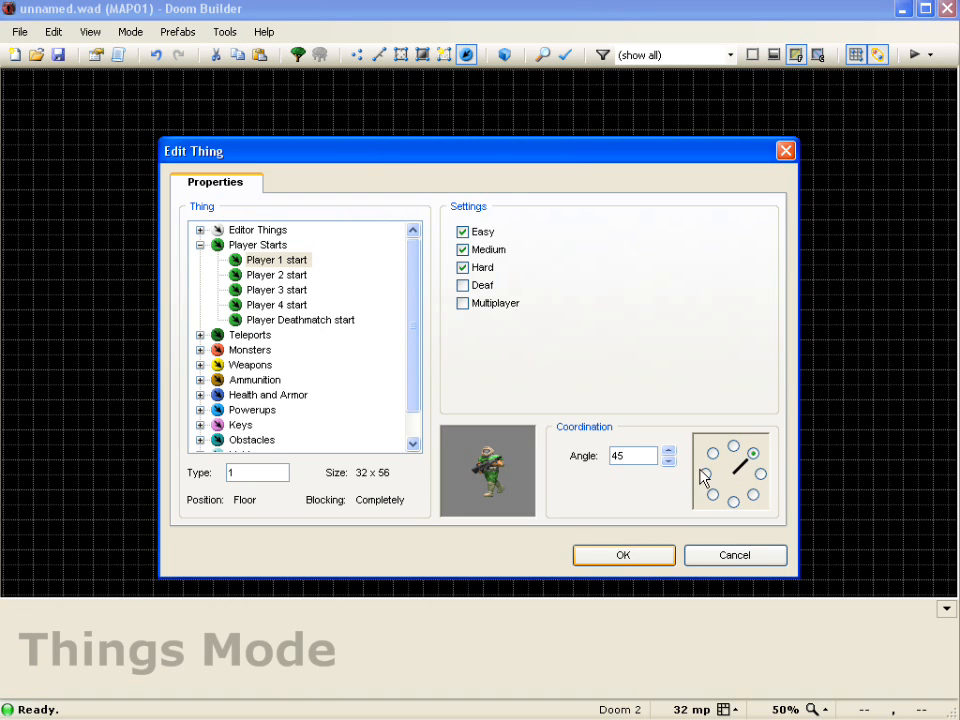
- Confirm the Player 1 start thing facing 45 degrees
{"action": "left_click", "coordinate": [622, 555]}
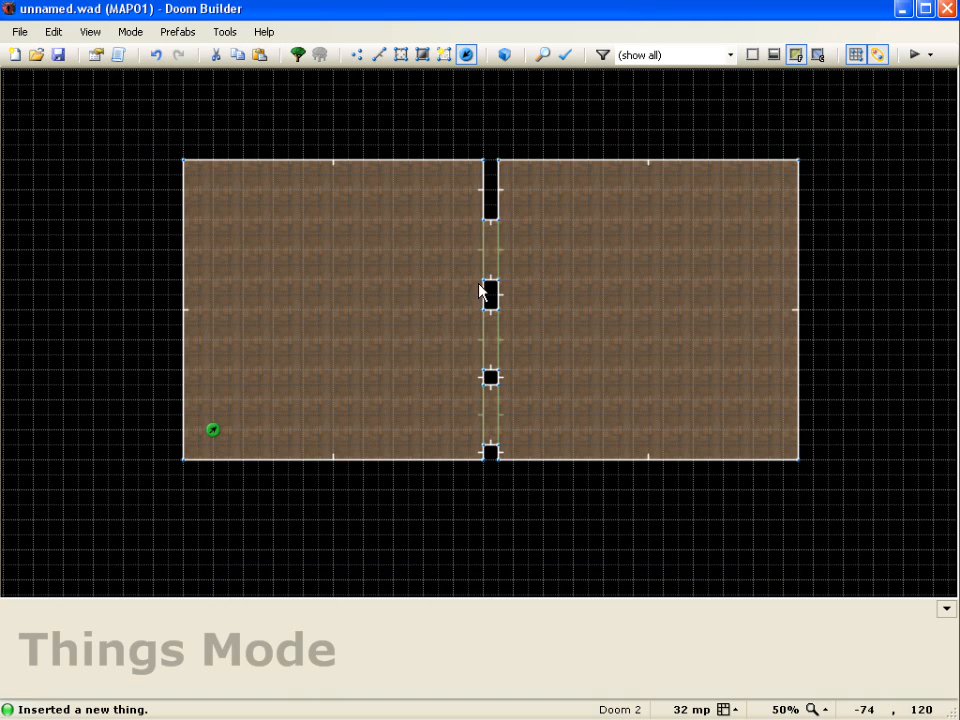
{"action": "mouse_move", "coordinate": [488, 225]}
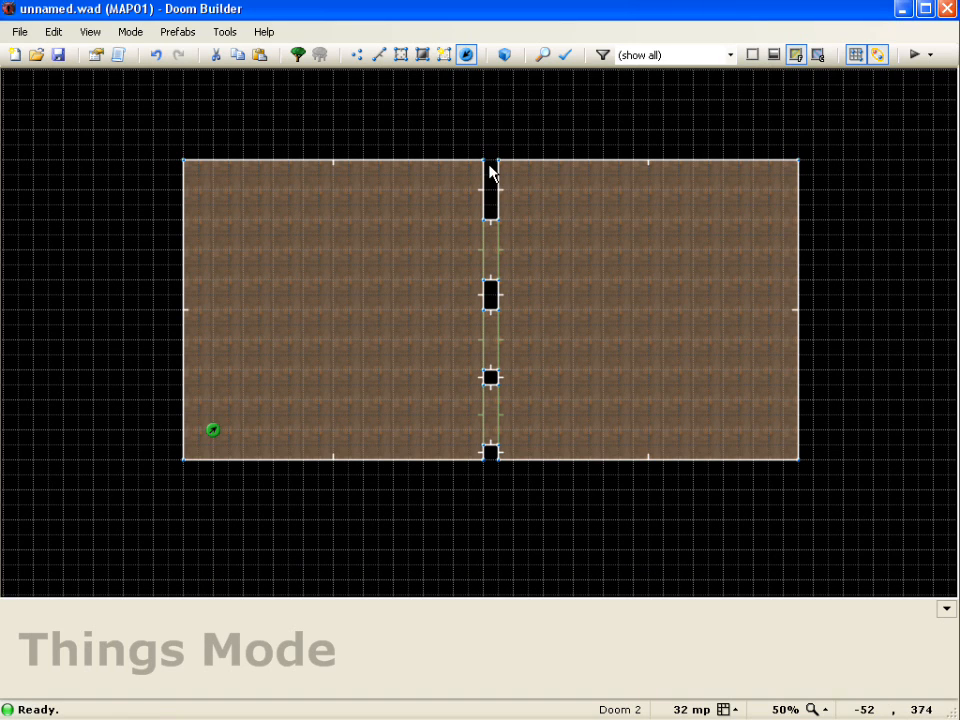
{"action": "mouse_move", "coordinate": [490, 347]}
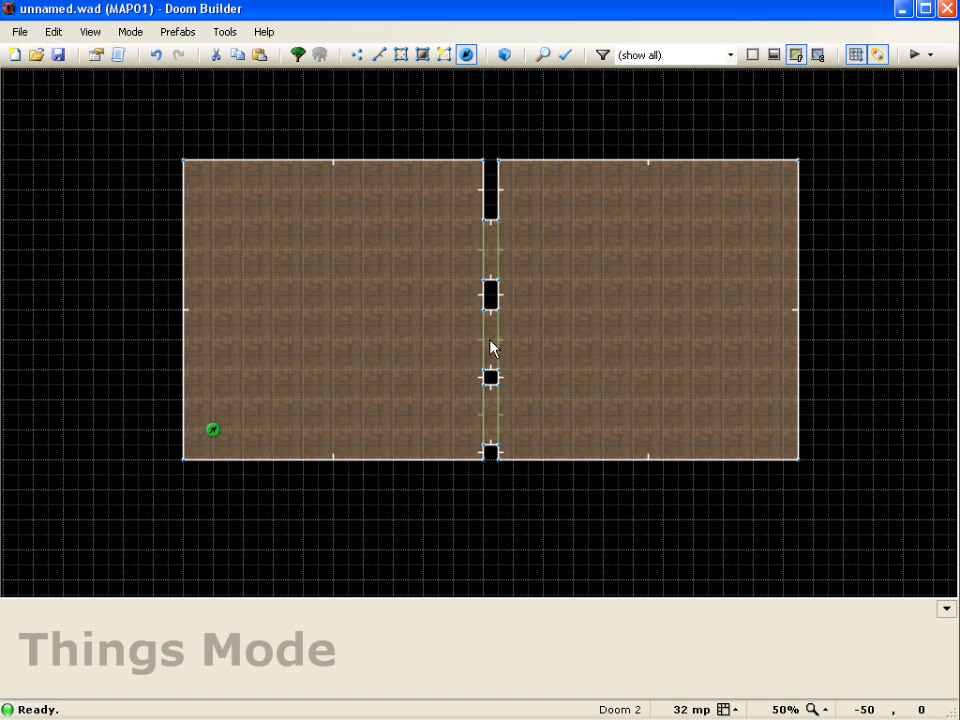
{"action": "mouse_move", "coordinate": [465, 363]}
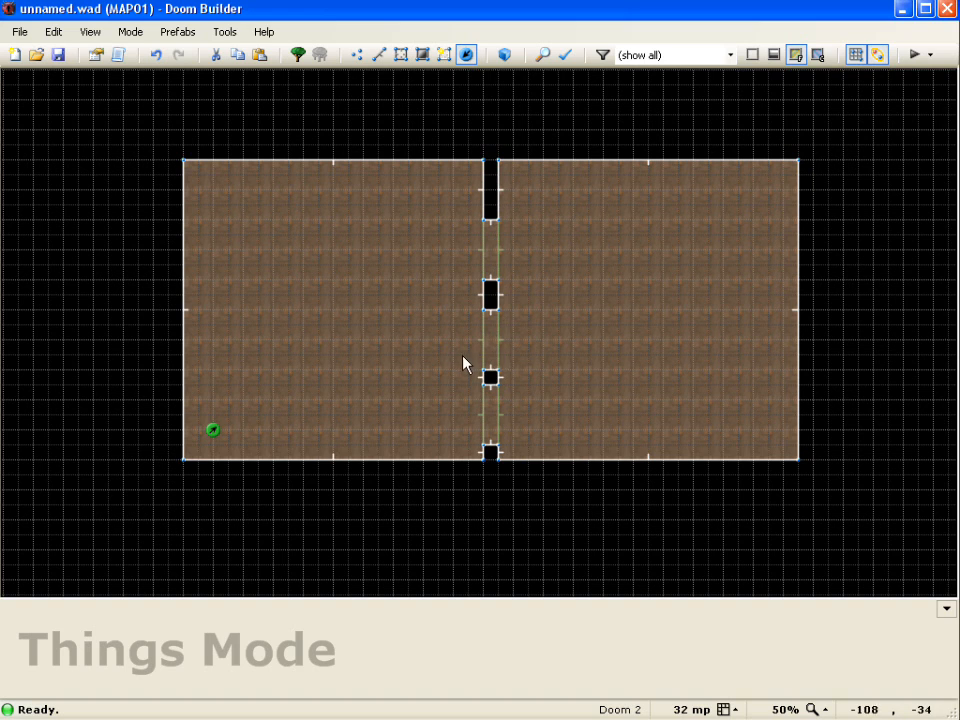
- Select the middle and lower door lines and set action 114 SR Door Open Wait Close (fast)
{"action": "left_click", "coordinate": [491, 340]}
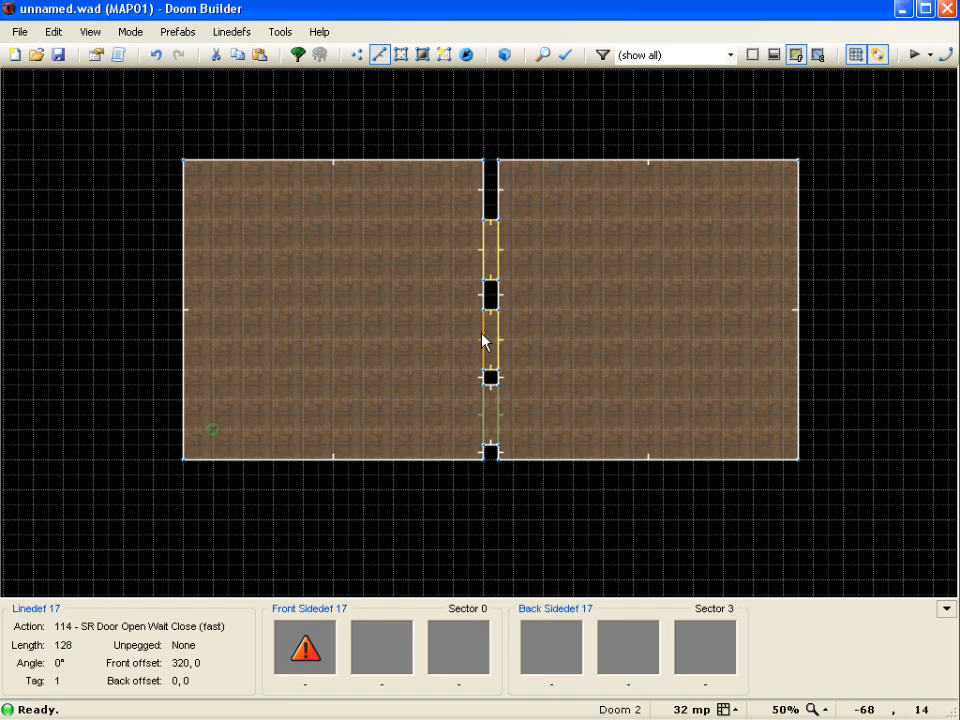
{"action": "mouse_move", "coordinate": [483, 343]}
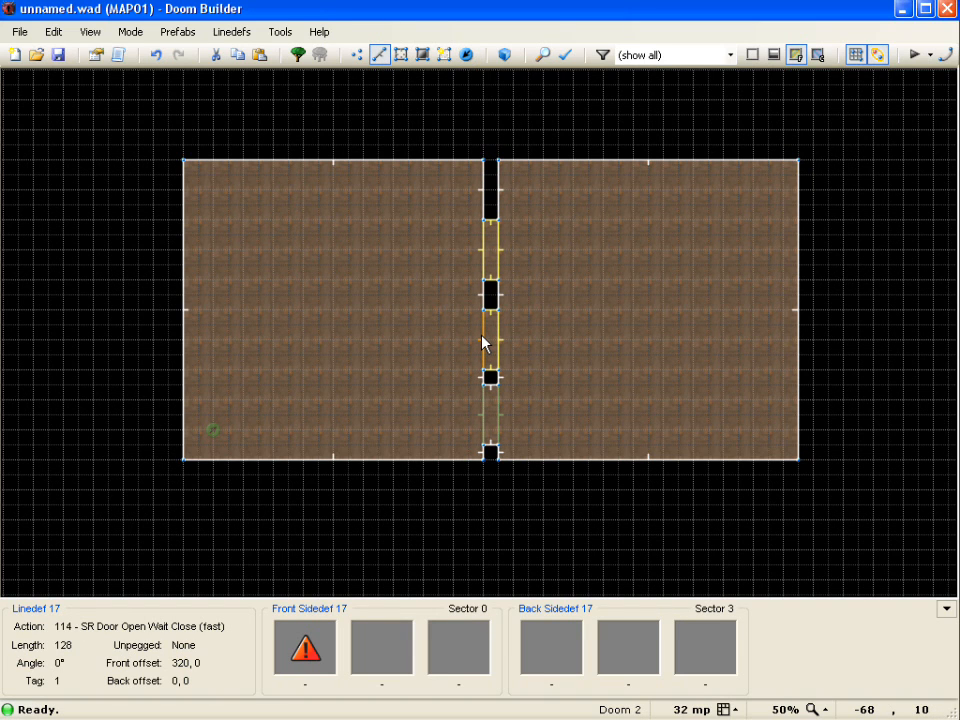
{"action": "left_click", "coordinate": [494, 420]}
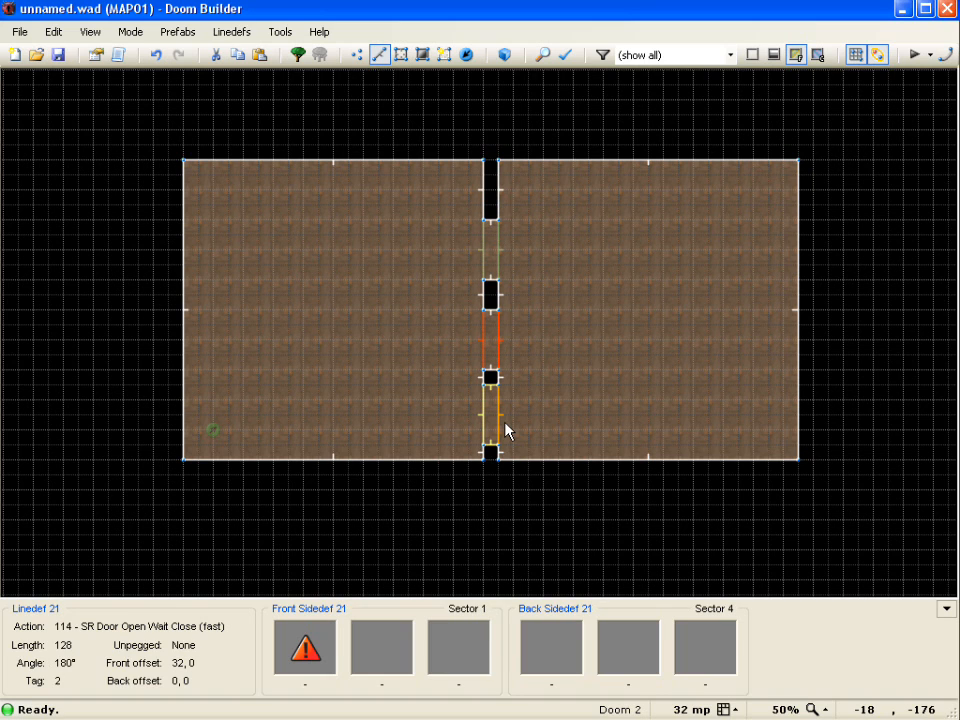
{"action": "left_click", "coordinate": [487, 425]}
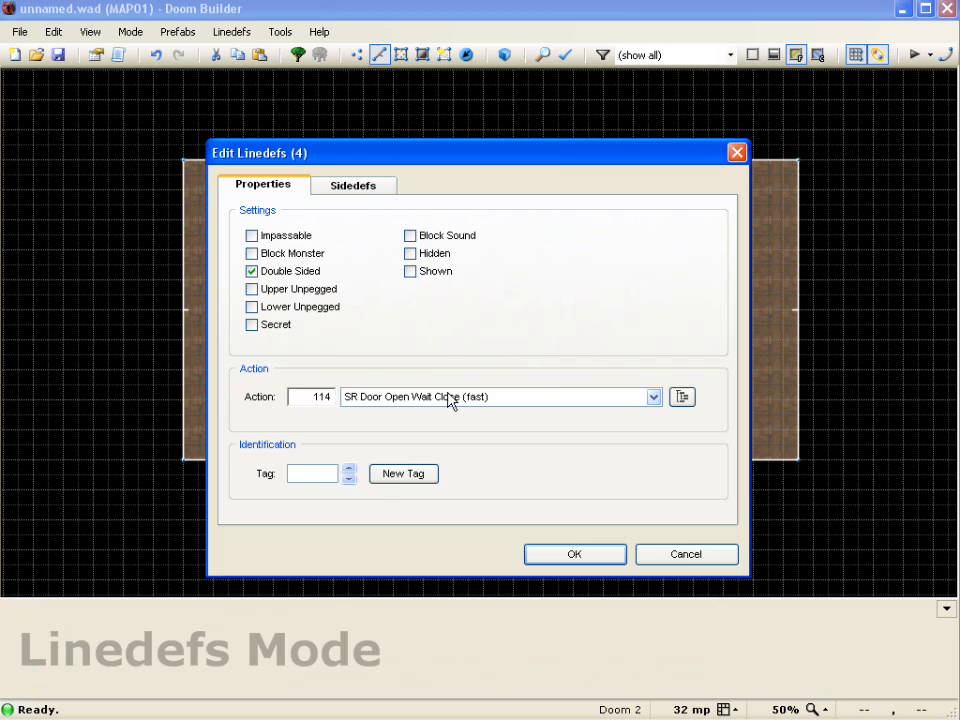
{"action": "left_click", "coordinate": [352, 185]}
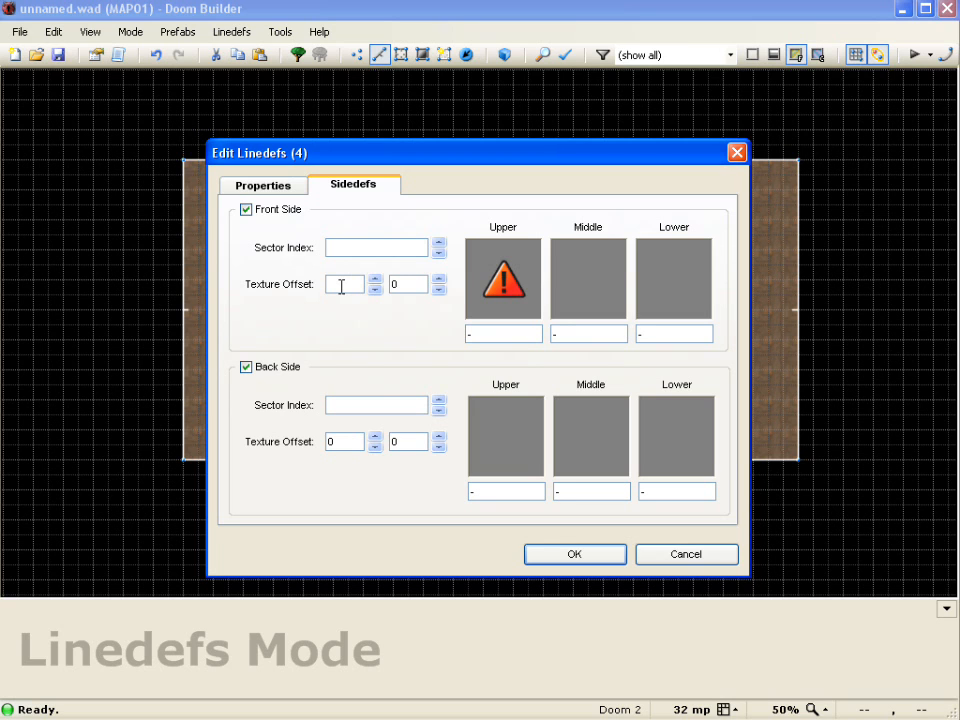
{"action": "type", "text": "0"}
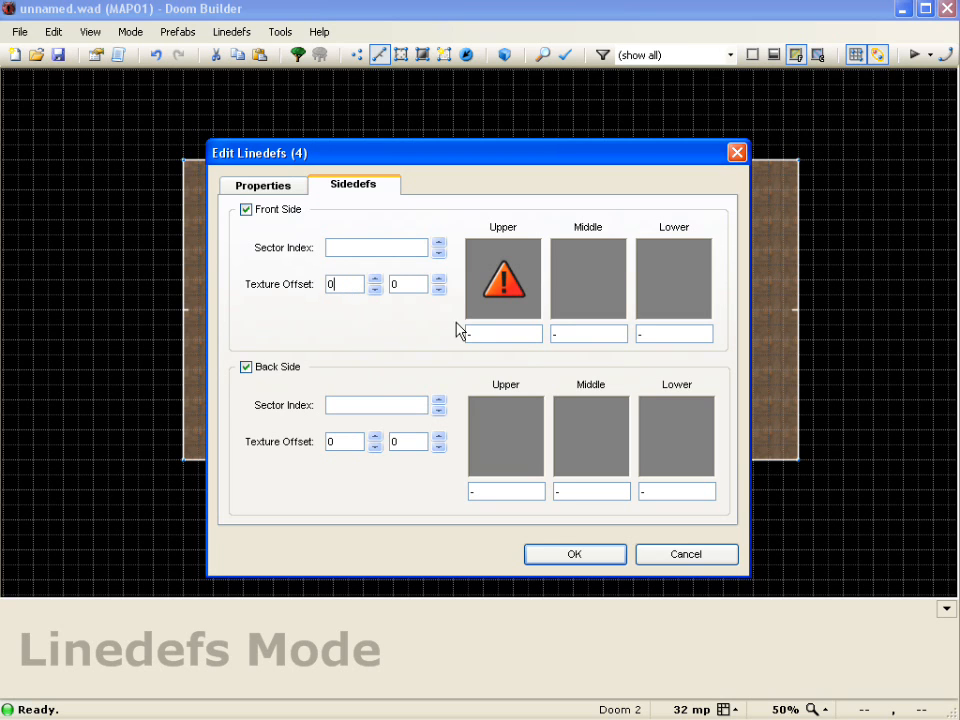
- Give the lines' front upper sidedefs the BIGDOOR2 texture and confirm
{"action": "left_click", "coordinate": [502, 280]}
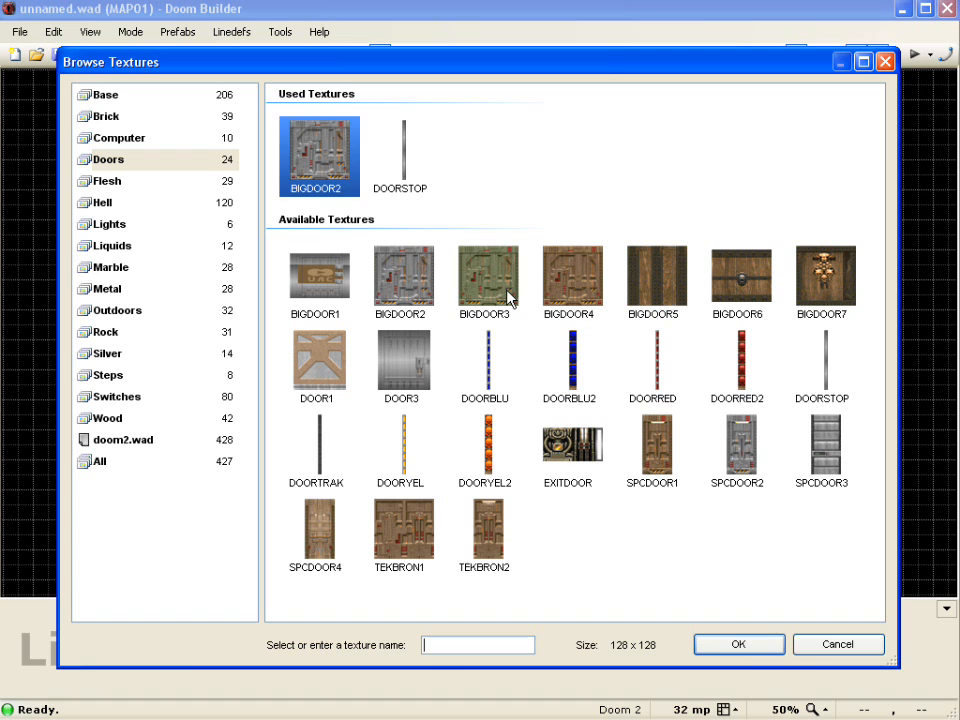
{"action": "left_click", "coordinate": [403, 277]}
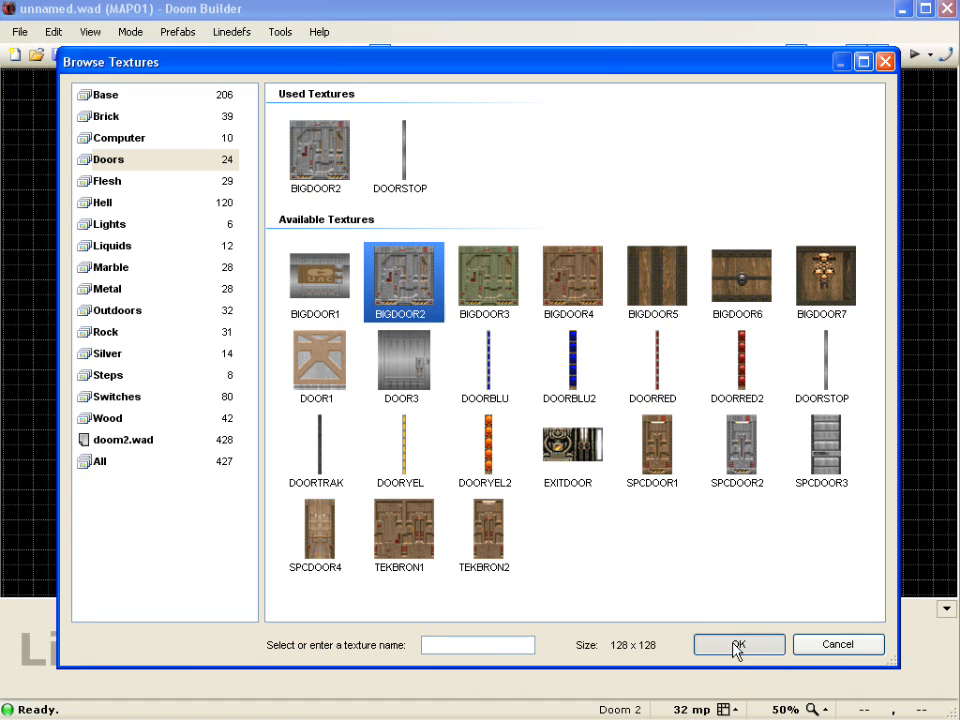
{"action": "left_click", "coordinate": [738, 644]}
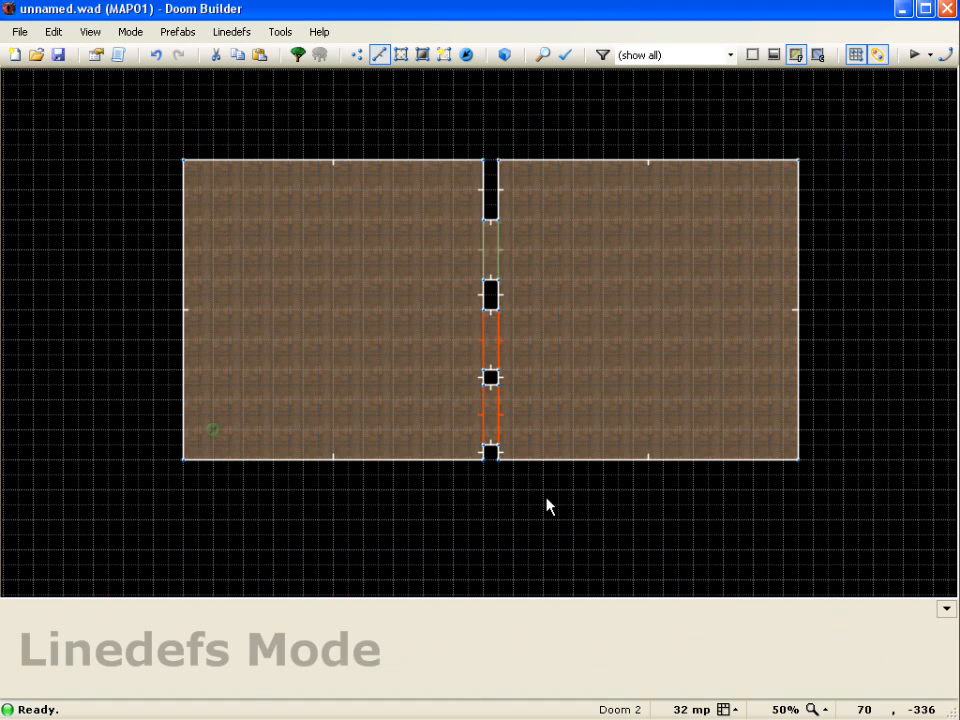
- Launch a test play of the map
{"action": "left_click", "coordinate": [489, 428]}
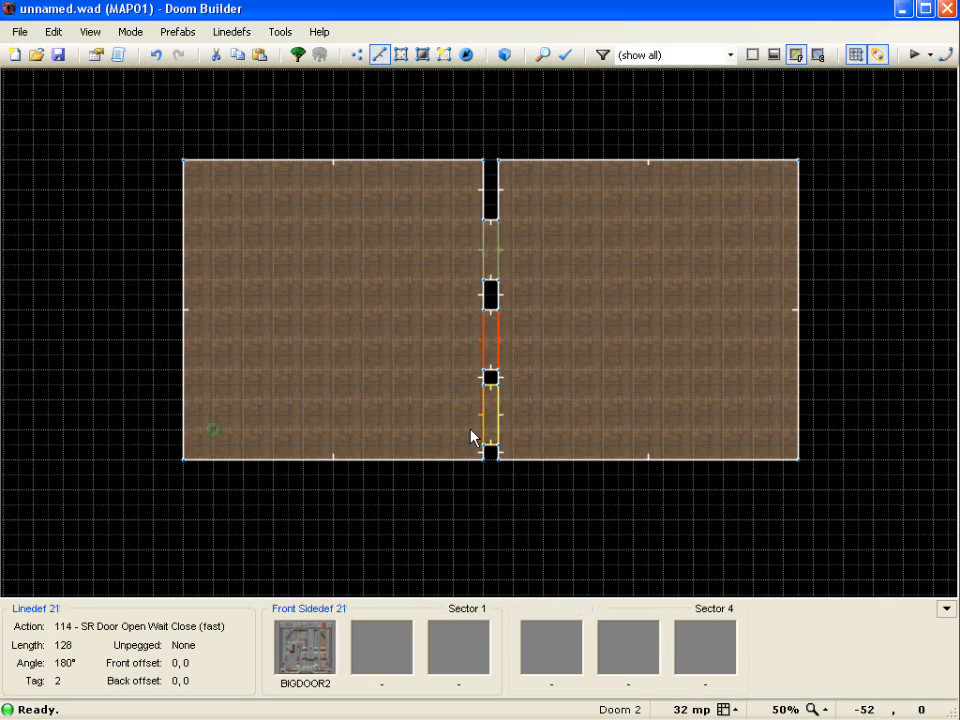
{"action": "left_click", "coordinate": [917, 55]}
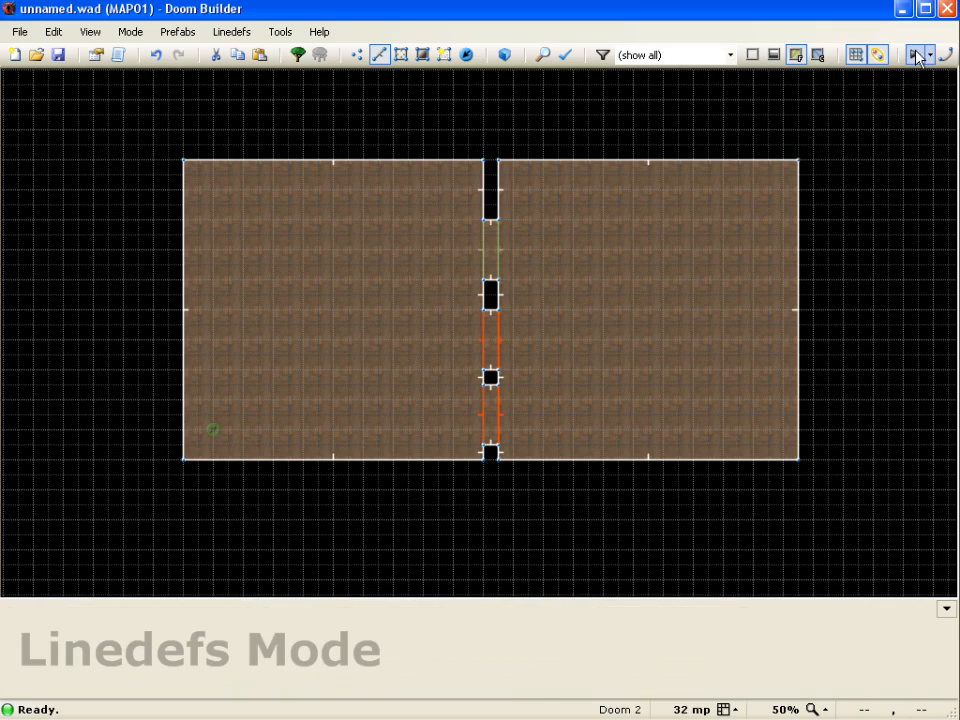
{"action": "left_click", "coordinate": [944, 54]}
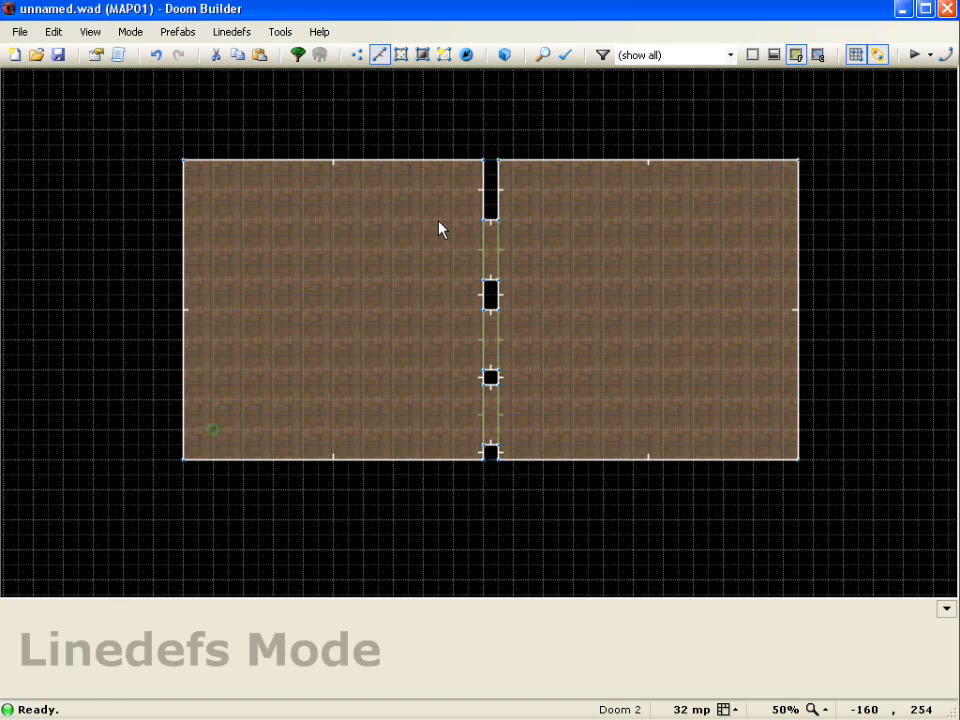
{"action": "left_click", "coordinate": [490, 250]}
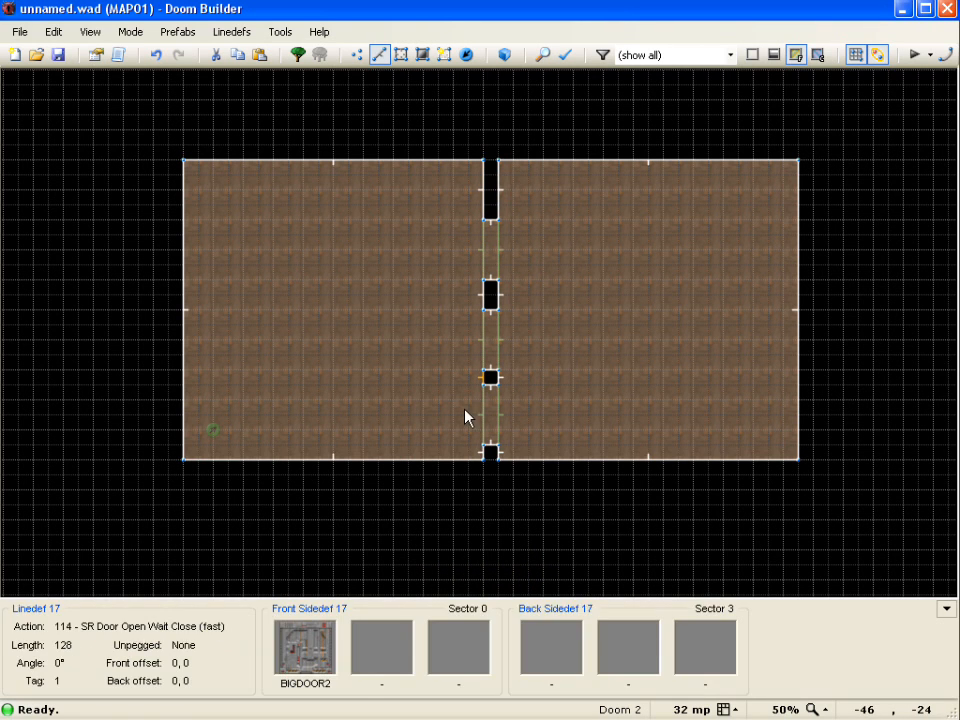
{"action": "left_click", "coordinate": [490, 350]}
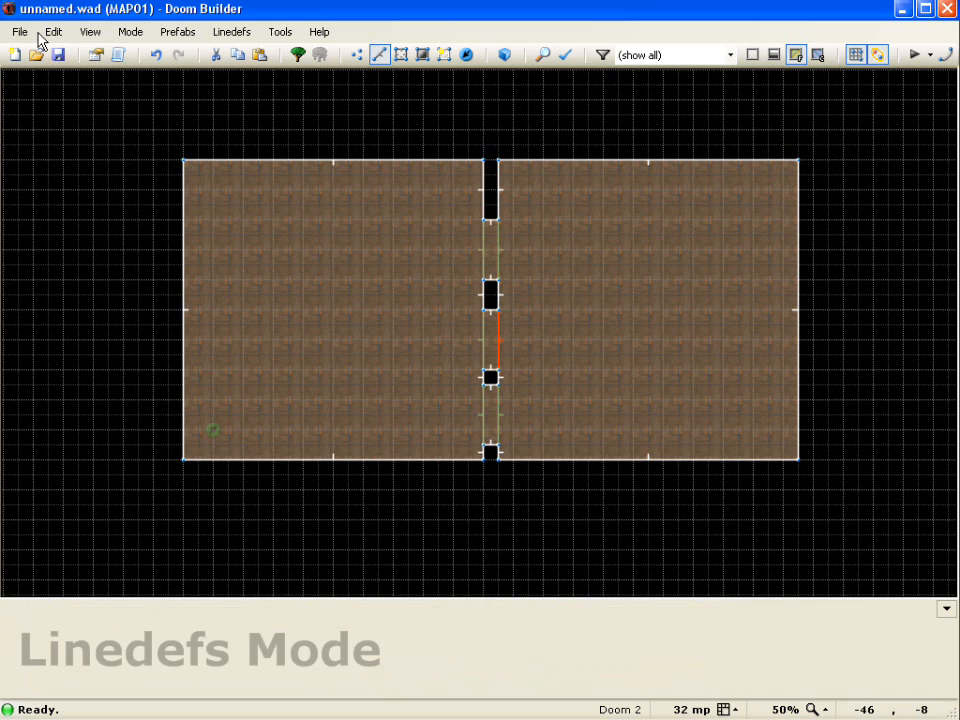
{"action": "left_click", "coordinate": [52, 31]}
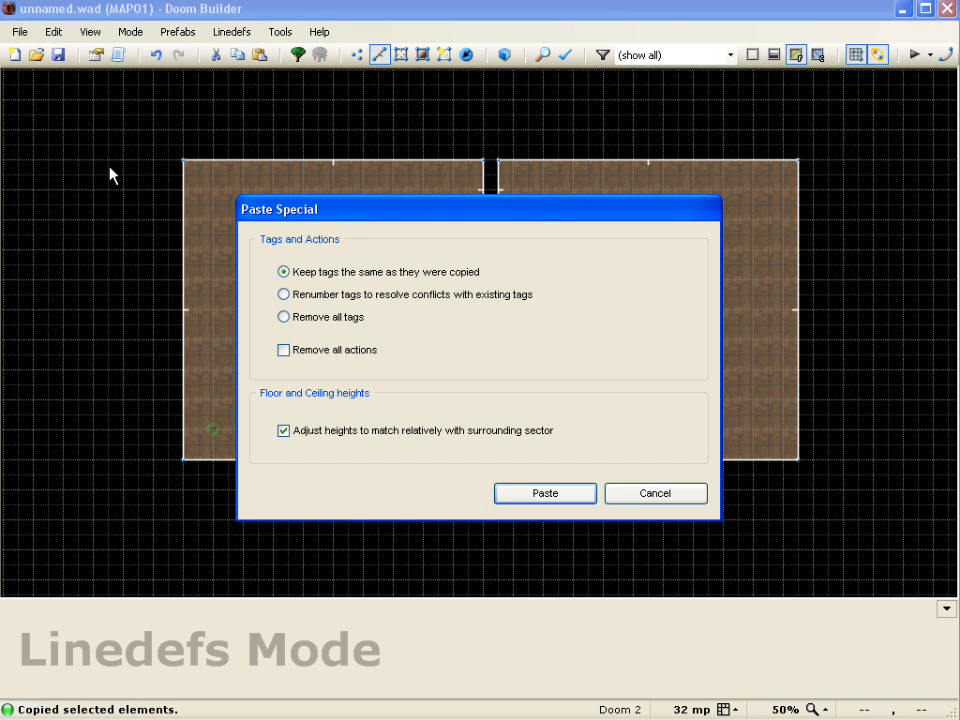
{"action": "mouse_move", "coordinate": [350, 338]}
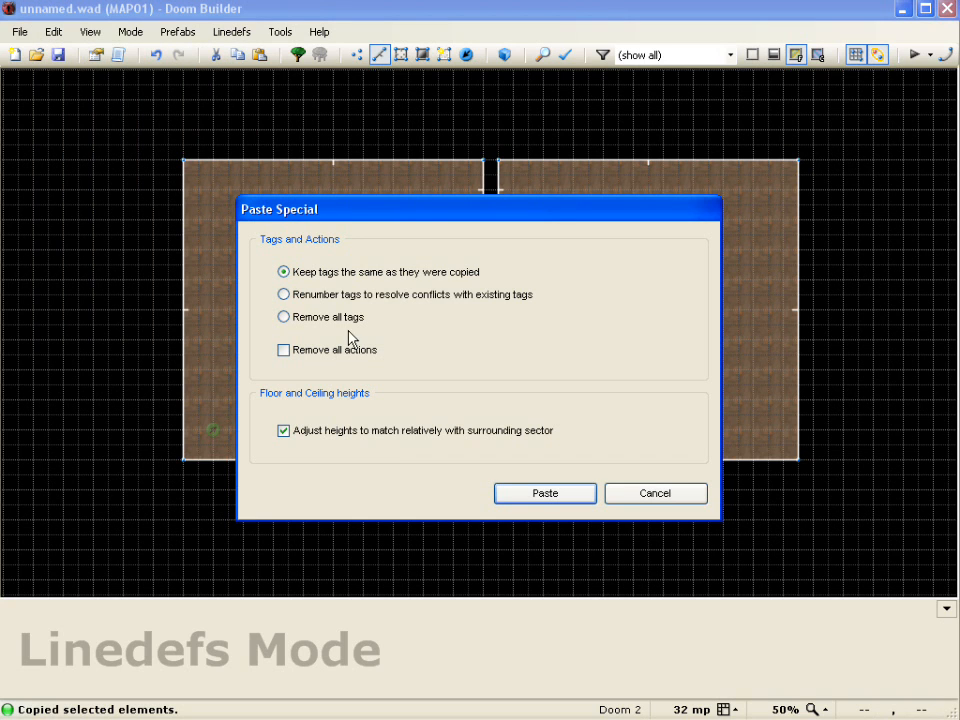
{"action": "mouse_move", "coordinate": [365, 295]}
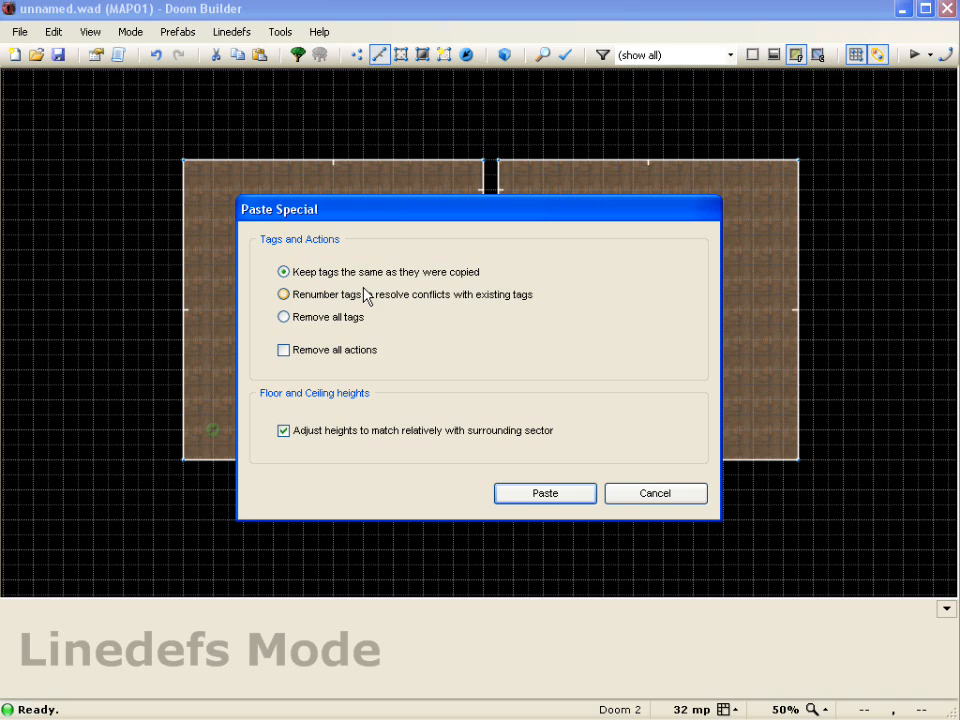
{"action": "mouse_move", "coordinate": [545, 493]}
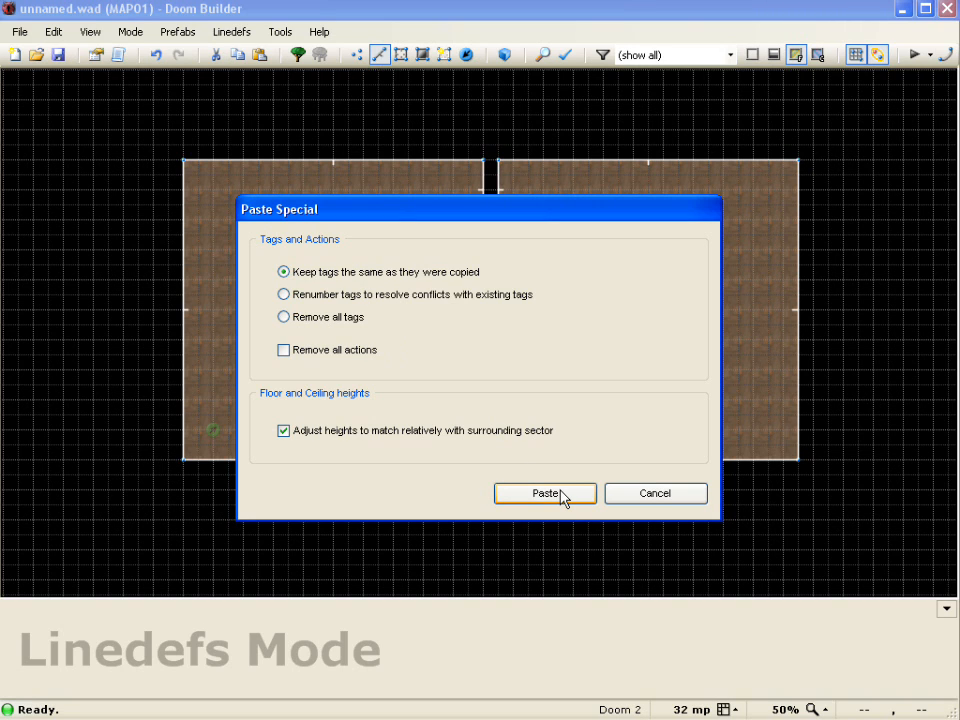
{"action": "mouse_move", "coordinate": [303, 305]}
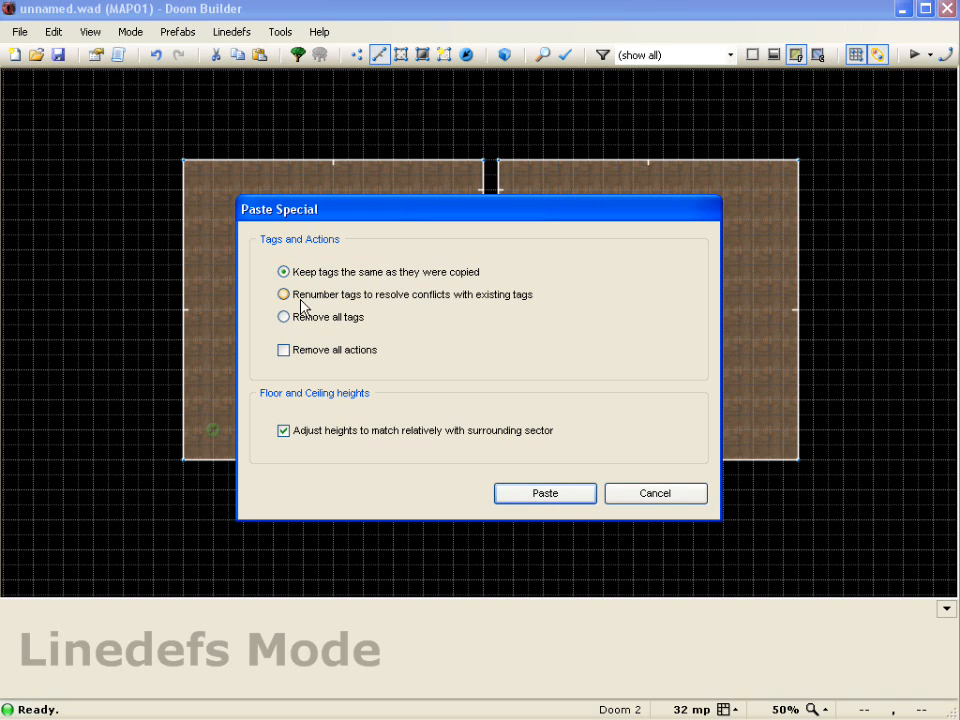
{"action": "mouse_move", "coordinate": [427, 308]}
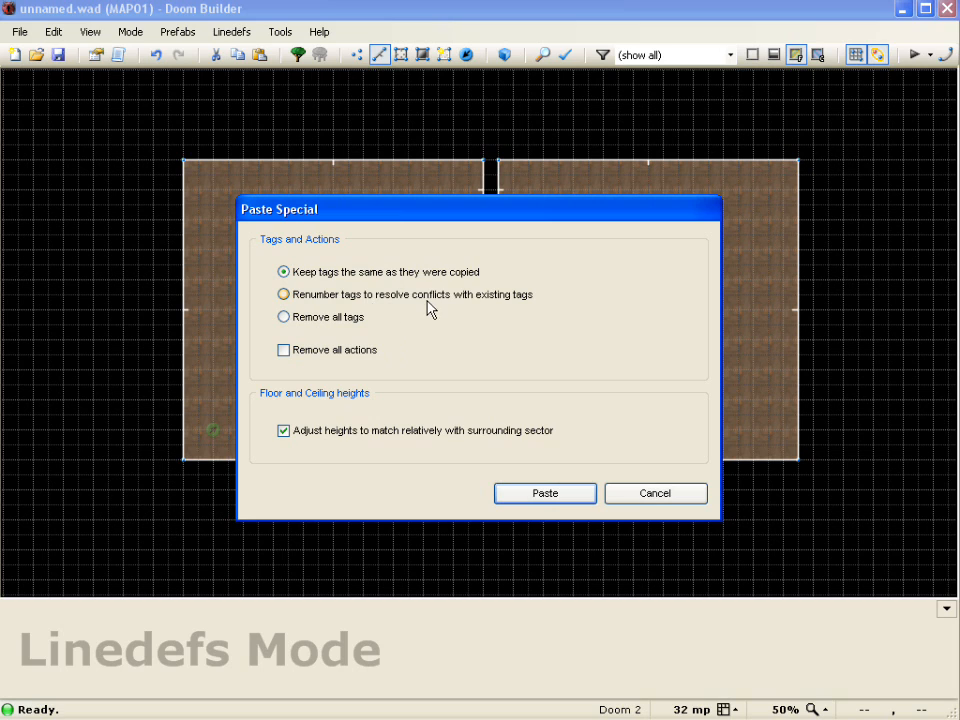
{"action": "mouse_move", "coordinate": [510, 300]}
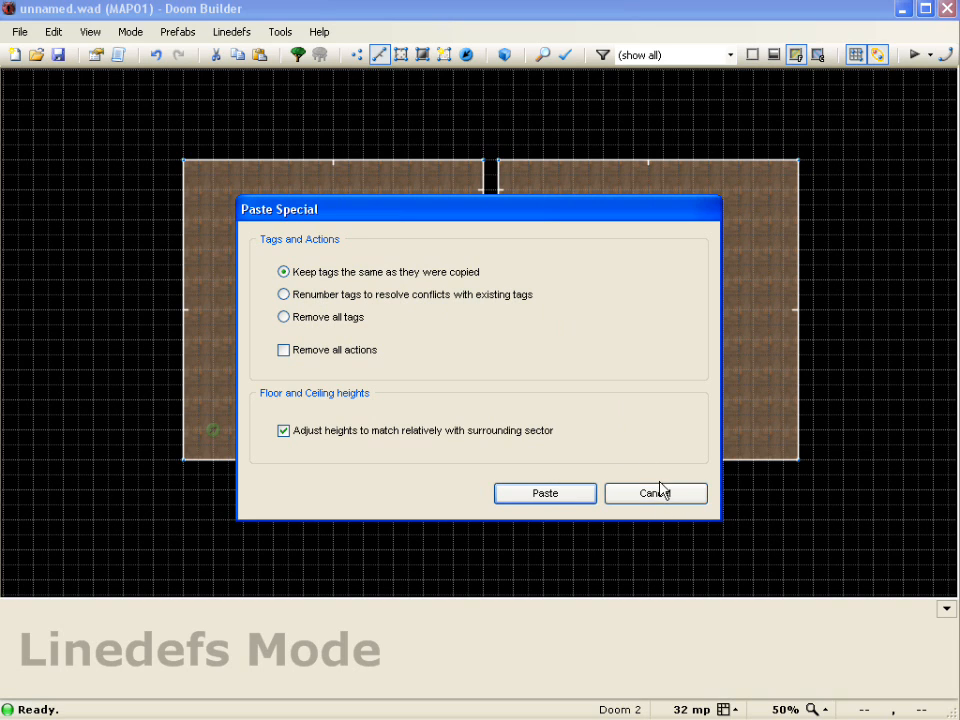
{"action": "left_click", "coordinate": [544, 493]}
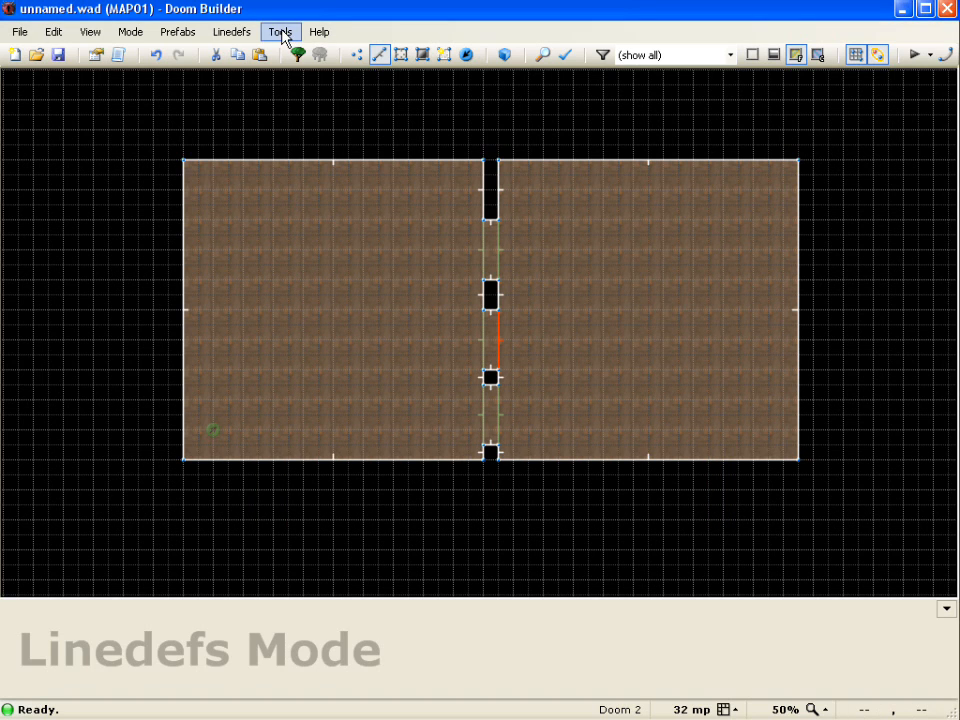
- In Preferences' Pasting defaults, select 'Renumber tags to resolve conflicts with existing tags'
{"action": "left_click", "coordinate": [280, 31]}
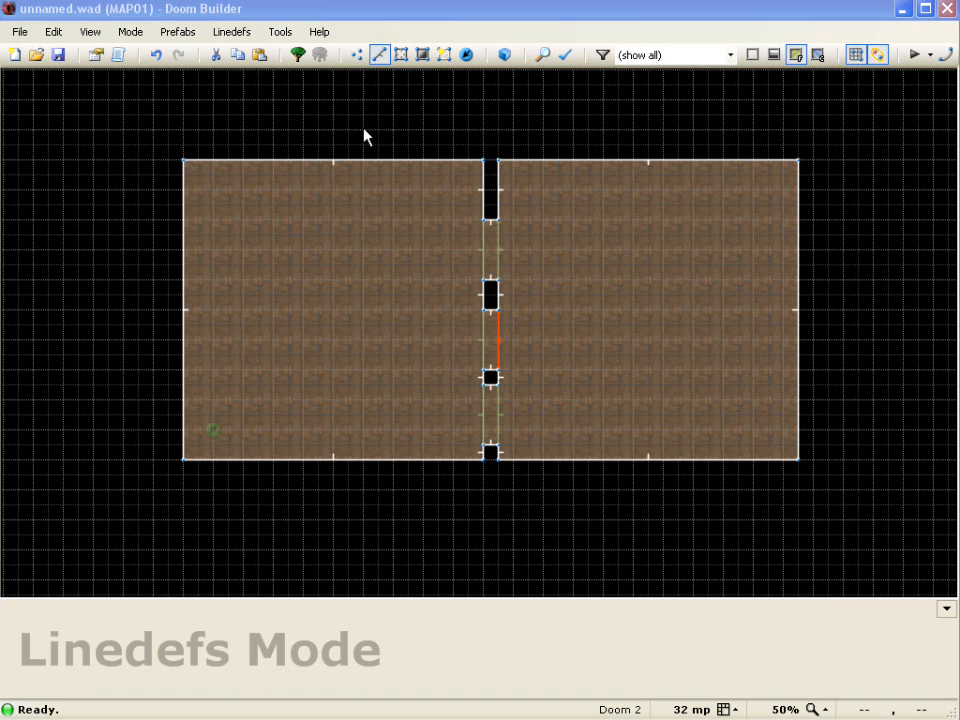
{"action": "left_click", "coordinate": [279, 31]}
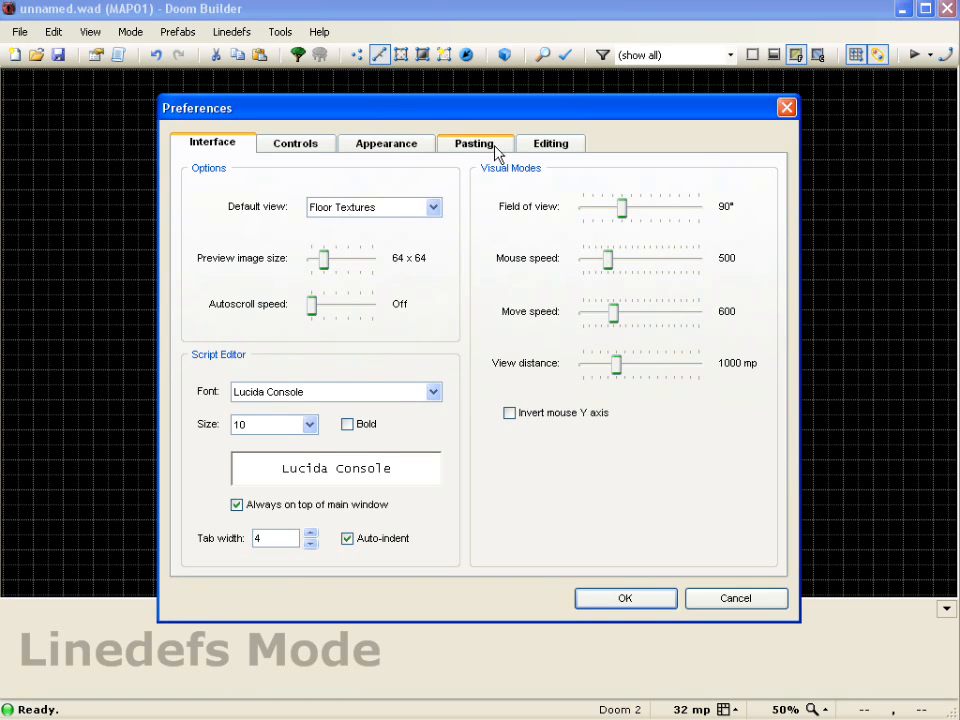
{"action": "left_click", "coordinate": [474, 143]}
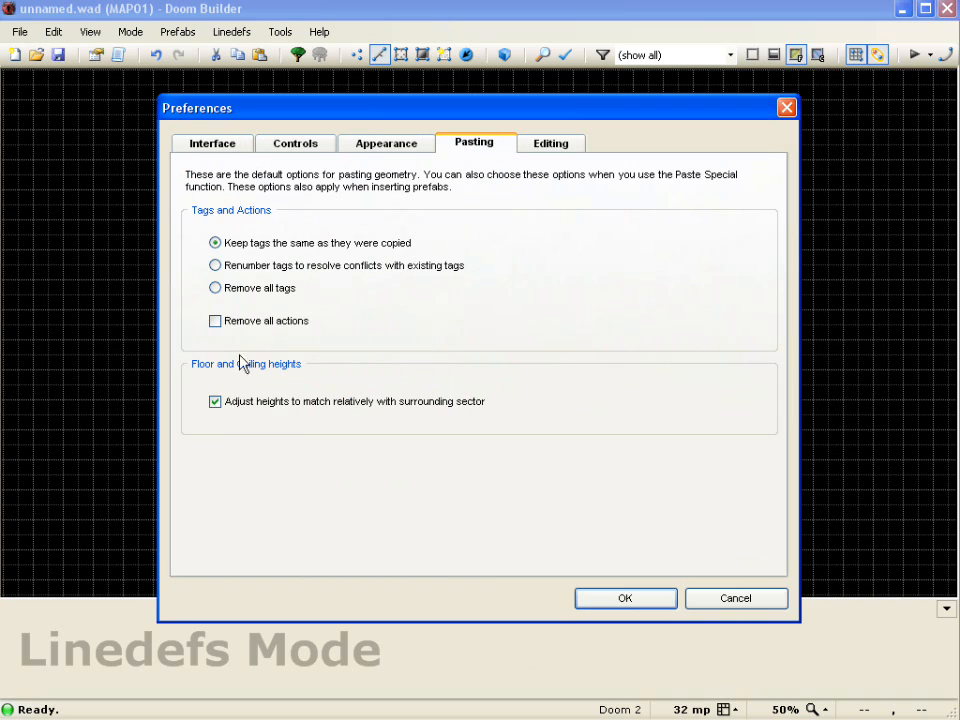
{"action": "mouse_move", "coordinate": [262, 398]}
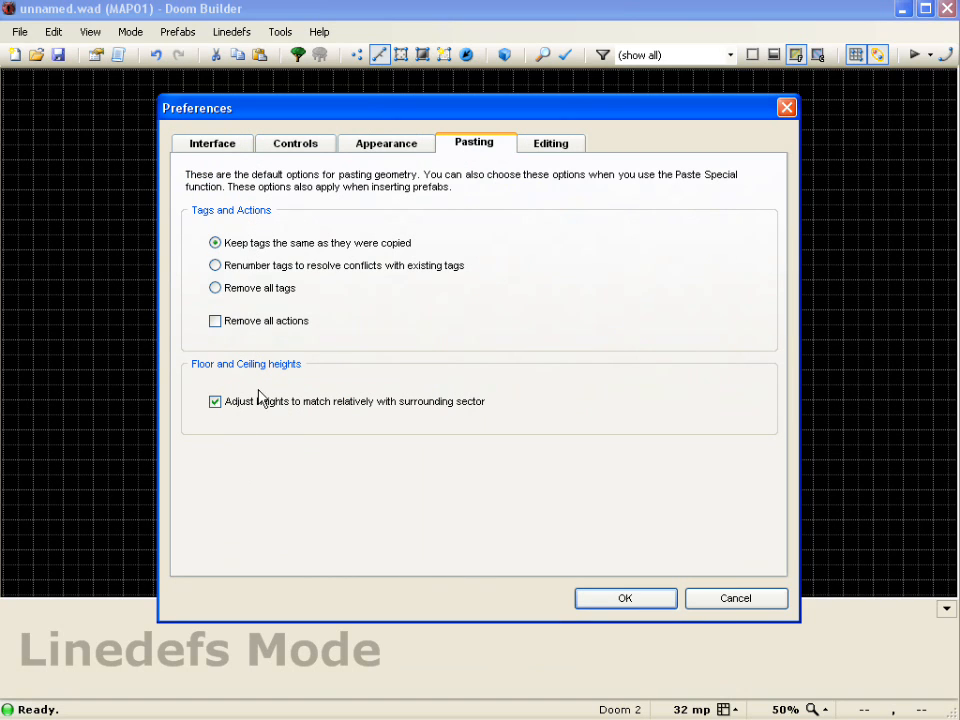
{"action": "mouse_move", "coordinate": [270, 207]}
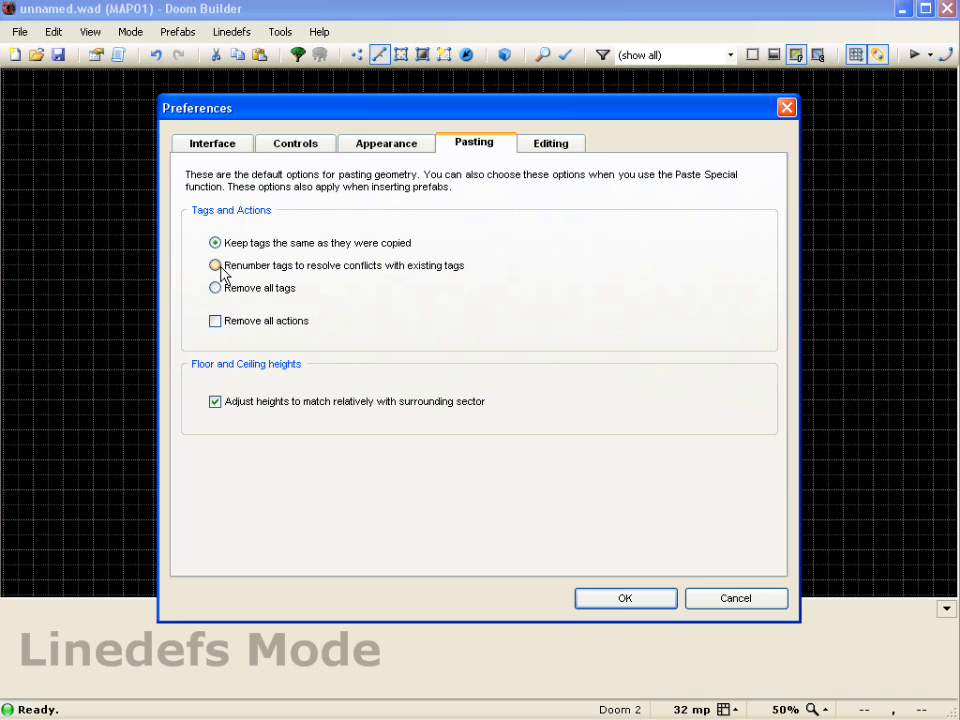
{"action": "left_click", "coordinate": [215, 265]}
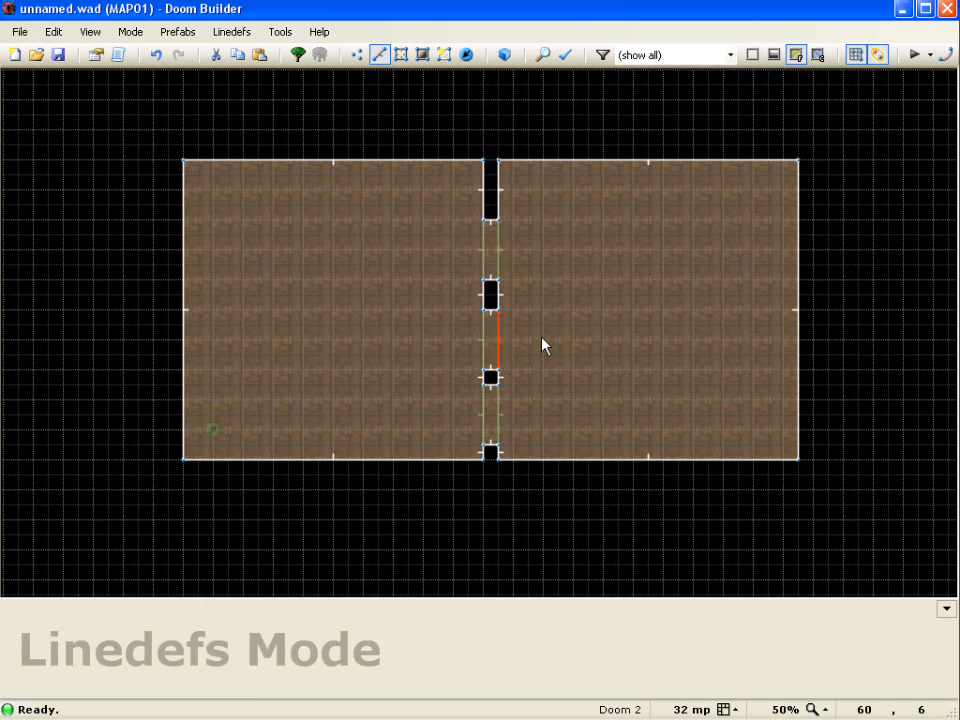
{"action": "left_click", "coordinate": [53, 31]}
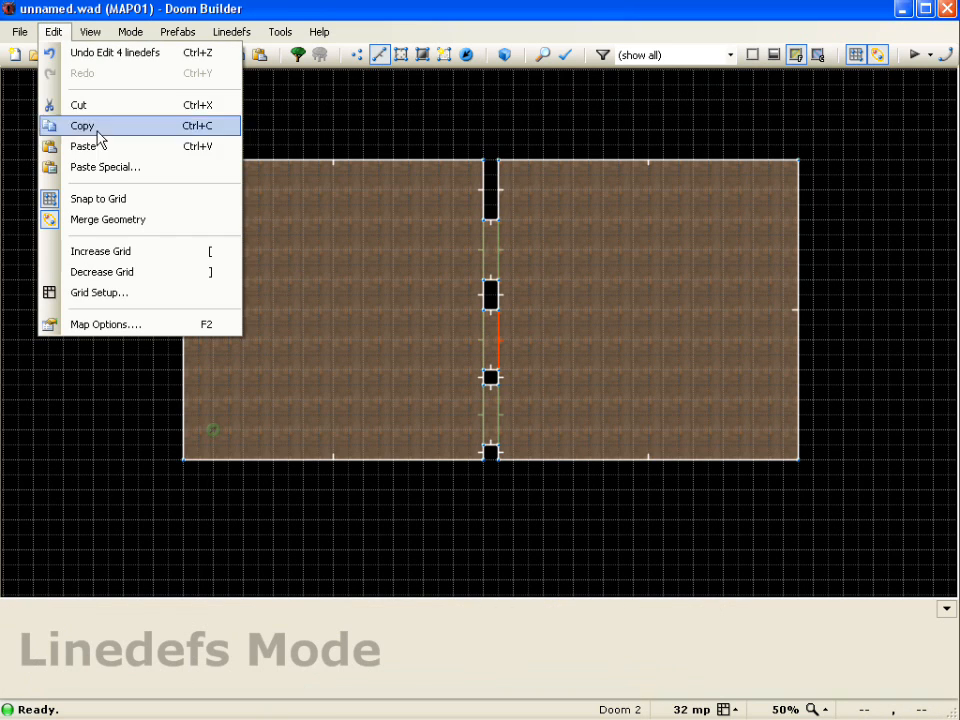
{"action": "left_click", "coordinate": [104, 167]}
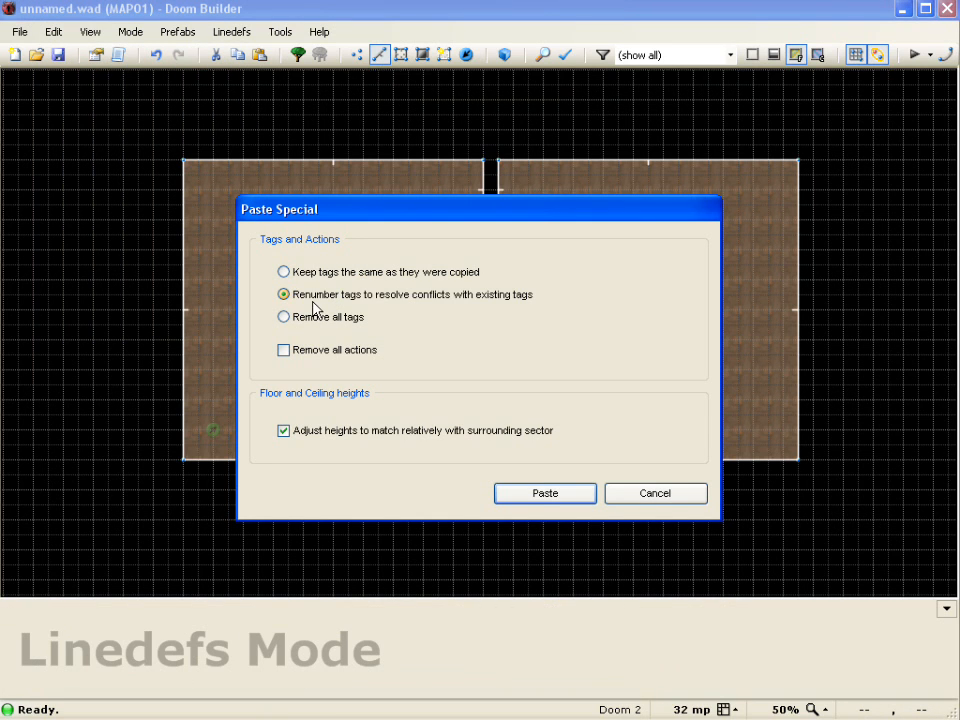
{"action": "mouse_move", "coordinate": [340, 368]}
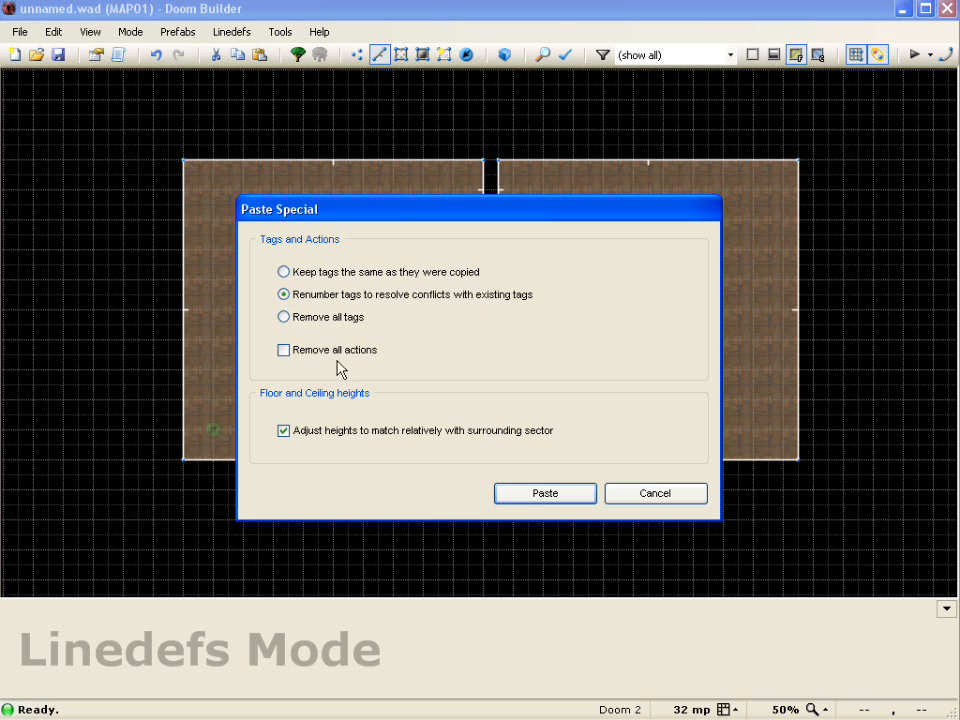
{"action": "mouse_move", "coordinate": [645, 453]}
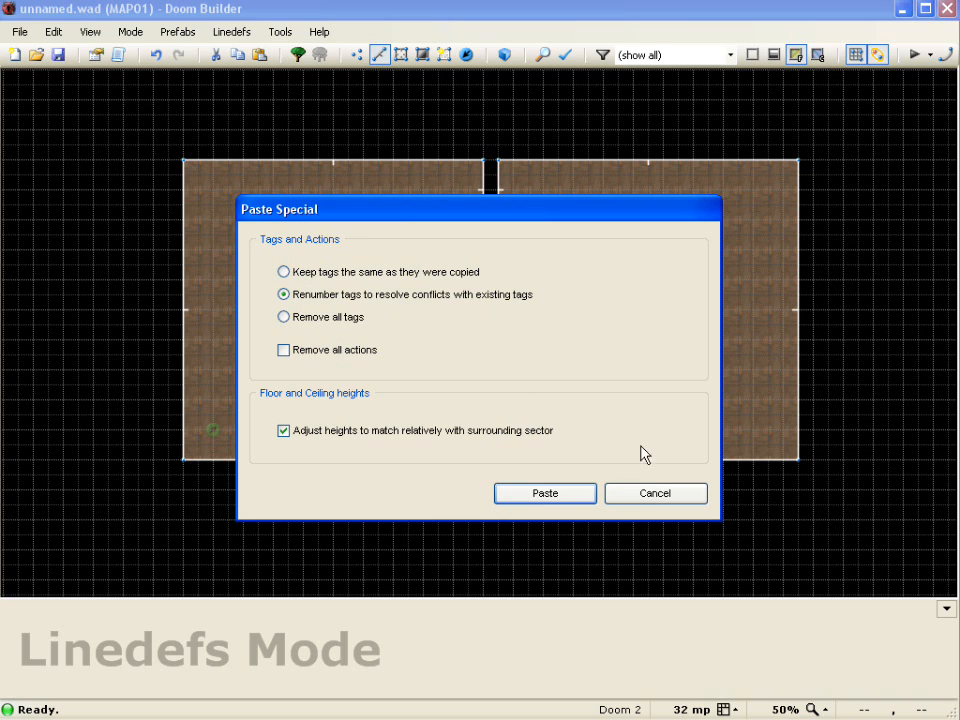
{"action": "left_click", "coordinate": [544, 493]}
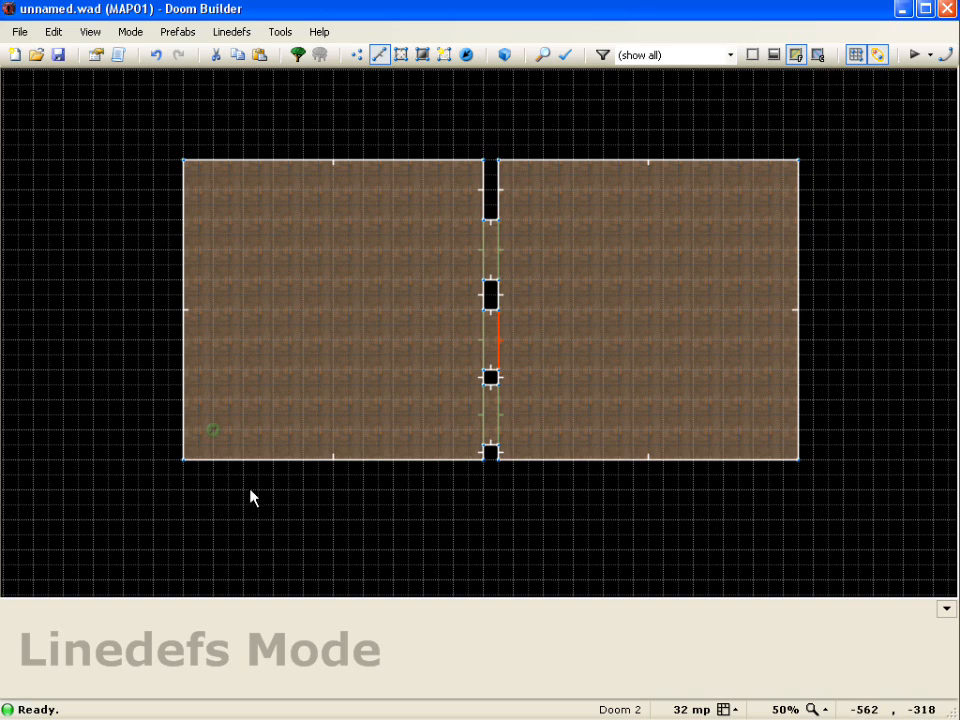
{"action": "mouse_move", "coordinate": [845, 288]}
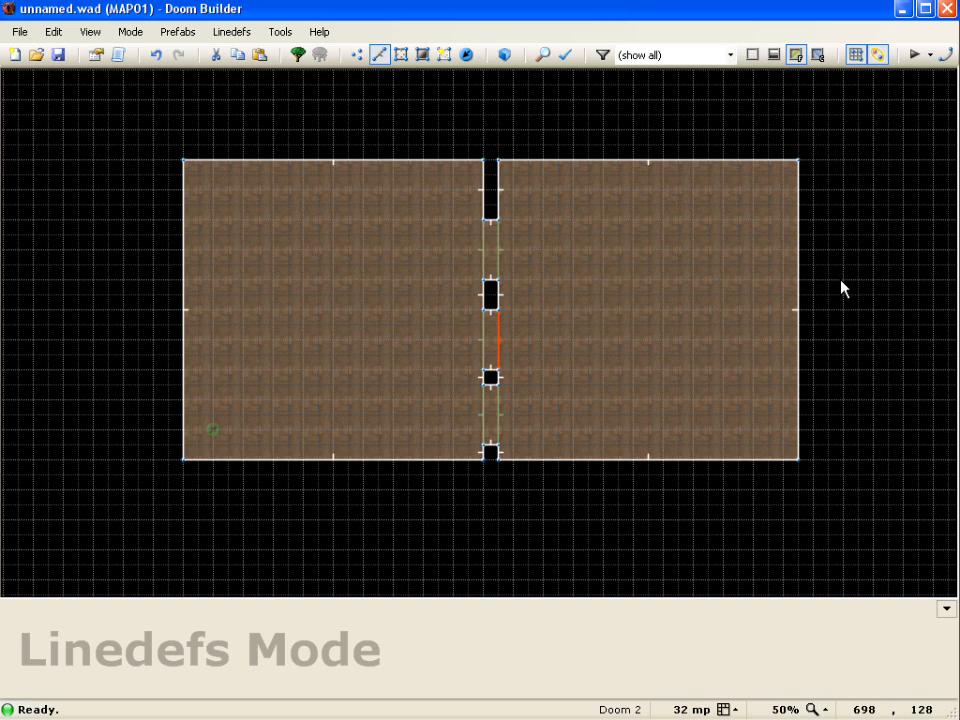
{"action": "mouse_move", "coordinate": [140, 463]}
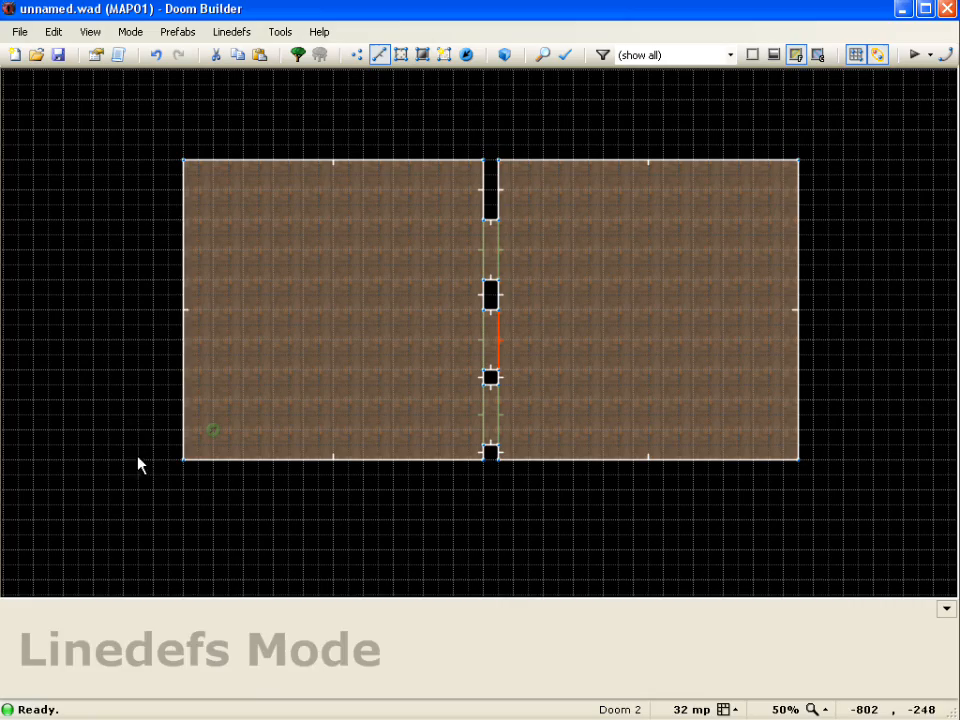